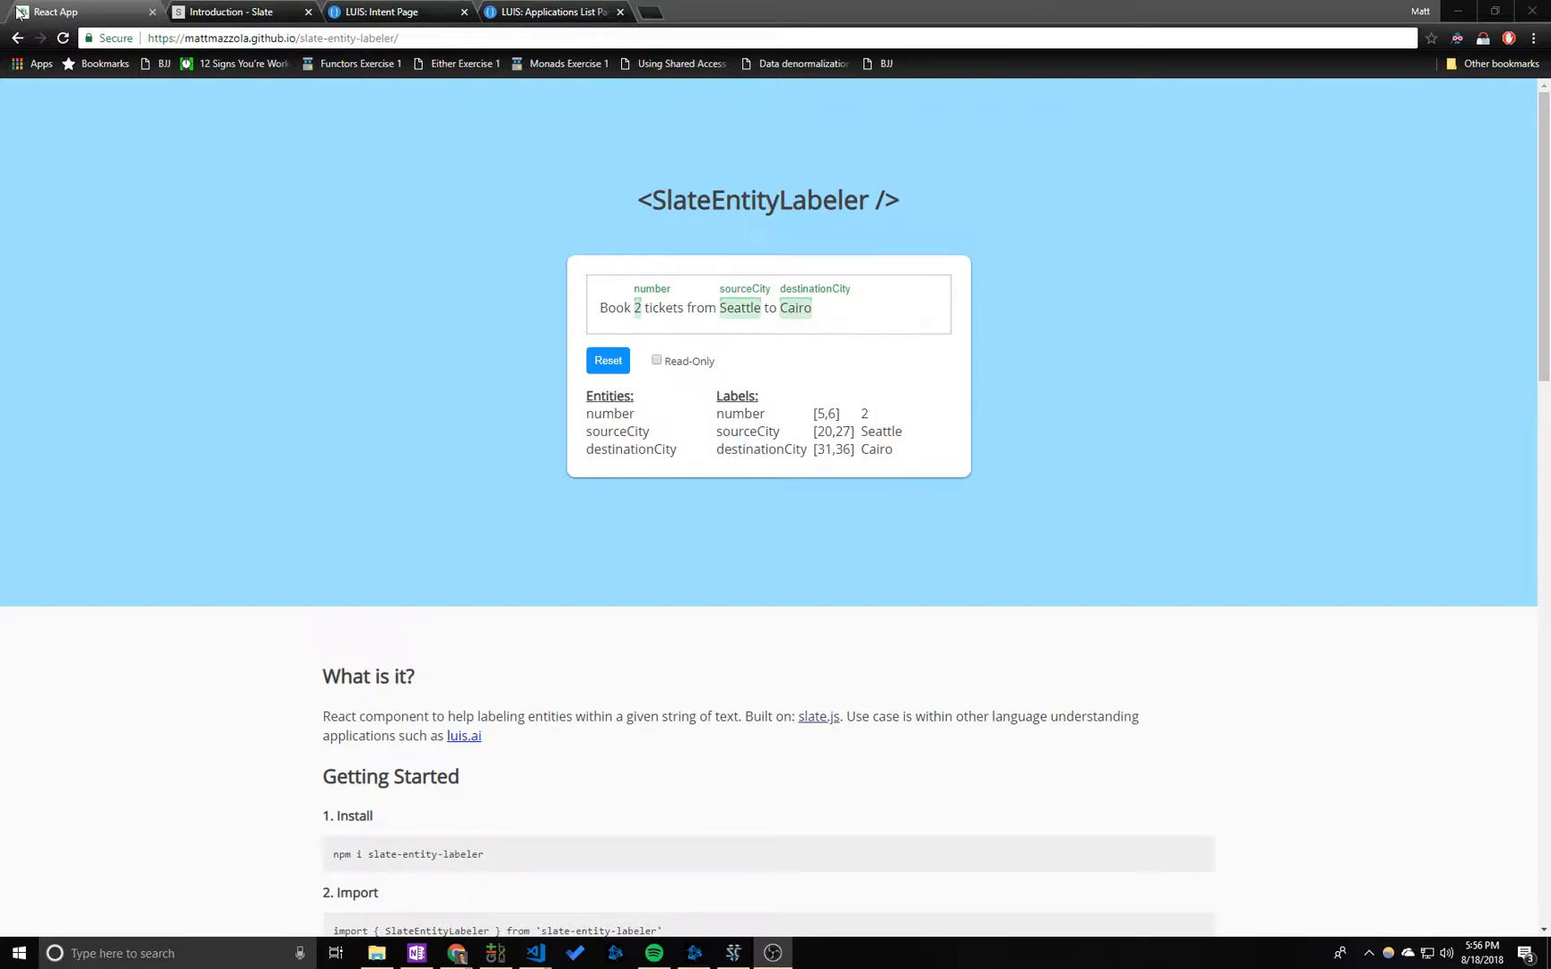
# Step: Browse the Slate documentation, then switch to the LUIS apps list
pyautogui.click(237, 11)
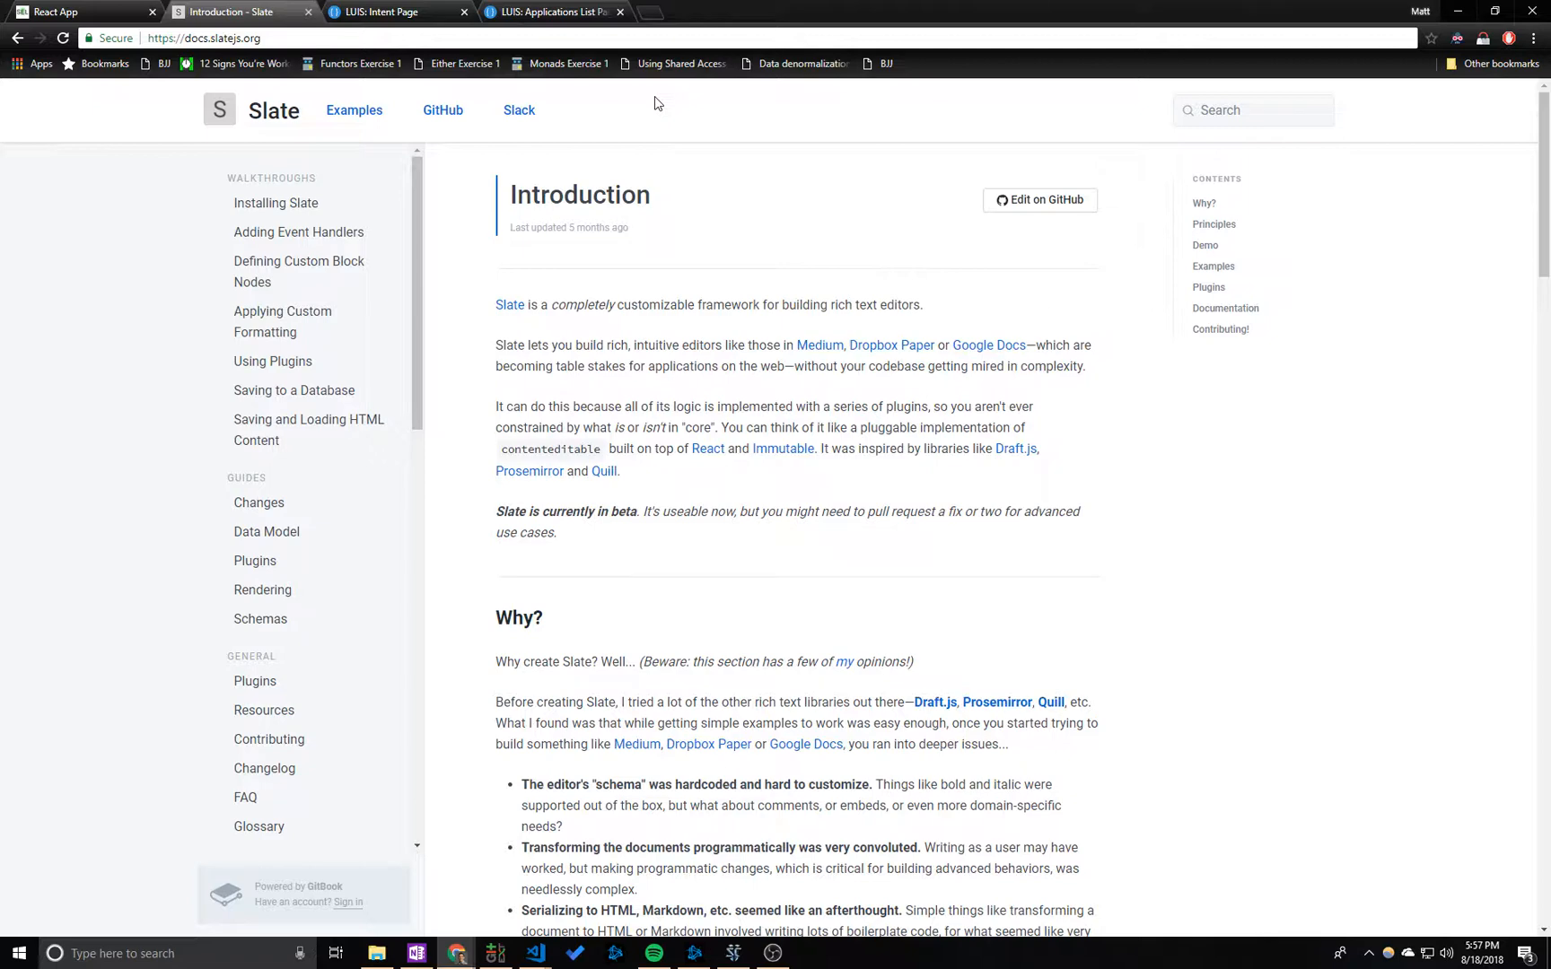
pyautogui.moveTo(578, 221)
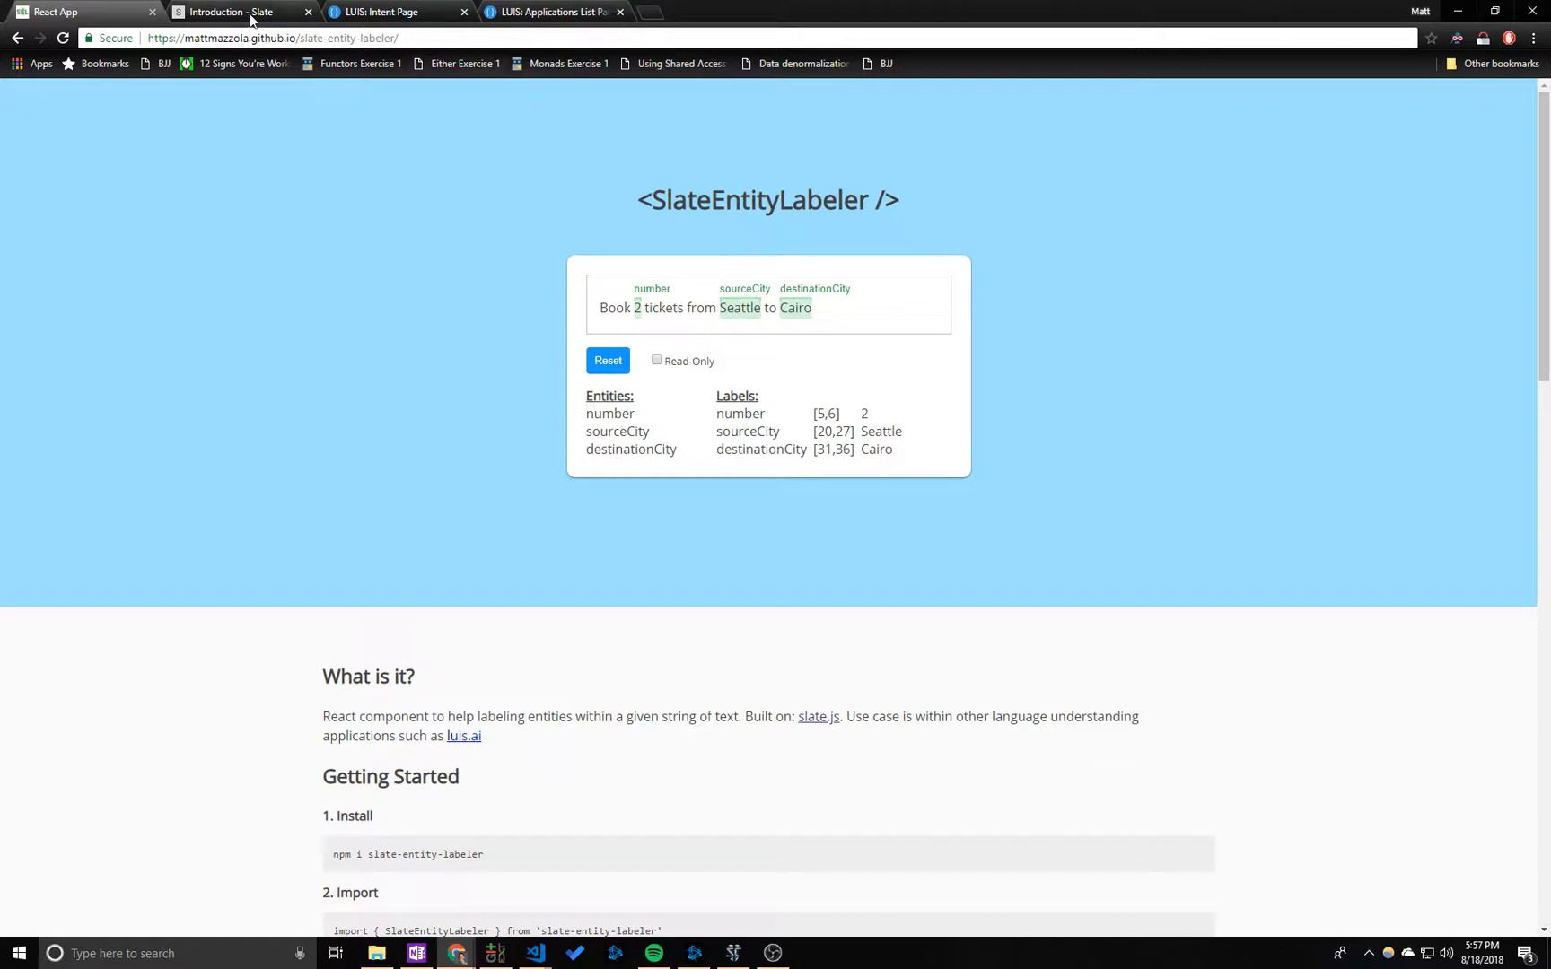
pyautogui.click(272, 37)
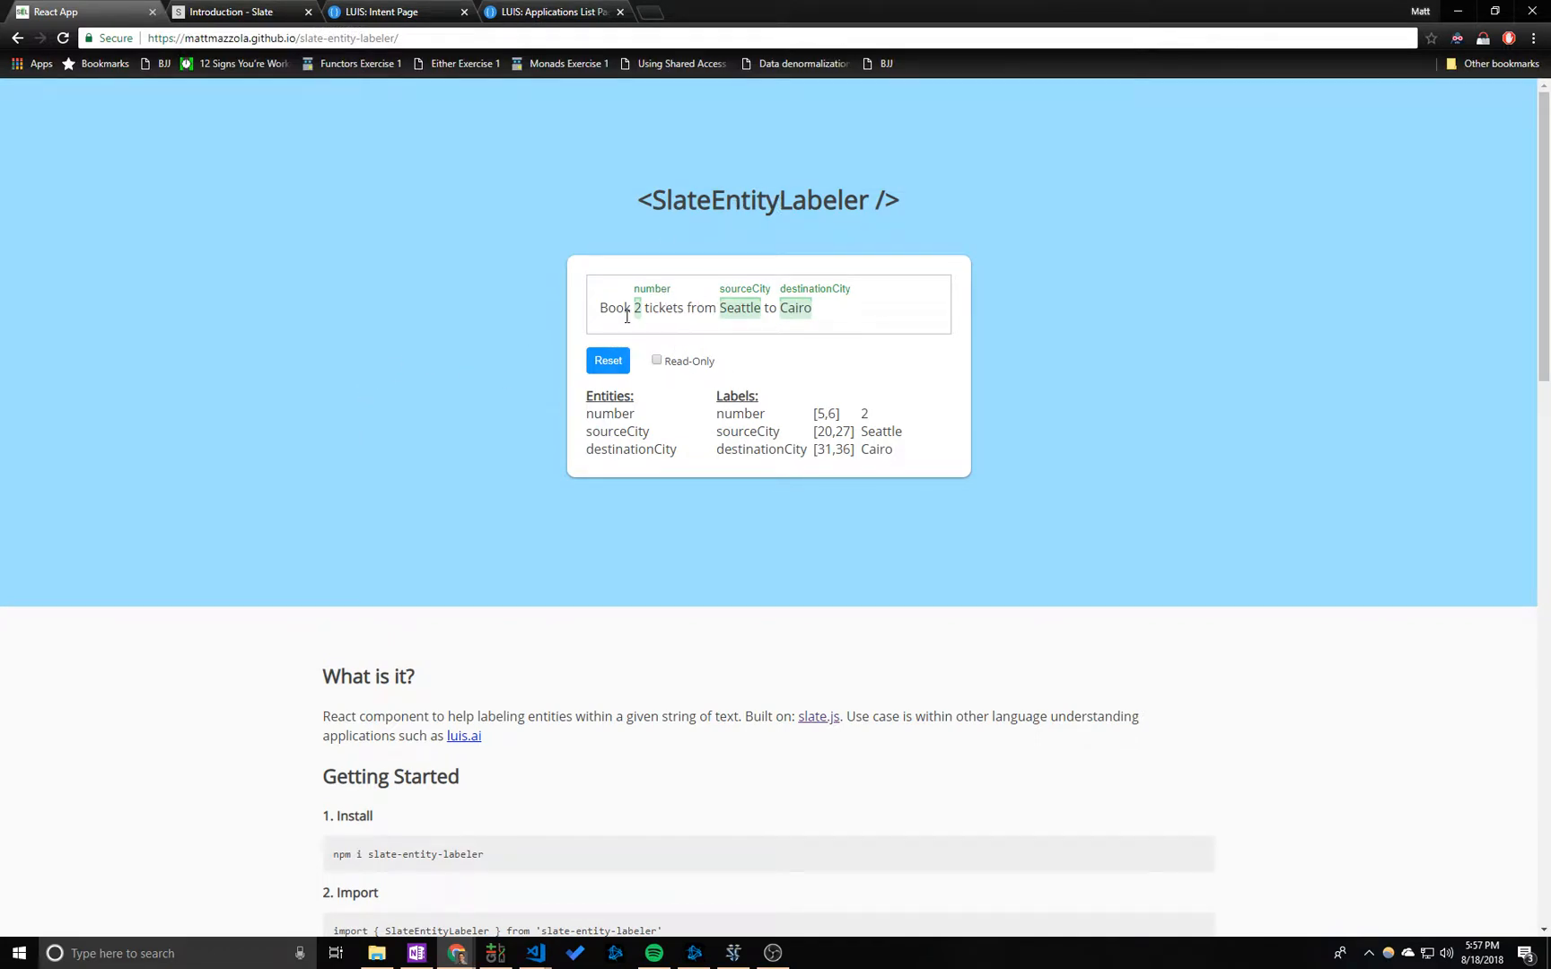
pyautogui.click(553, 10)
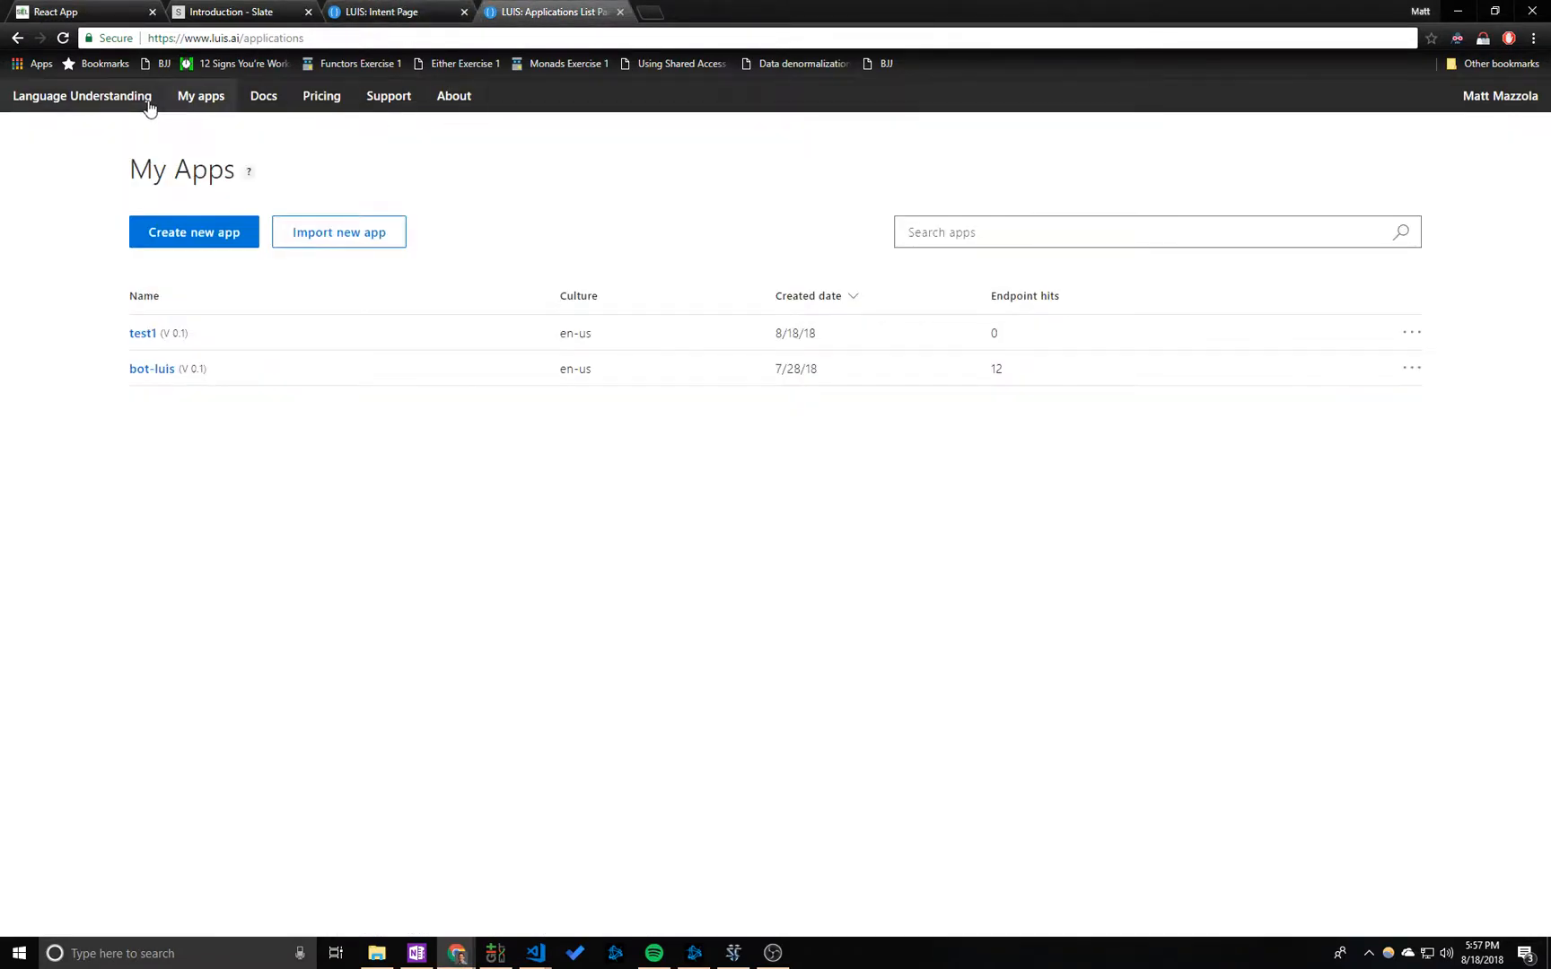
# Step: Back in the labeling example, delete the number label on '2' and open entity choices for 'tickets'
pyautogui.click(80, 96)
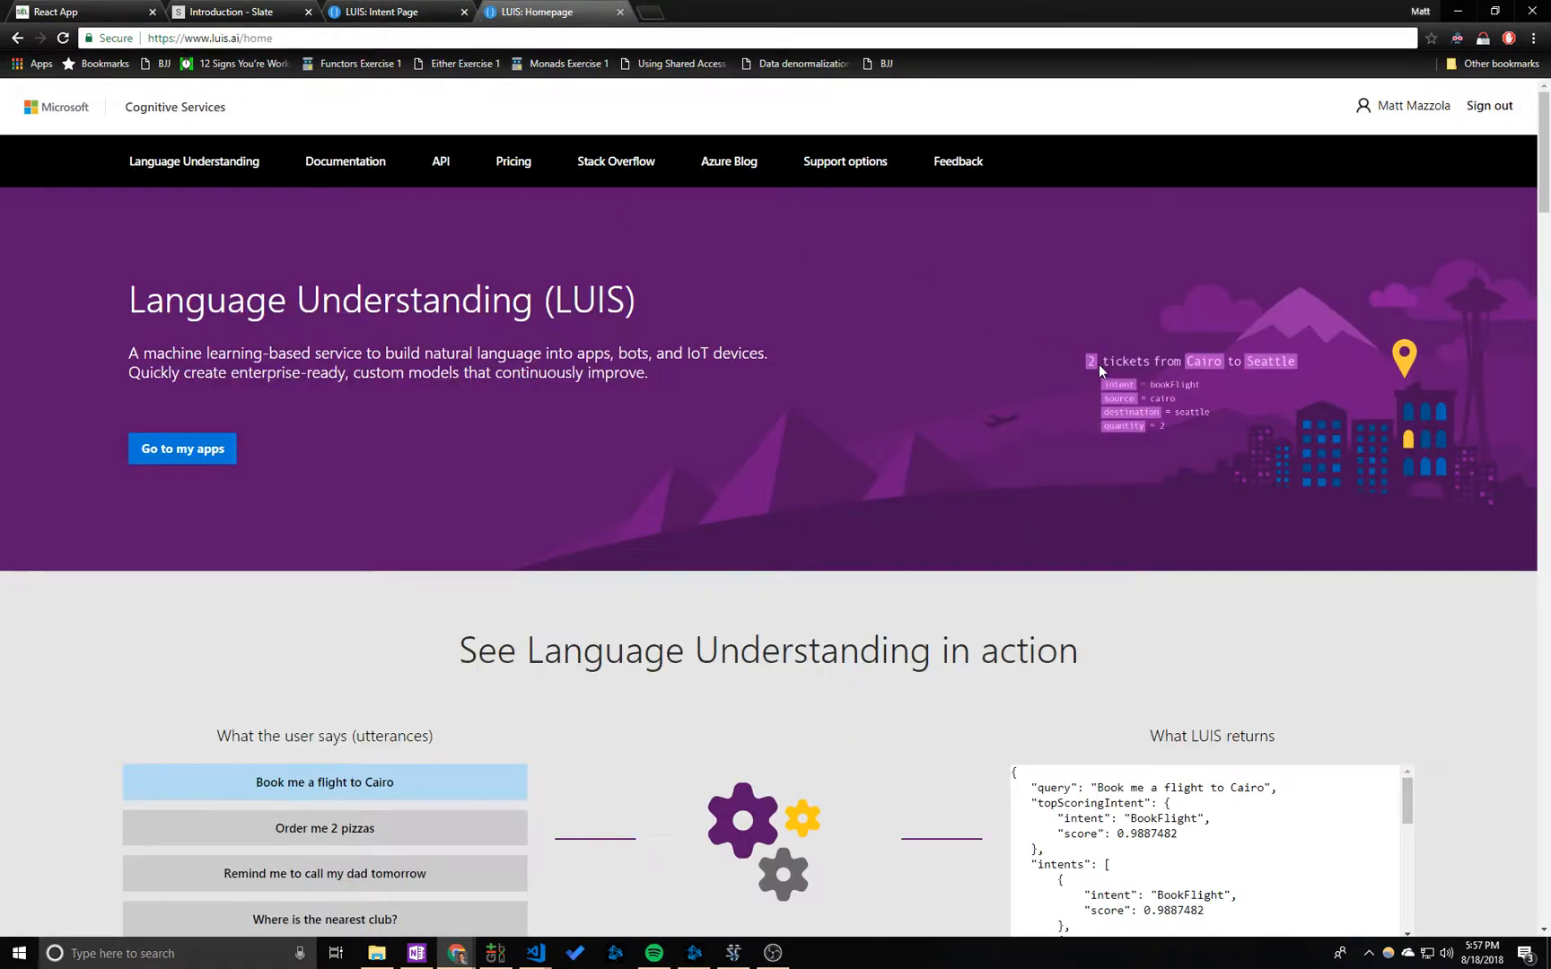
pyautogui.moveTo(1111, 374)
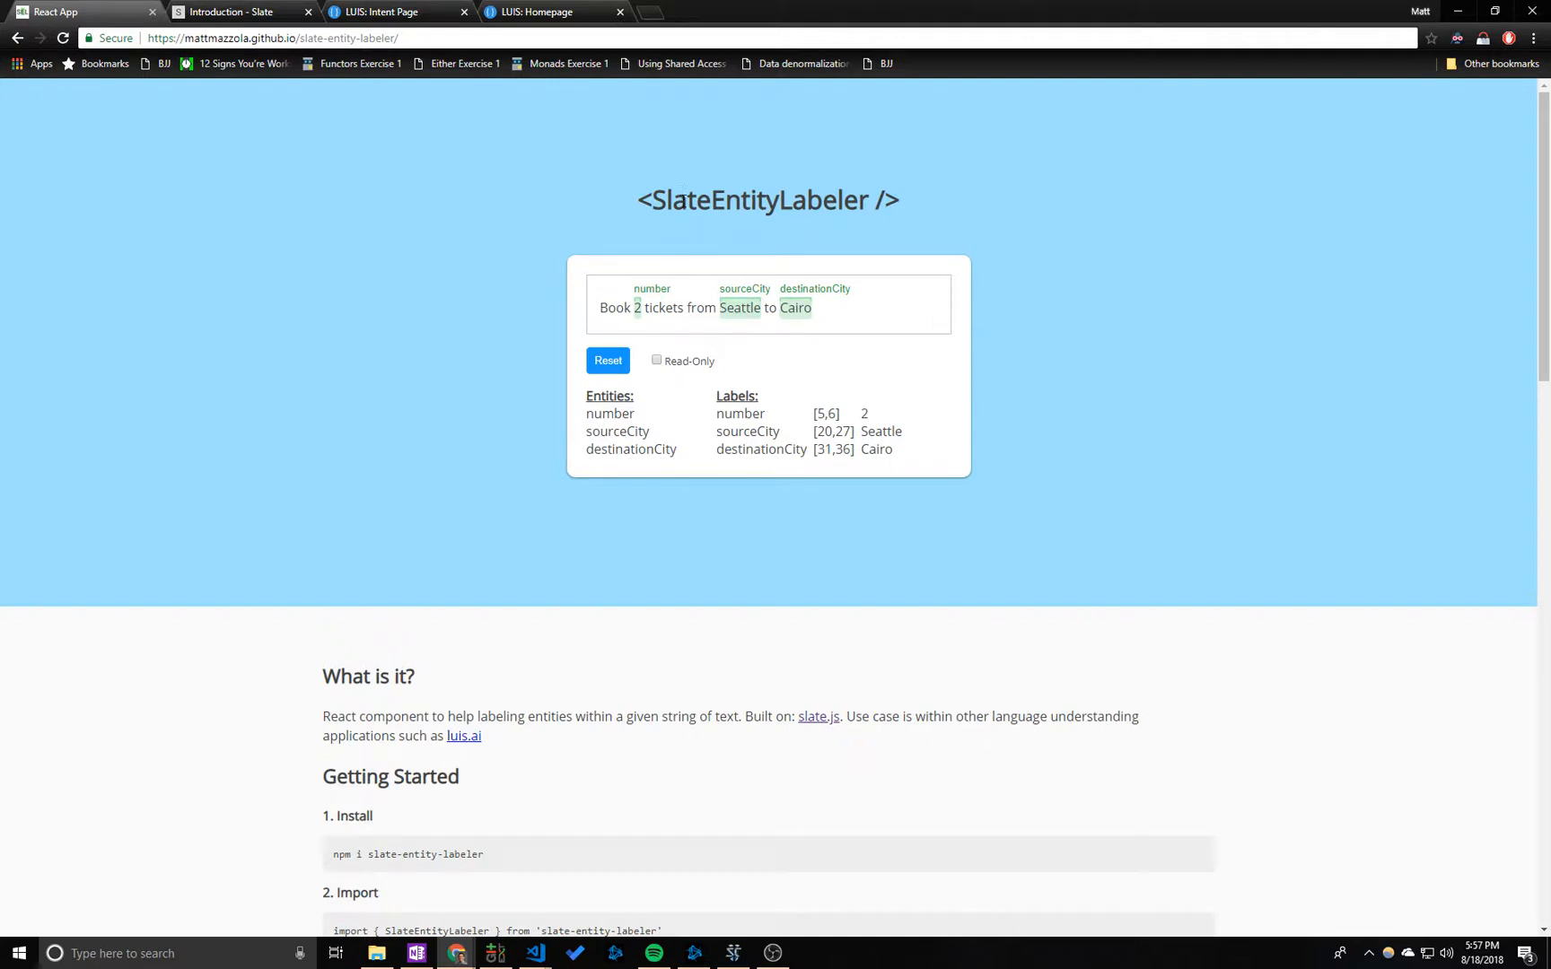
pyautogui.moveTo(687, 255)
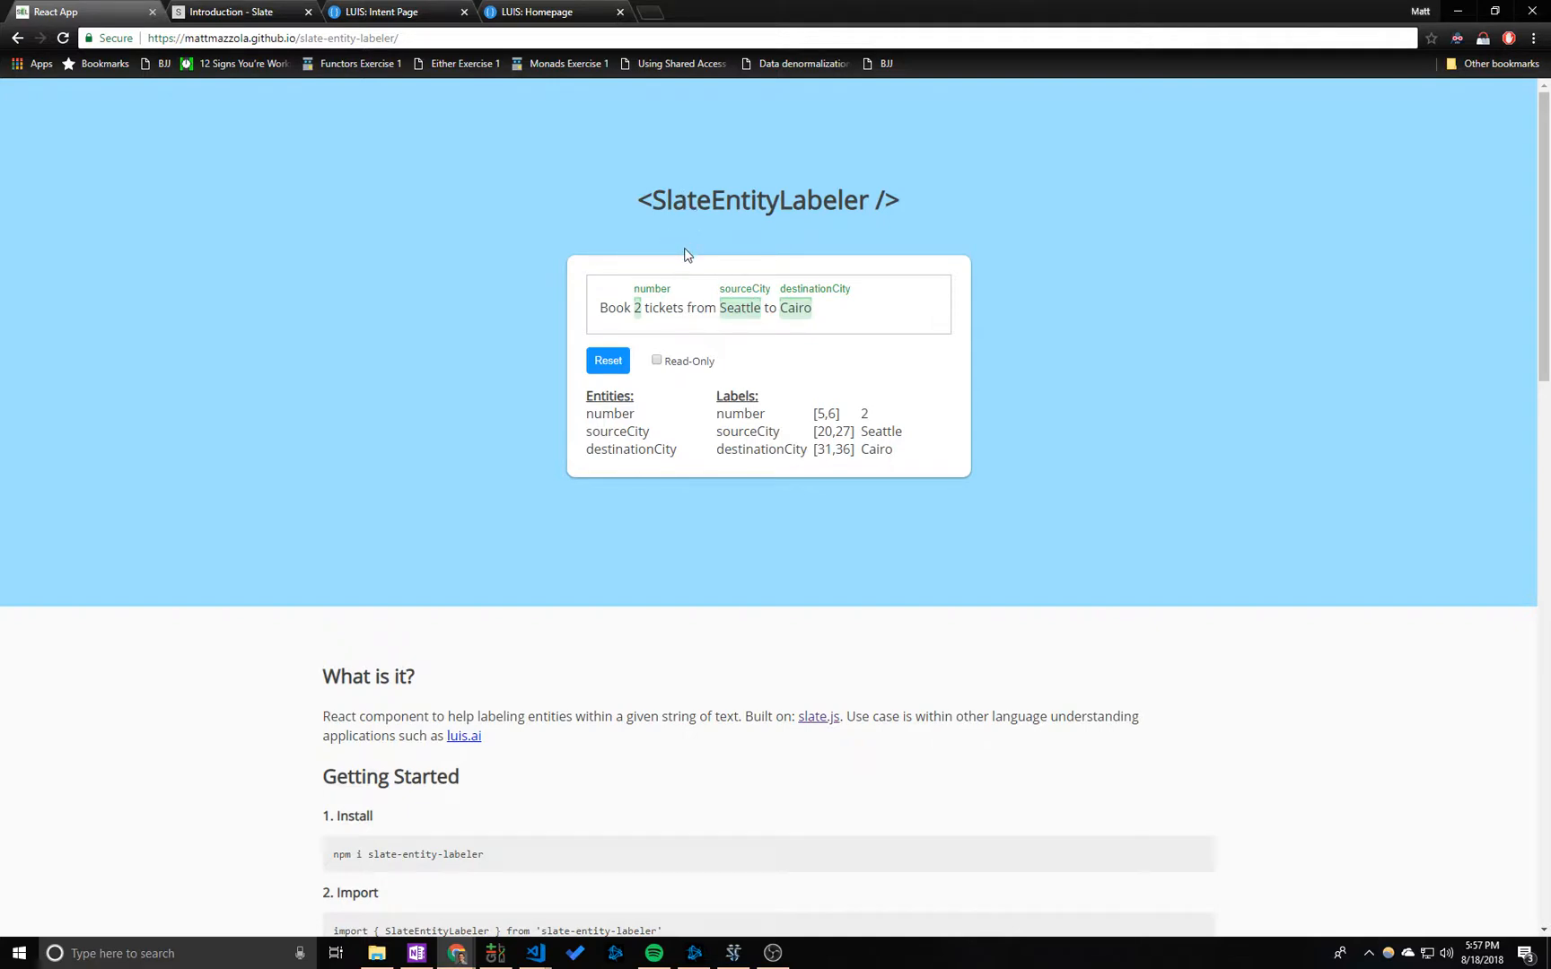
pyautogui.moveTo(673, 298)
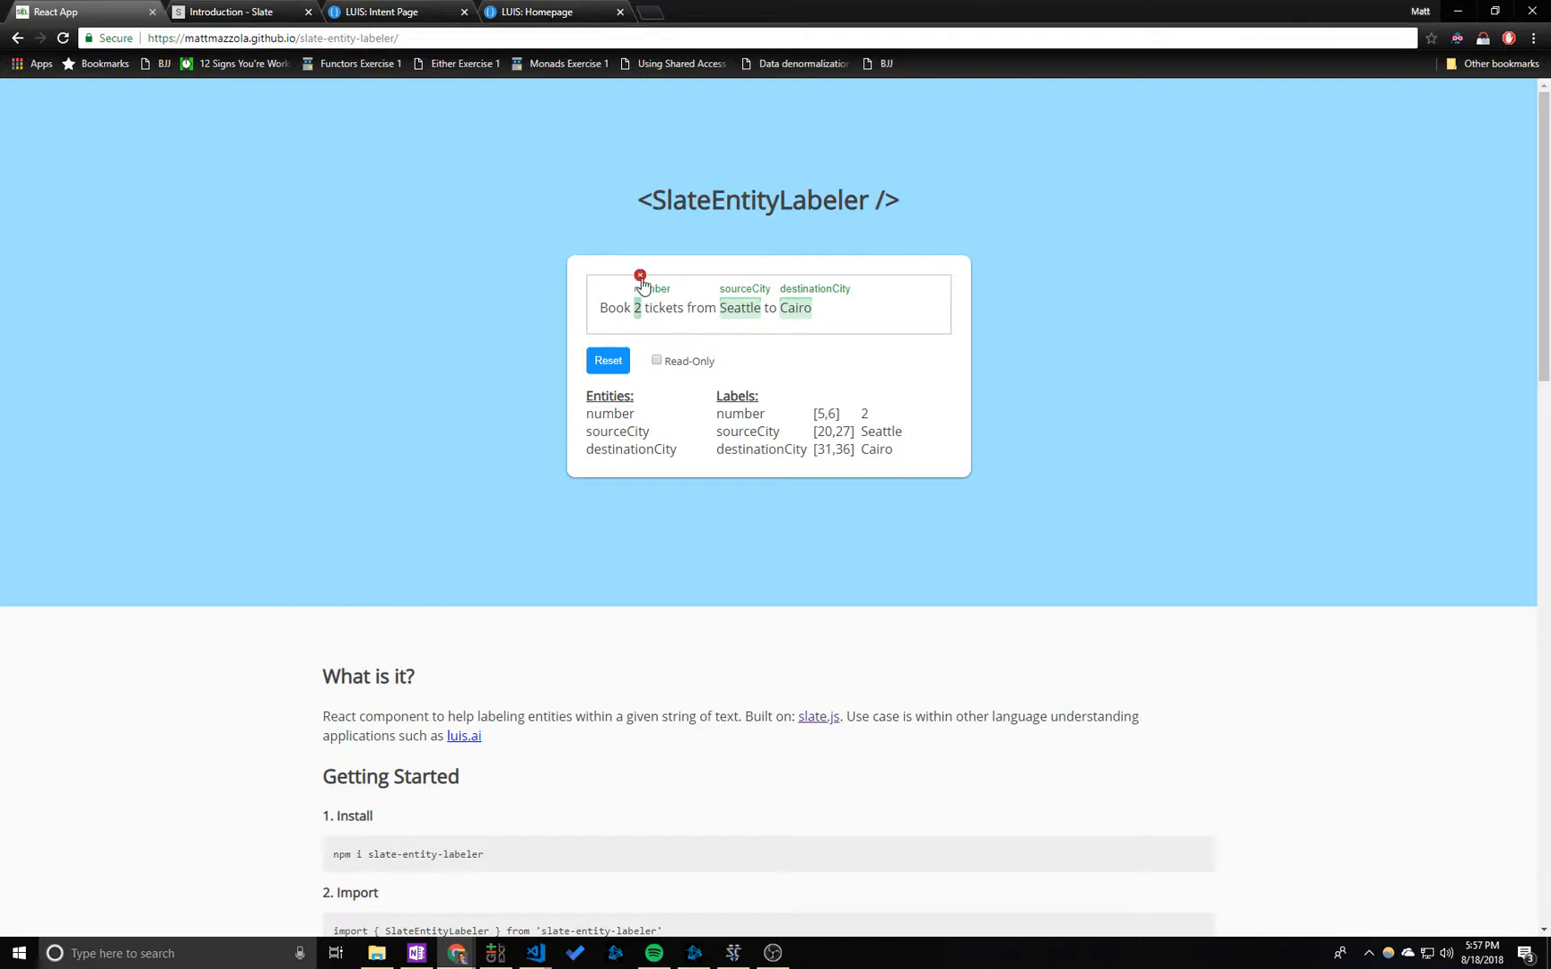
pyautogui.click(639, 275)
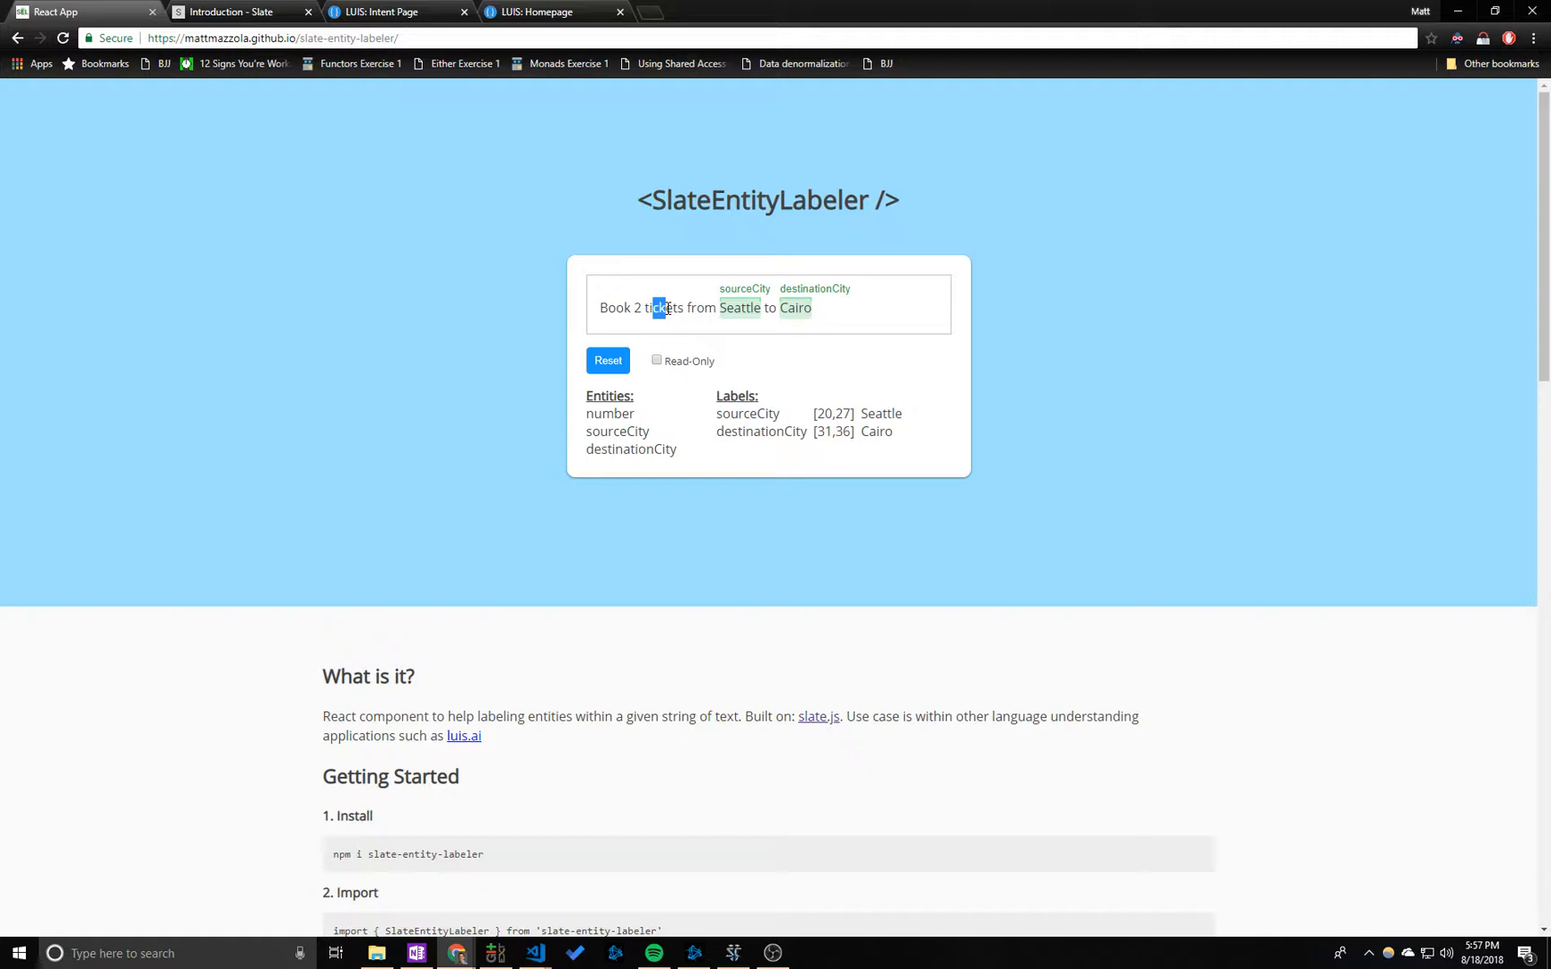
pyautogui.doubleClick(662, 308)
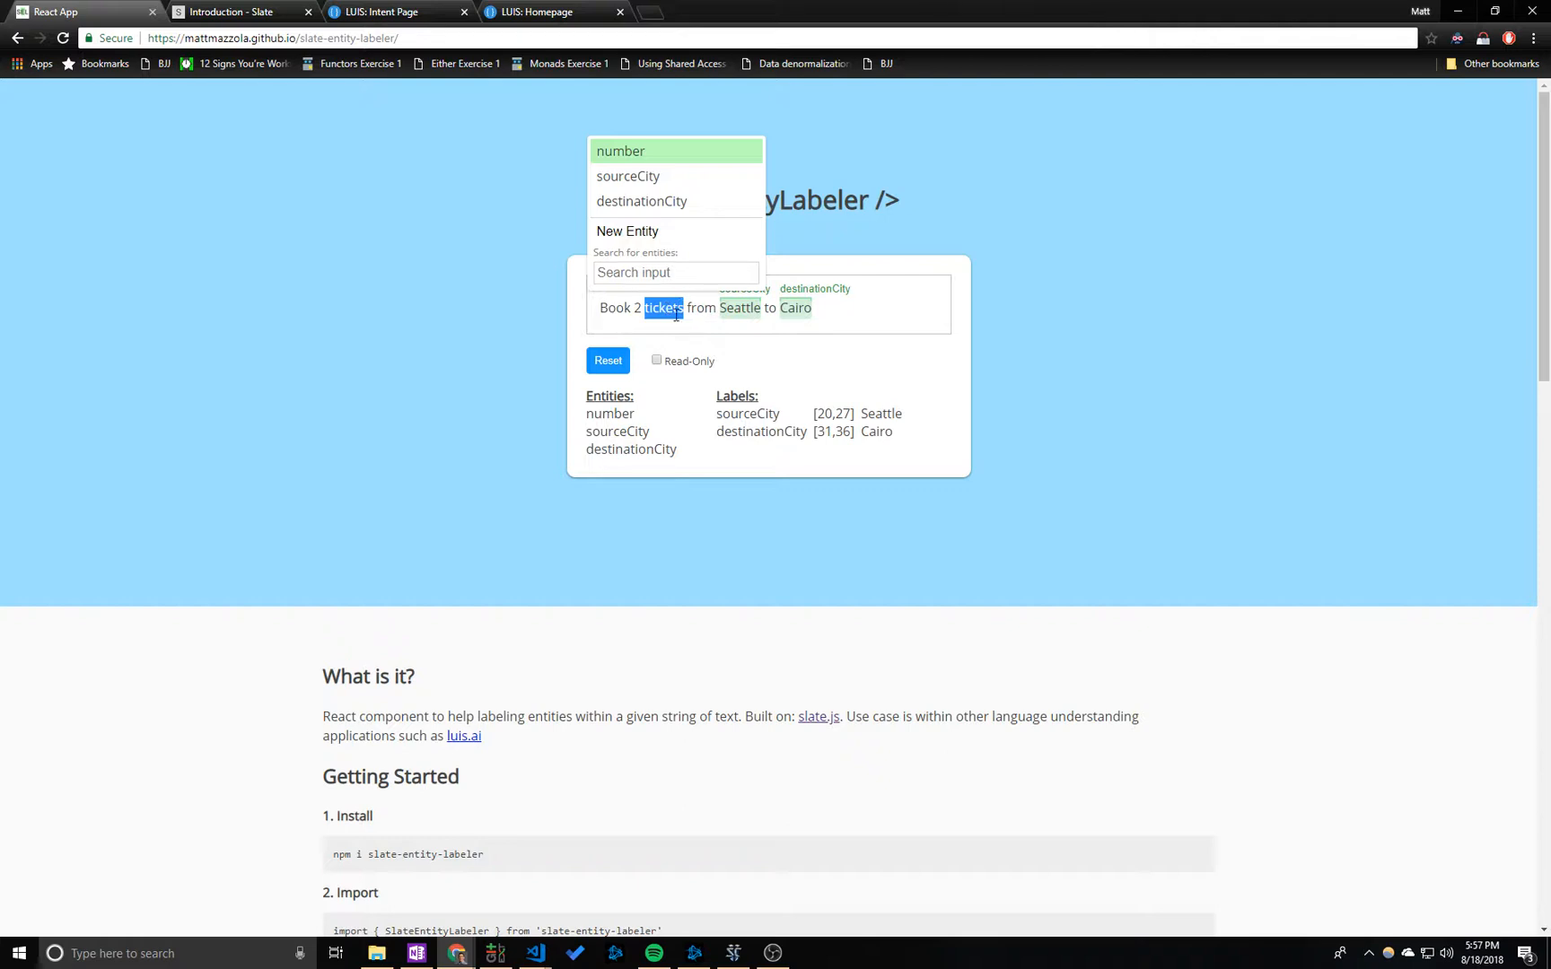
pyautogui.moveTo(641, 201)
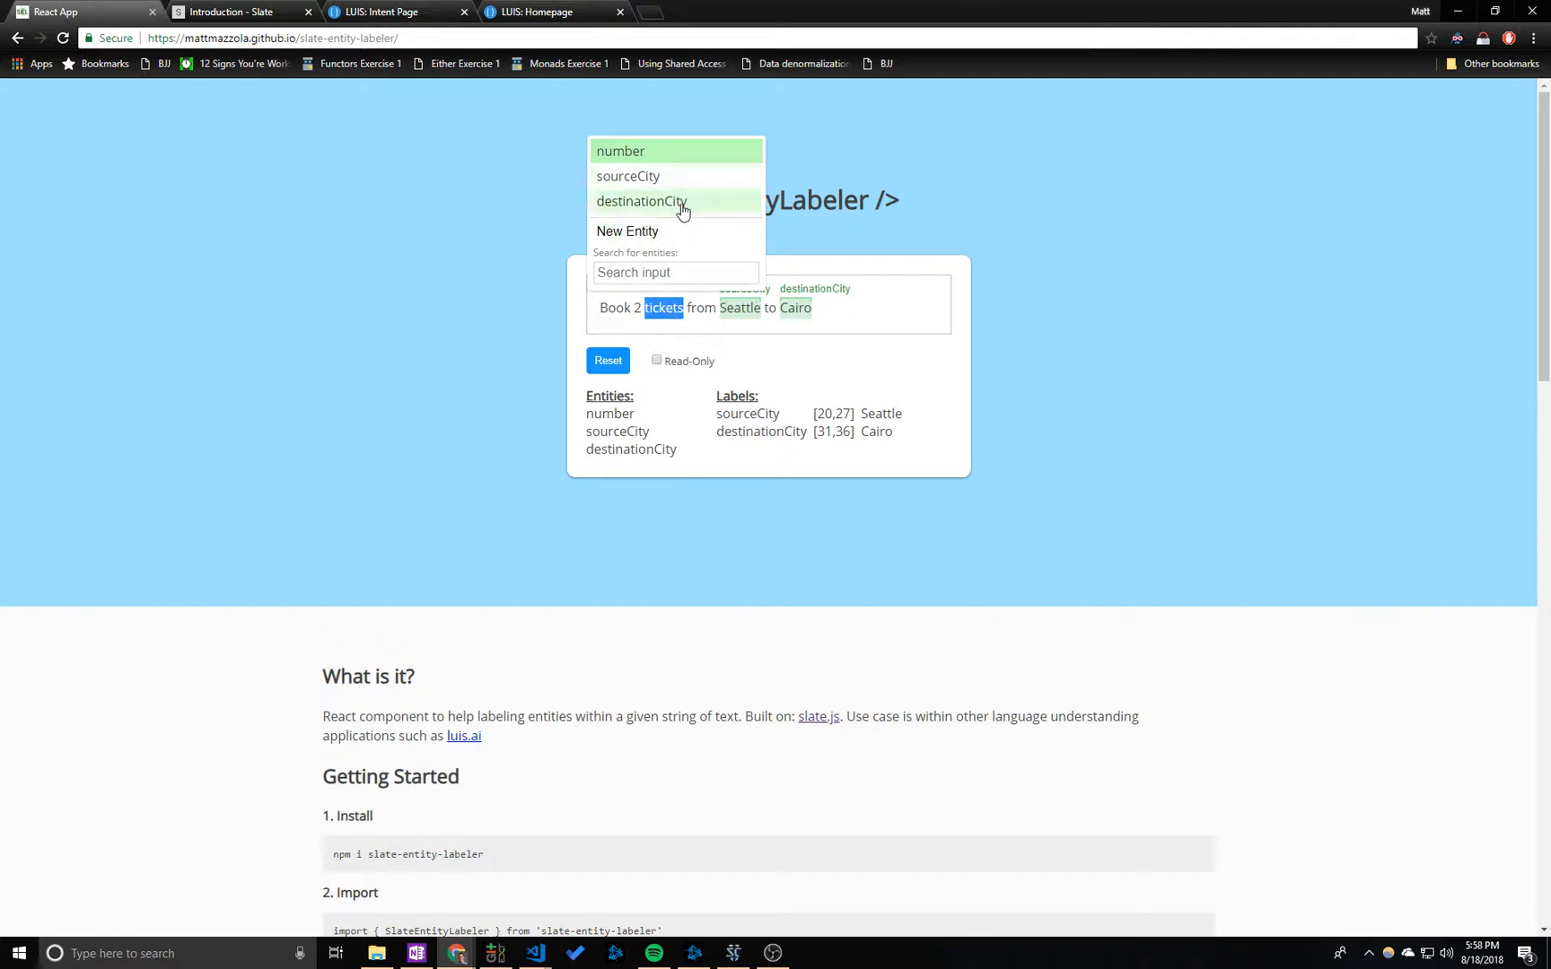
pyautogui.moveTo(651, 235)
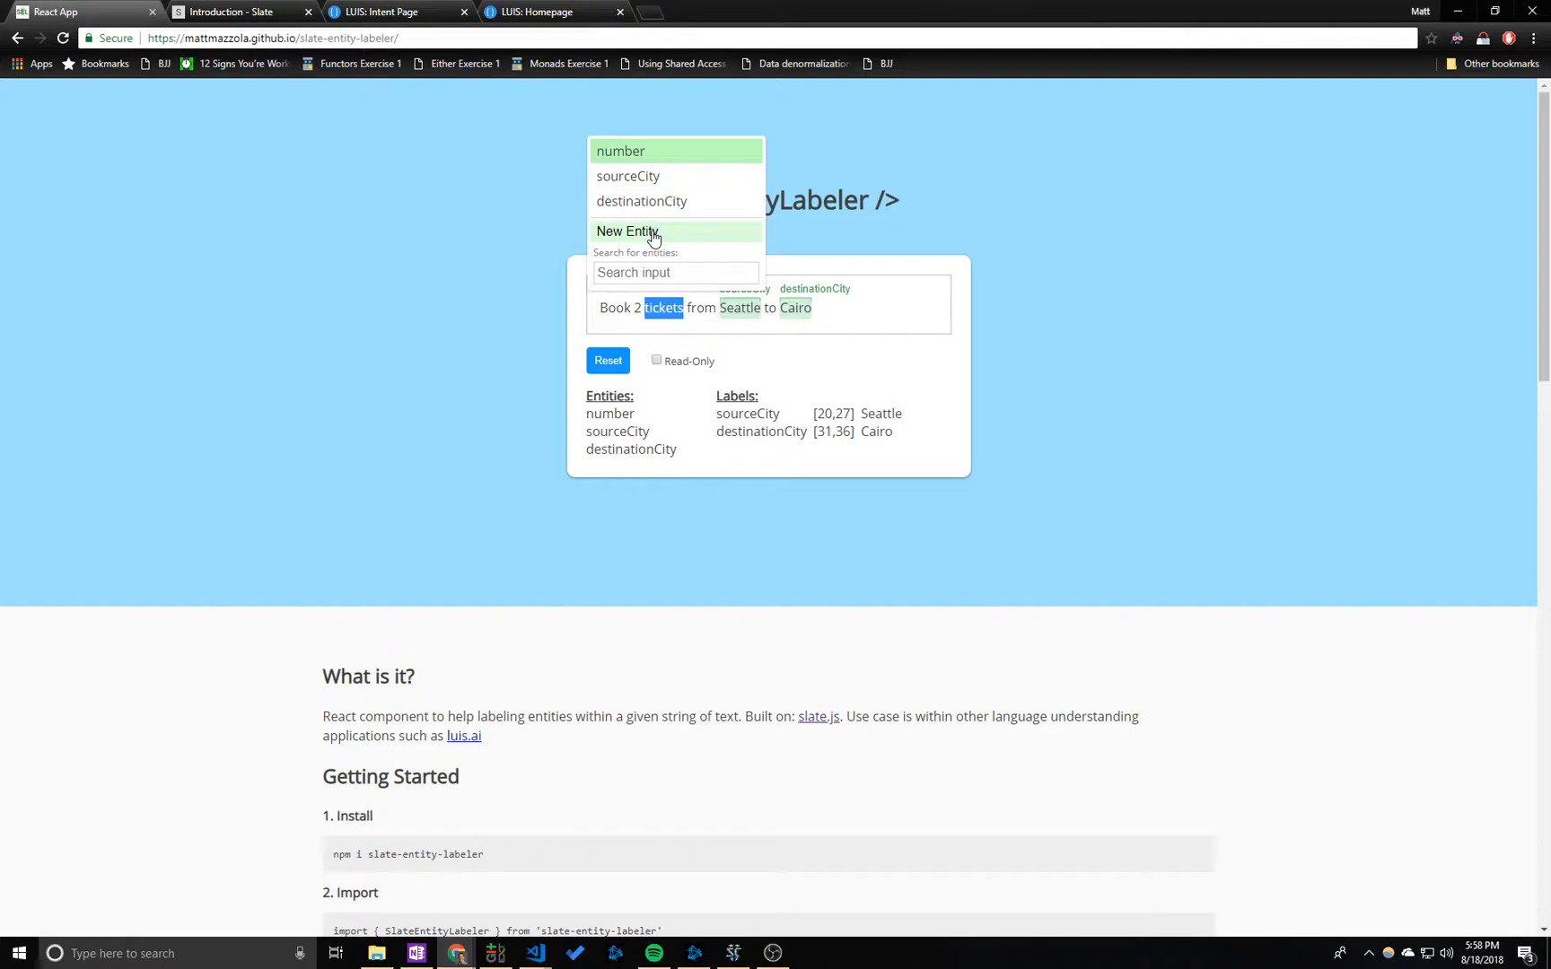
# Step: Create a new entity named 'test' and apply it to the word 'tickets'
pyautogui.click(628, 231)
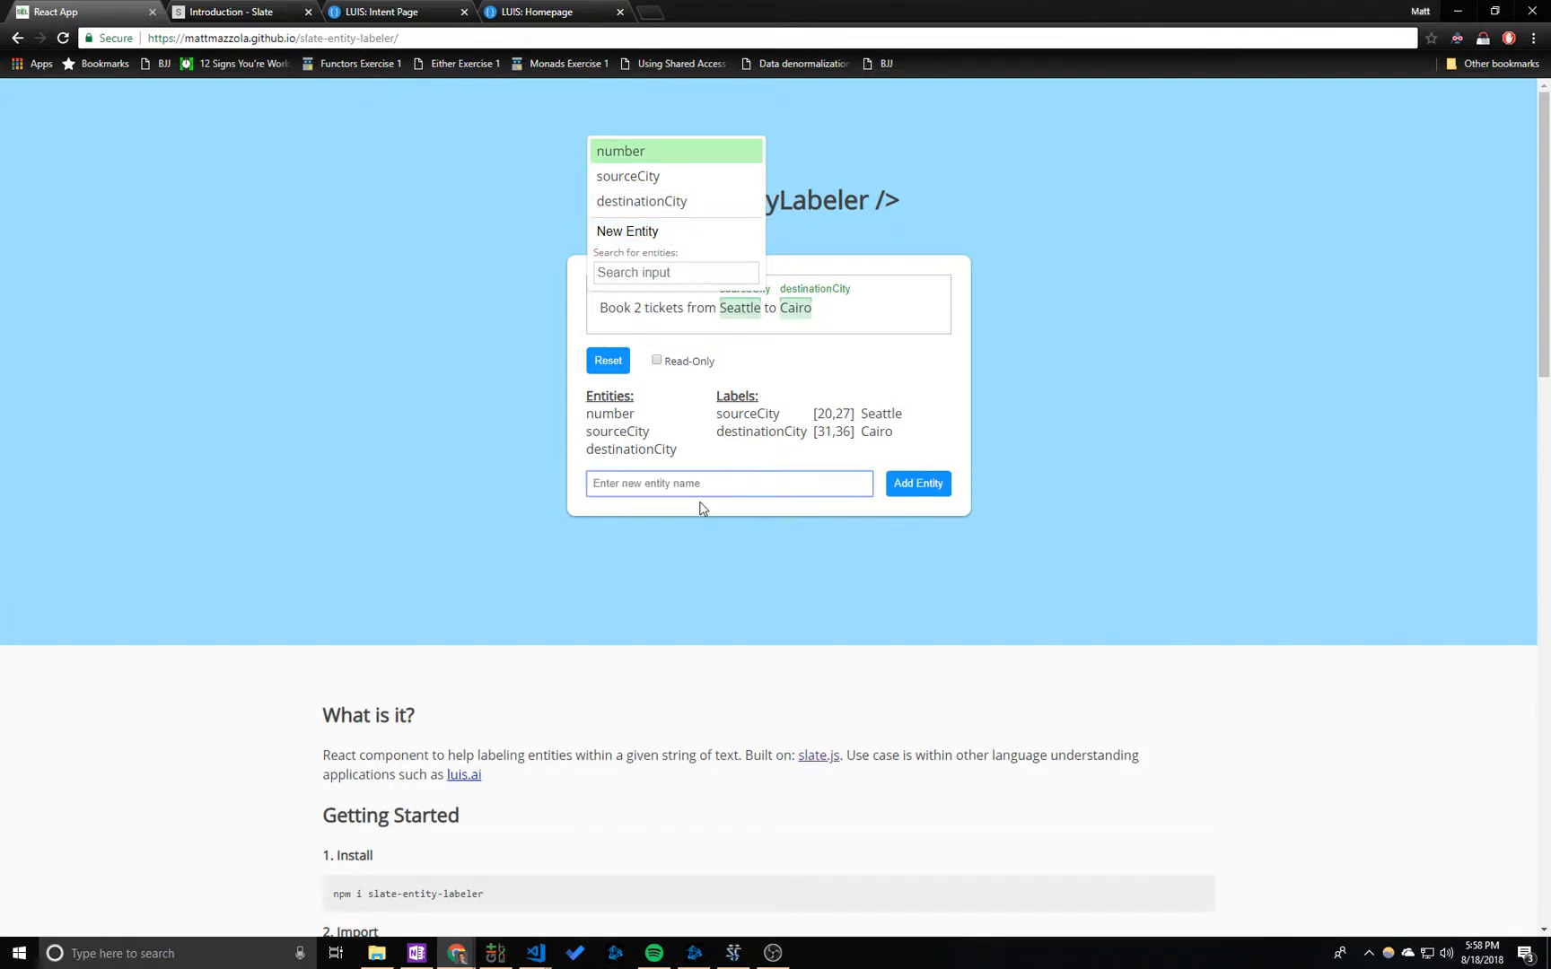
pyautogui.write('test')
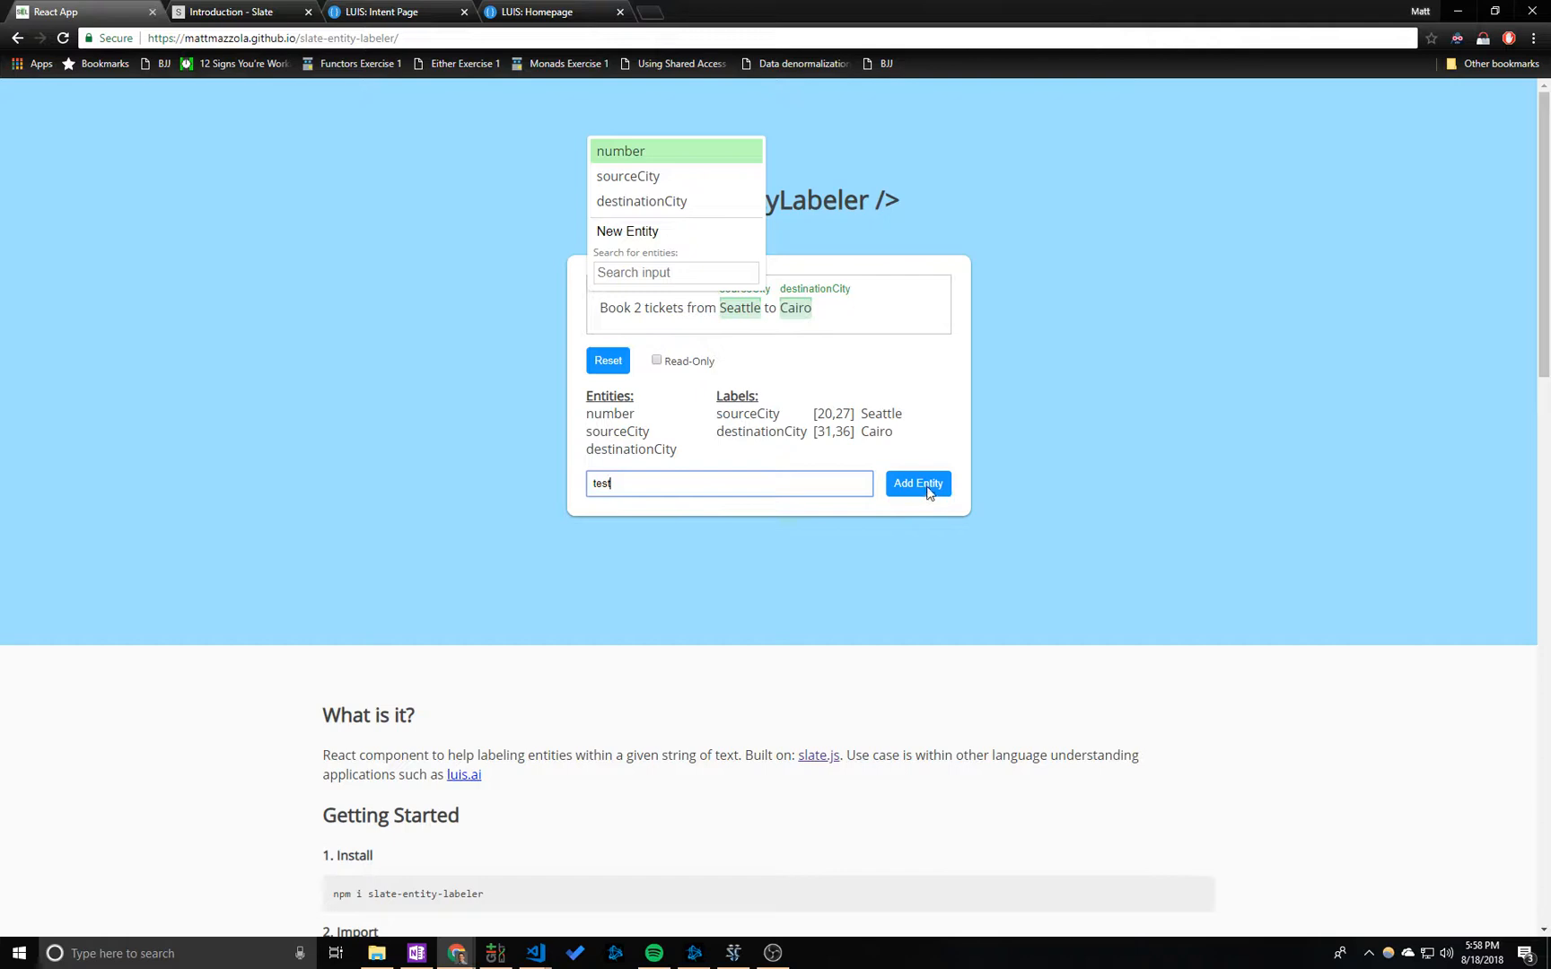
pyautogui.click(915, 484)
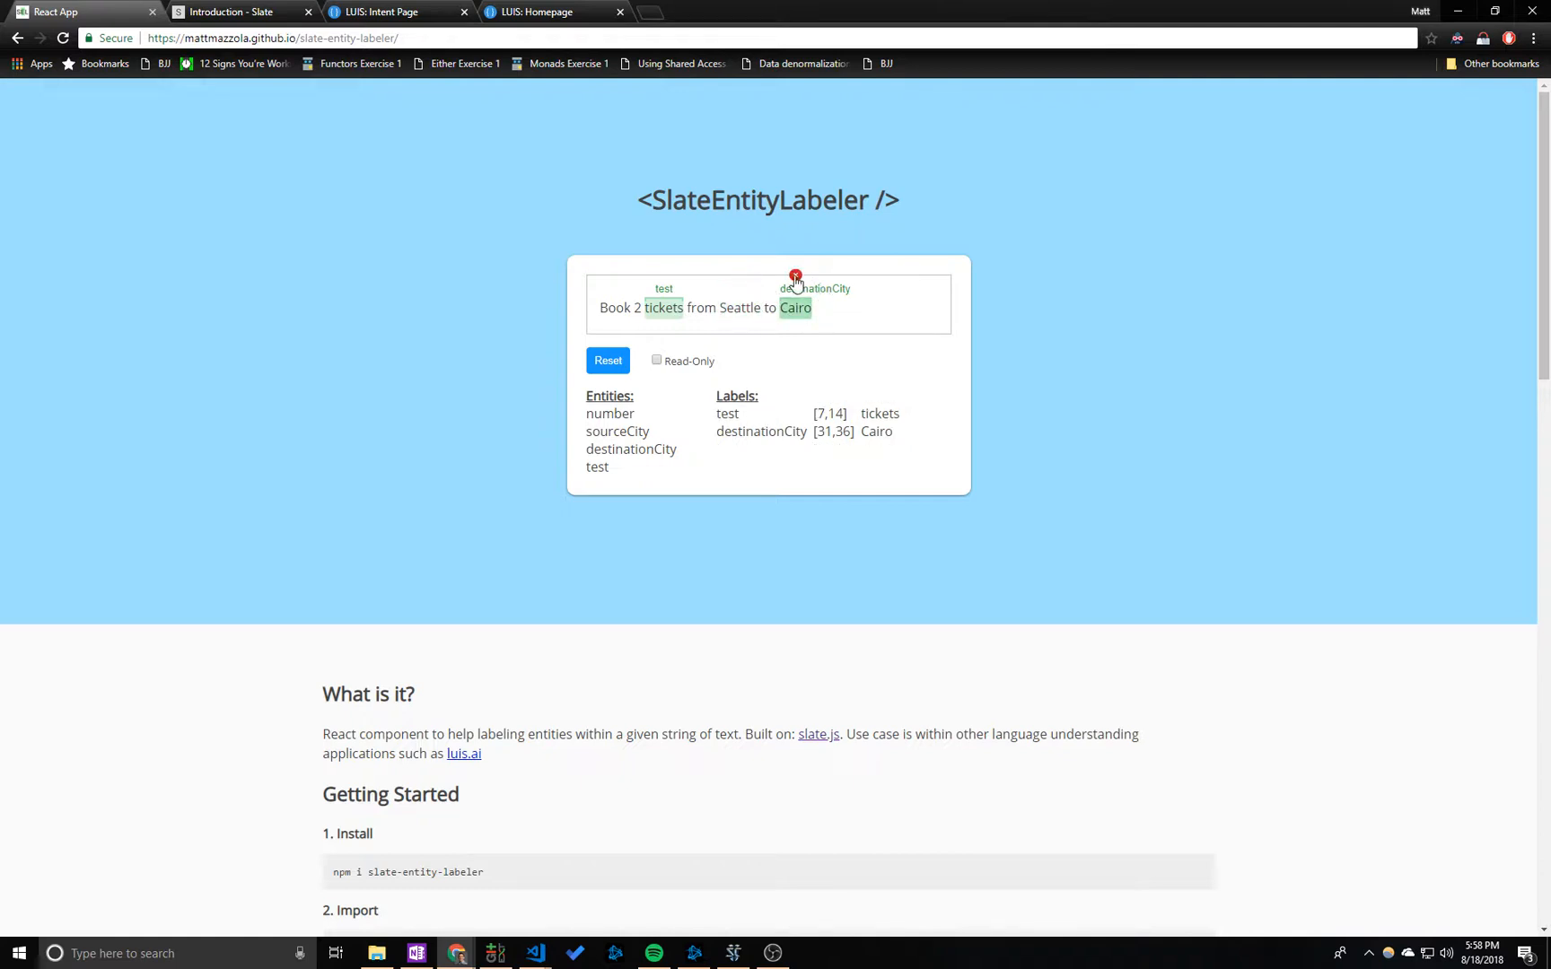
# Step: Delete Cairo's destinationCity label, inspect the Labels list, then reset the example
pyautogui.click(795, 278)
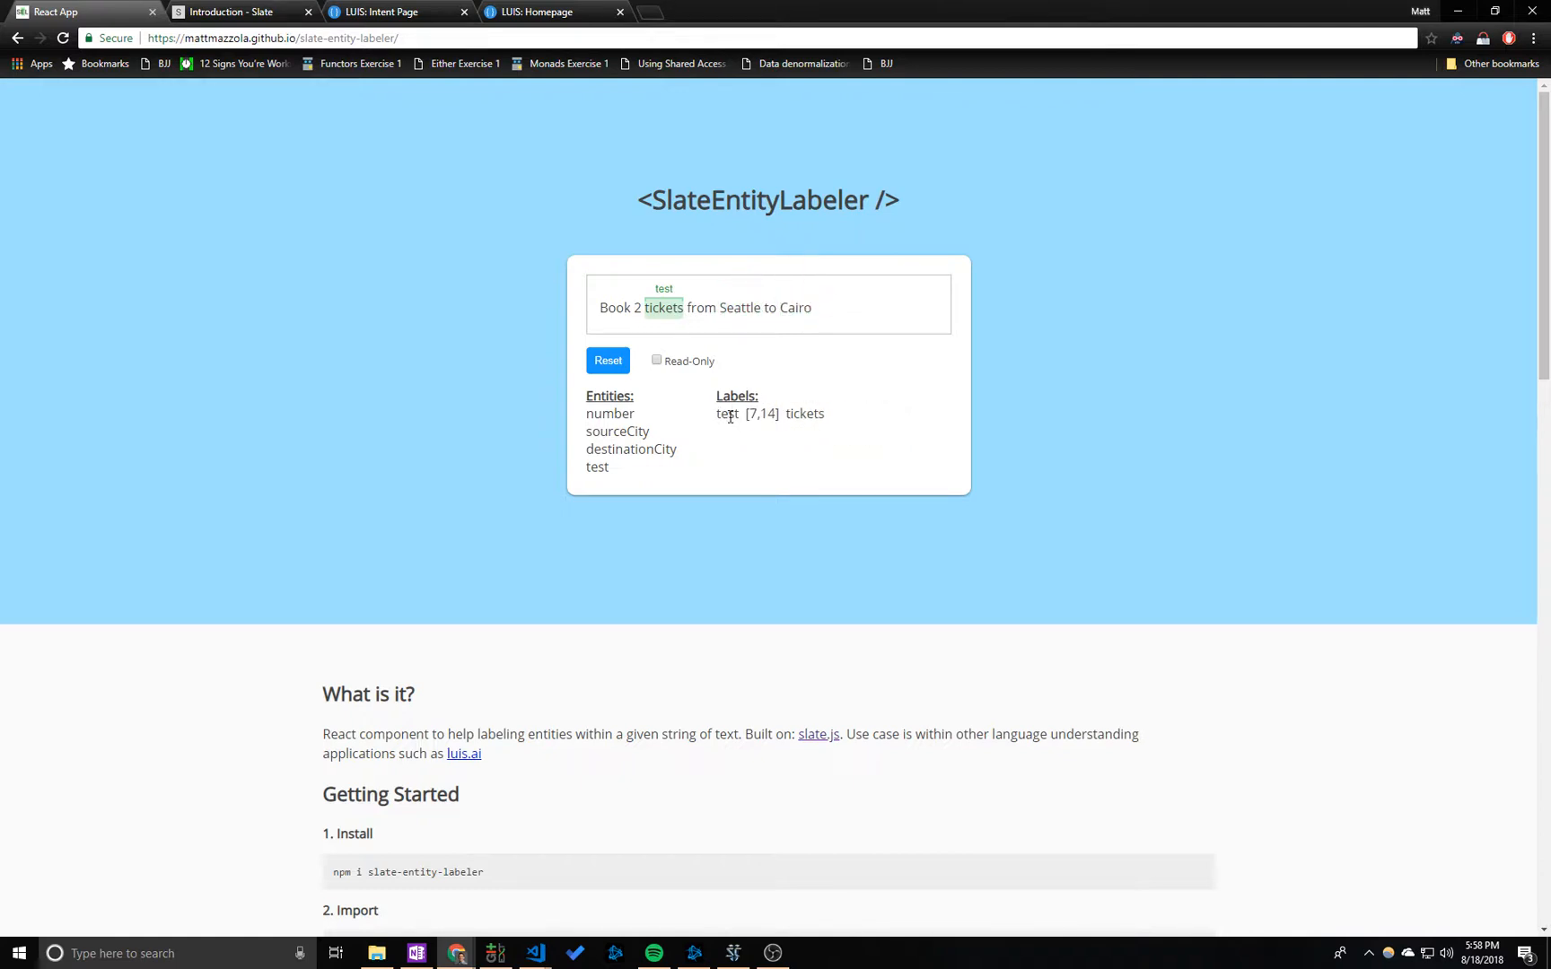
pyautogui.moveTo(742, 420)
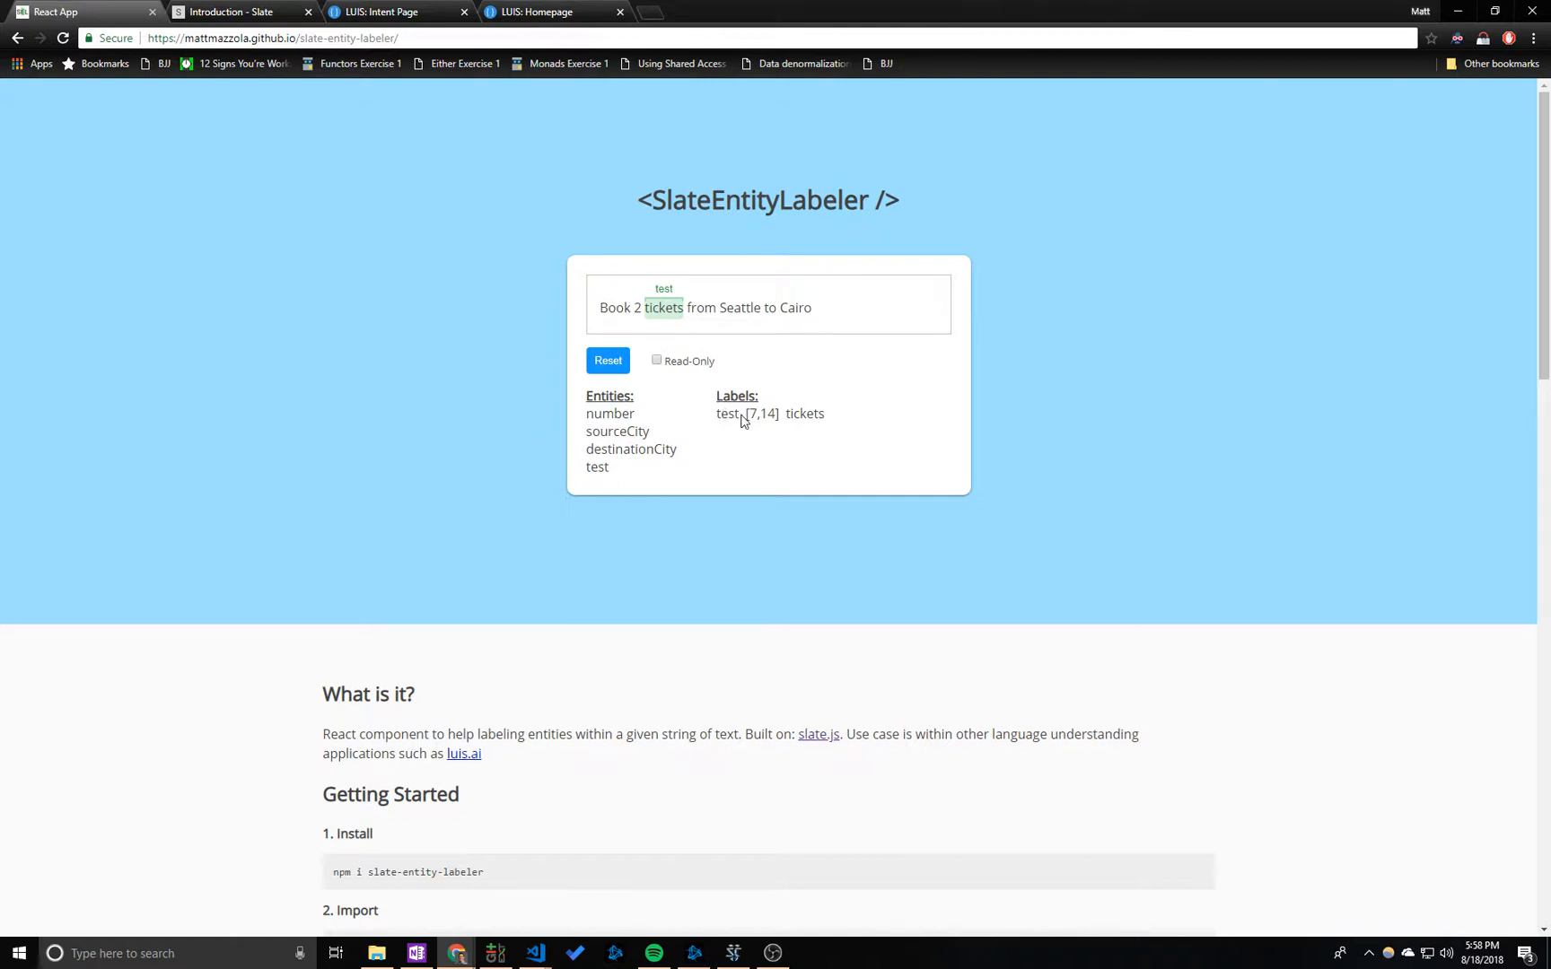
pyautogui.doubleClick(726, 414)
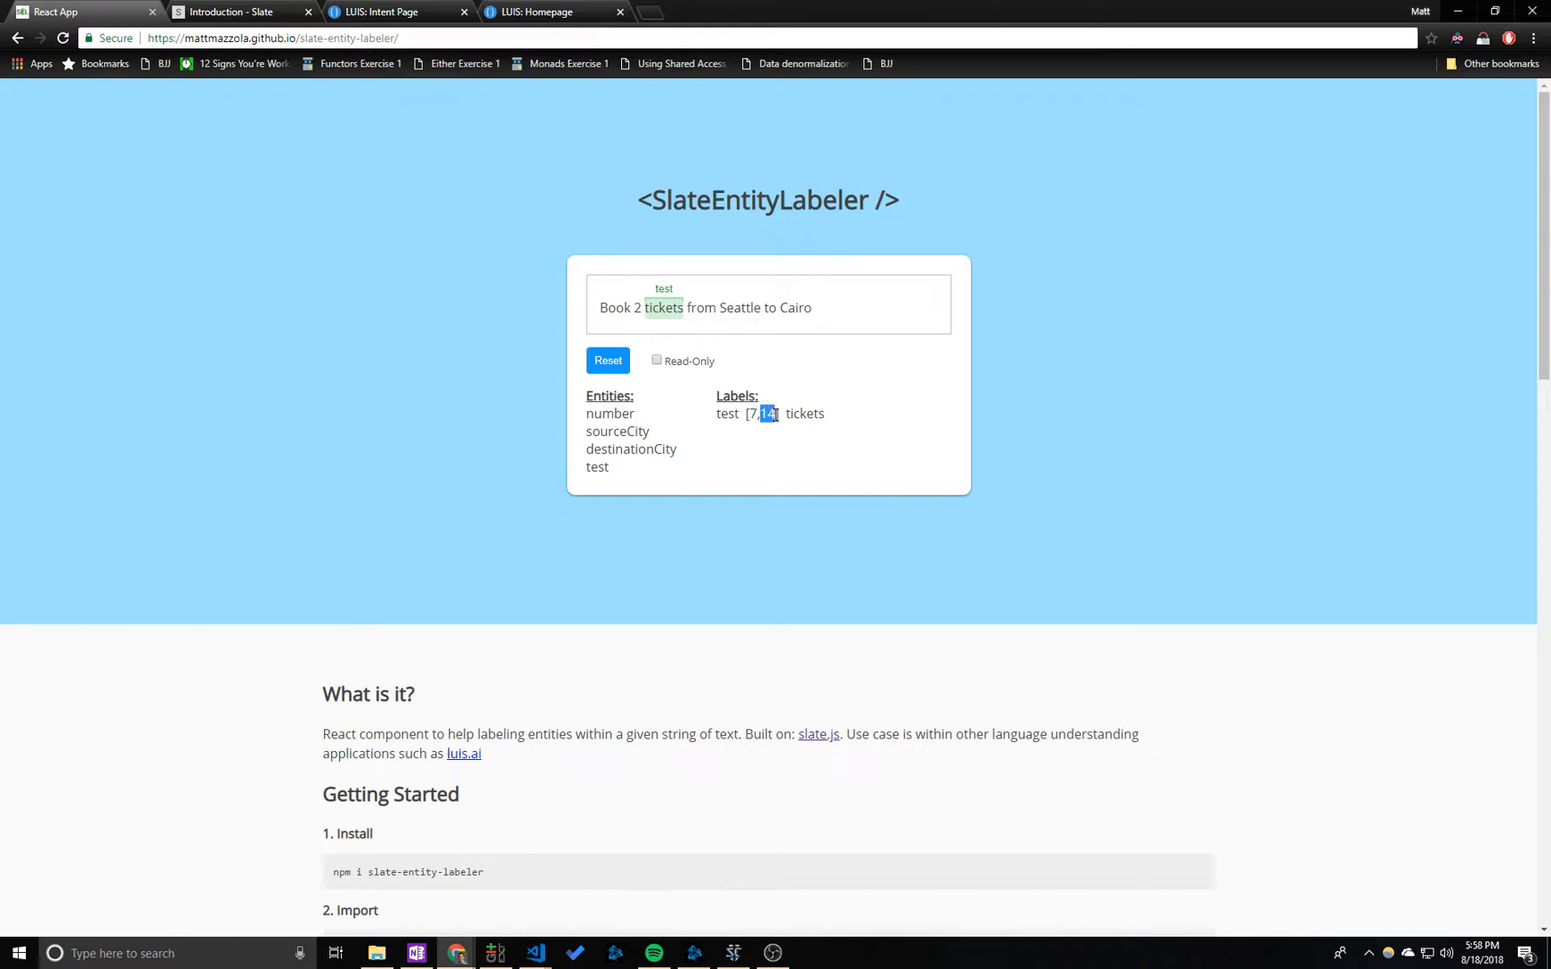
pyautogui.doubleClick(804, 414)
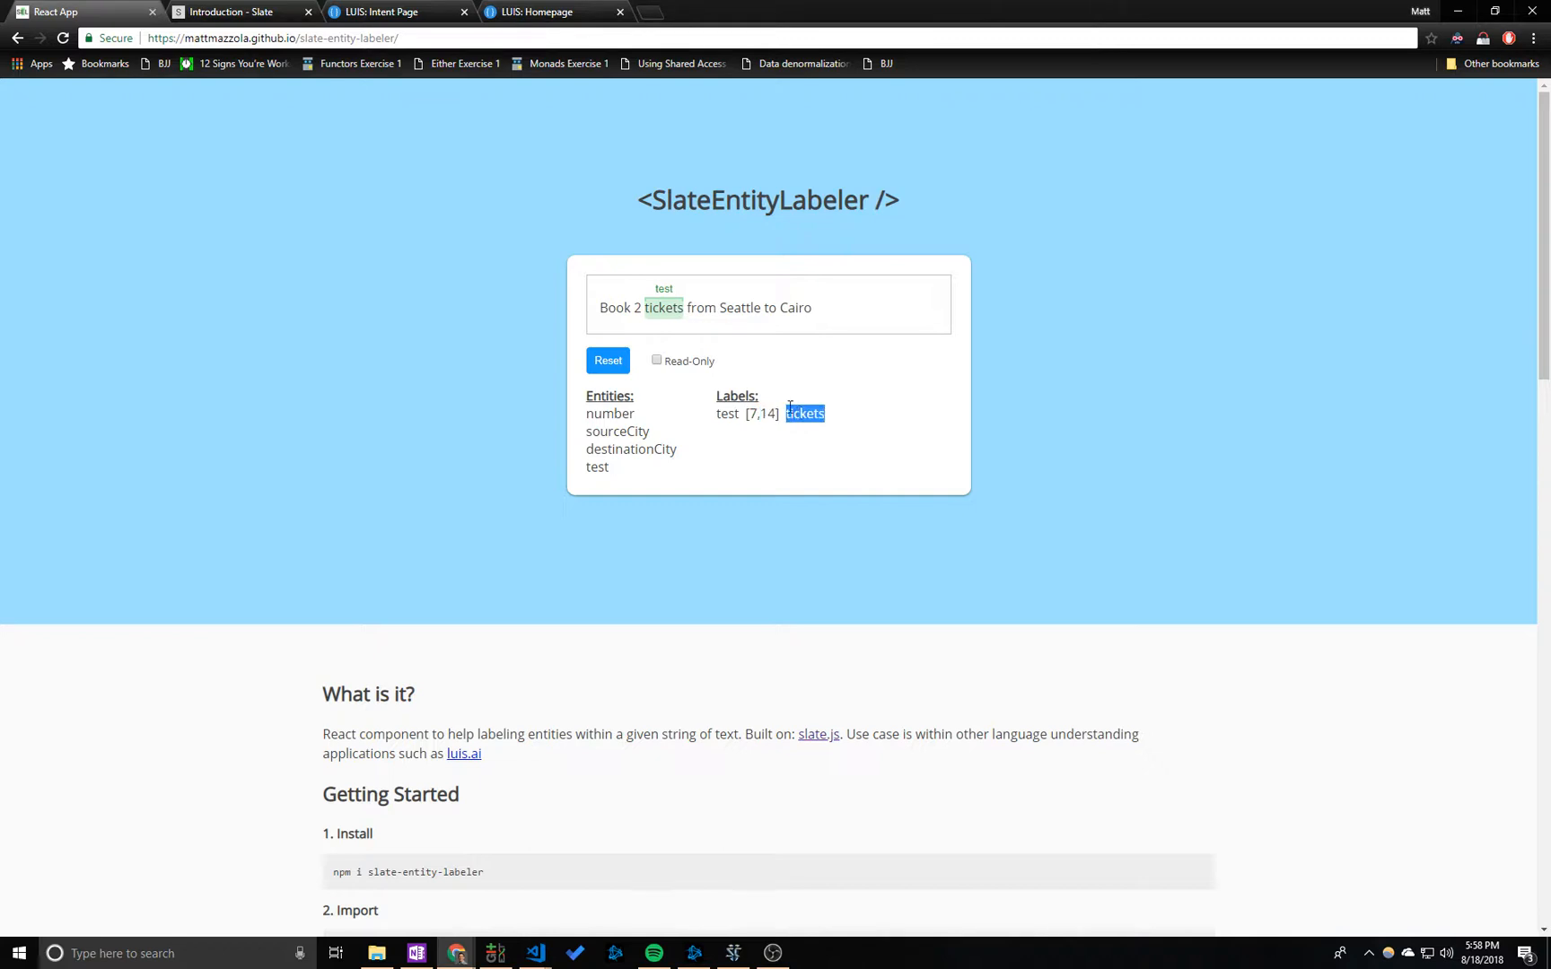
pyautogui.click(607, 360)
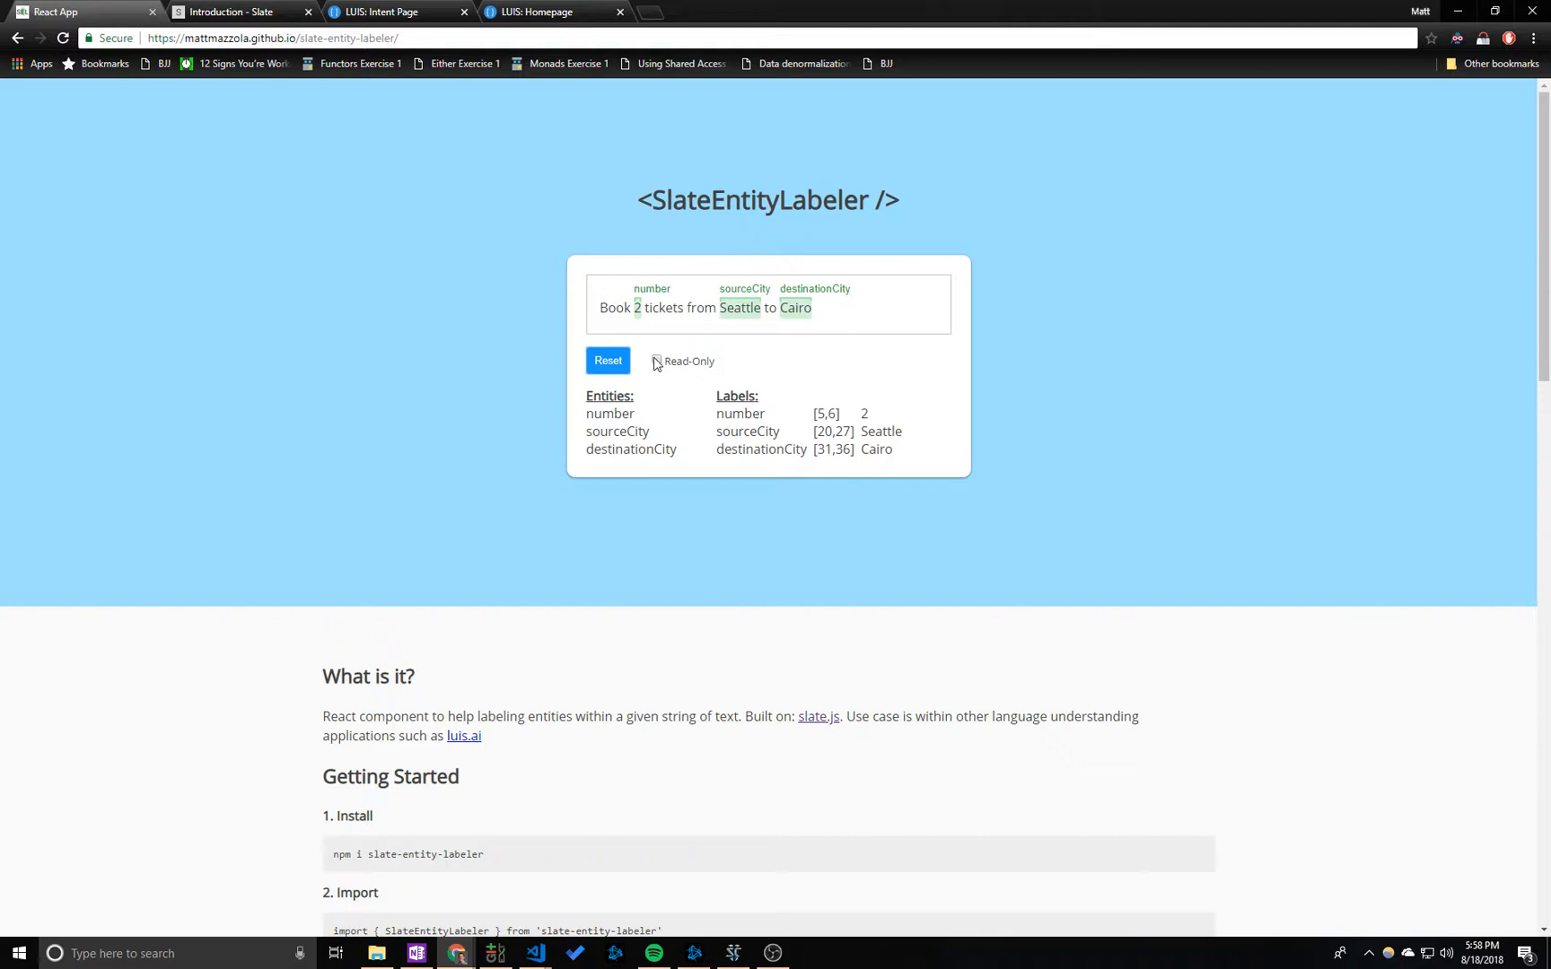
pyautogui.click(655, 360)
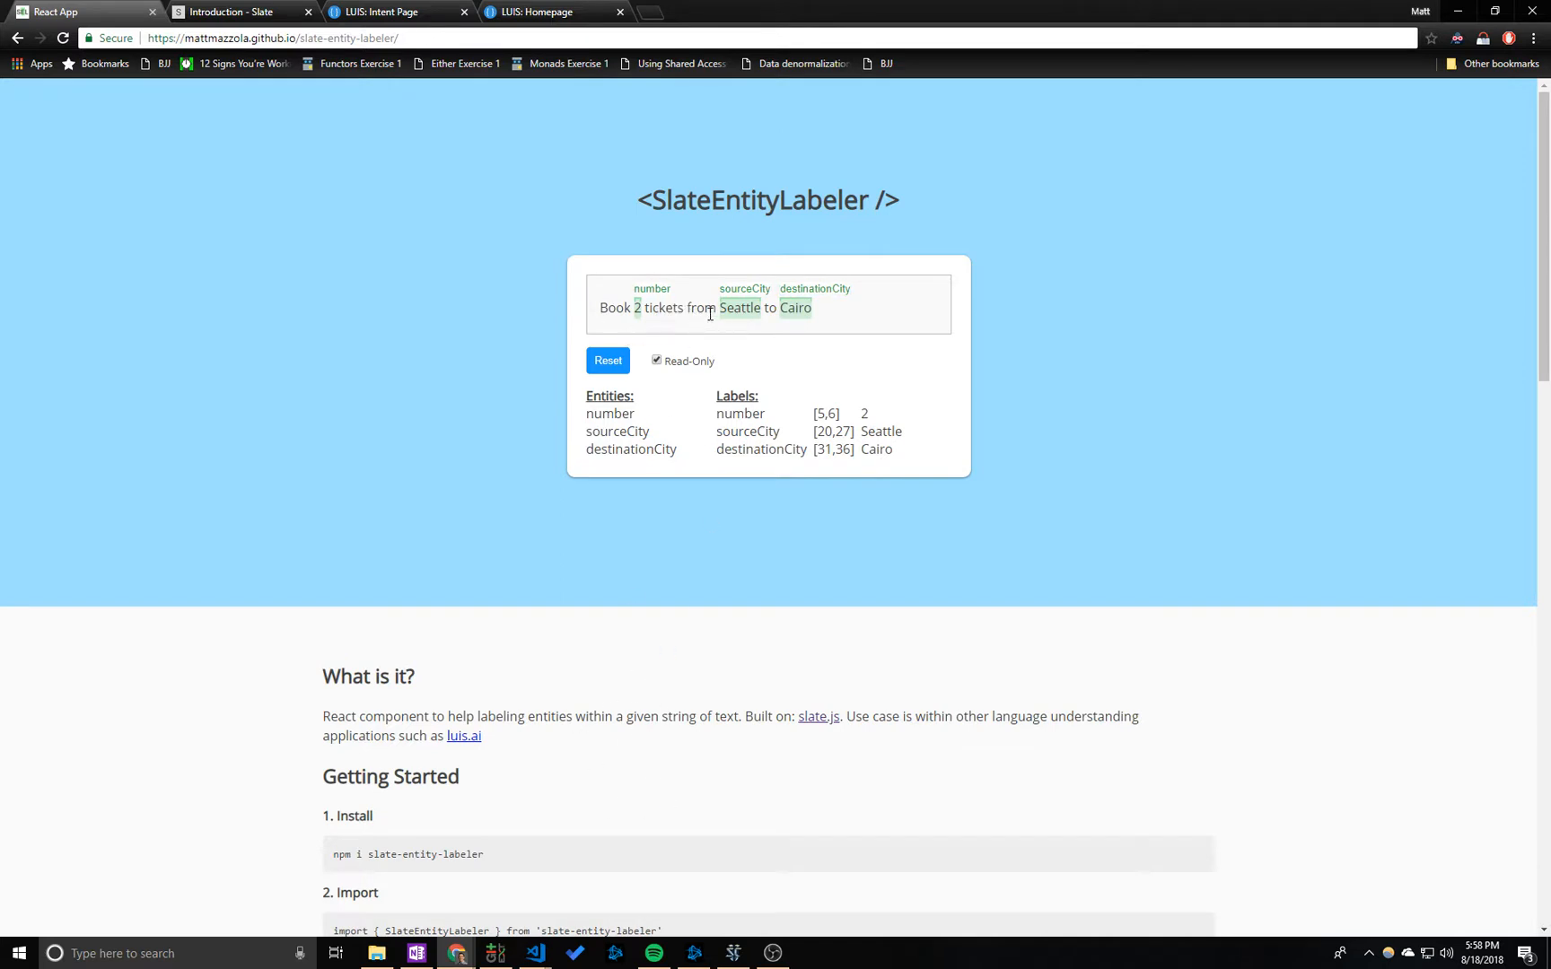
pyautogui.moveTo(667, 300)
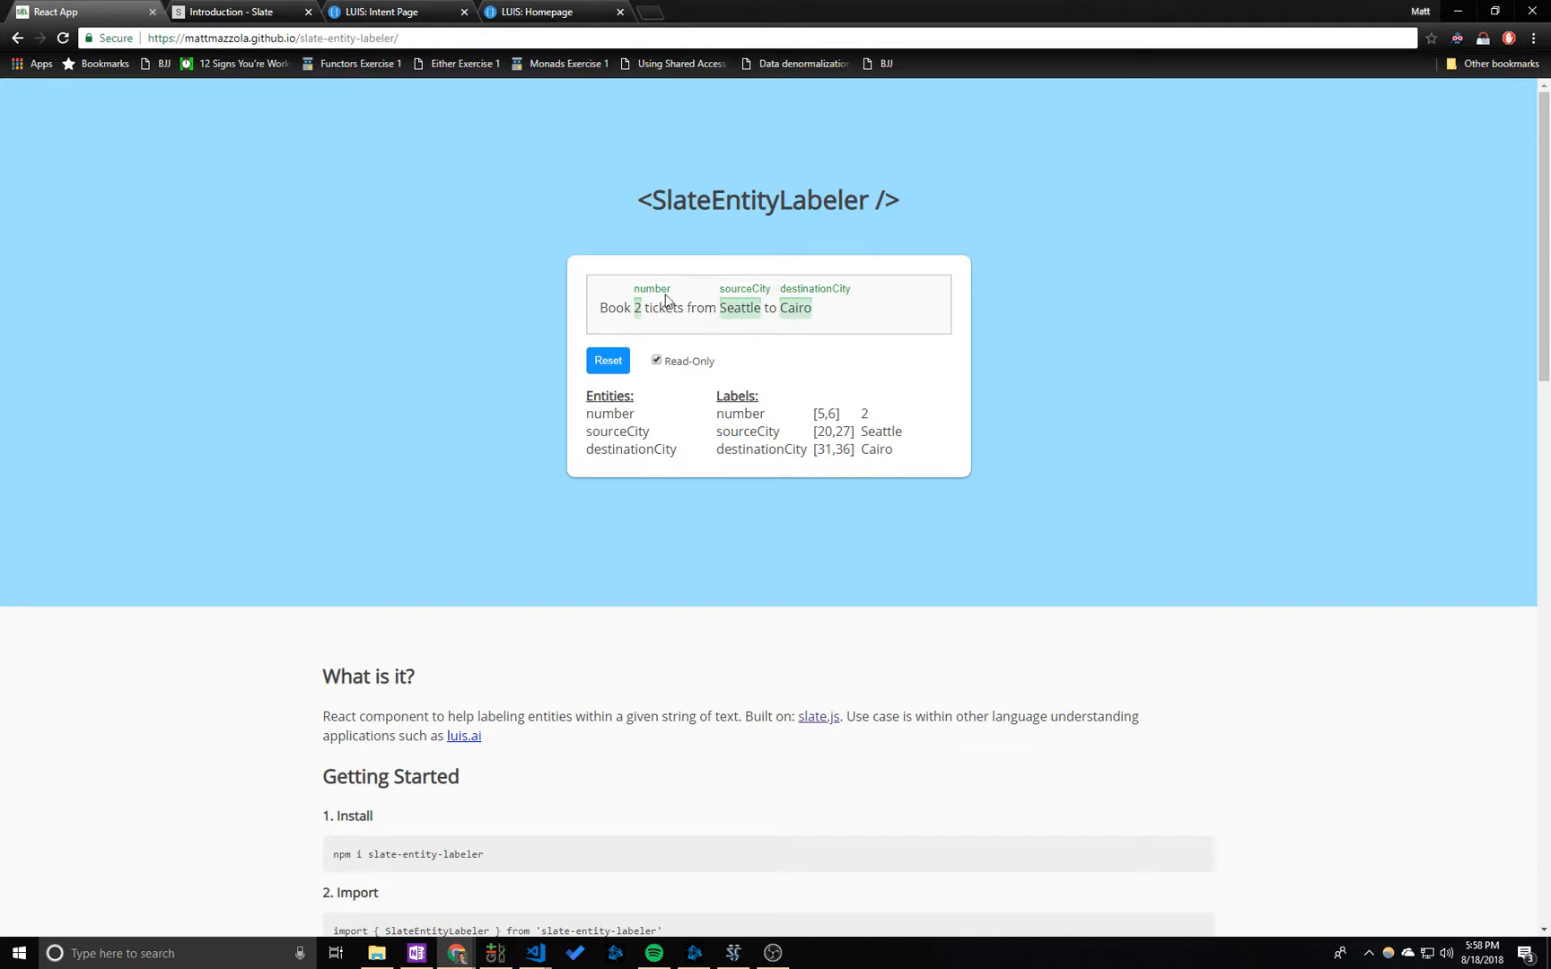
pyautogui.click(656, 360)
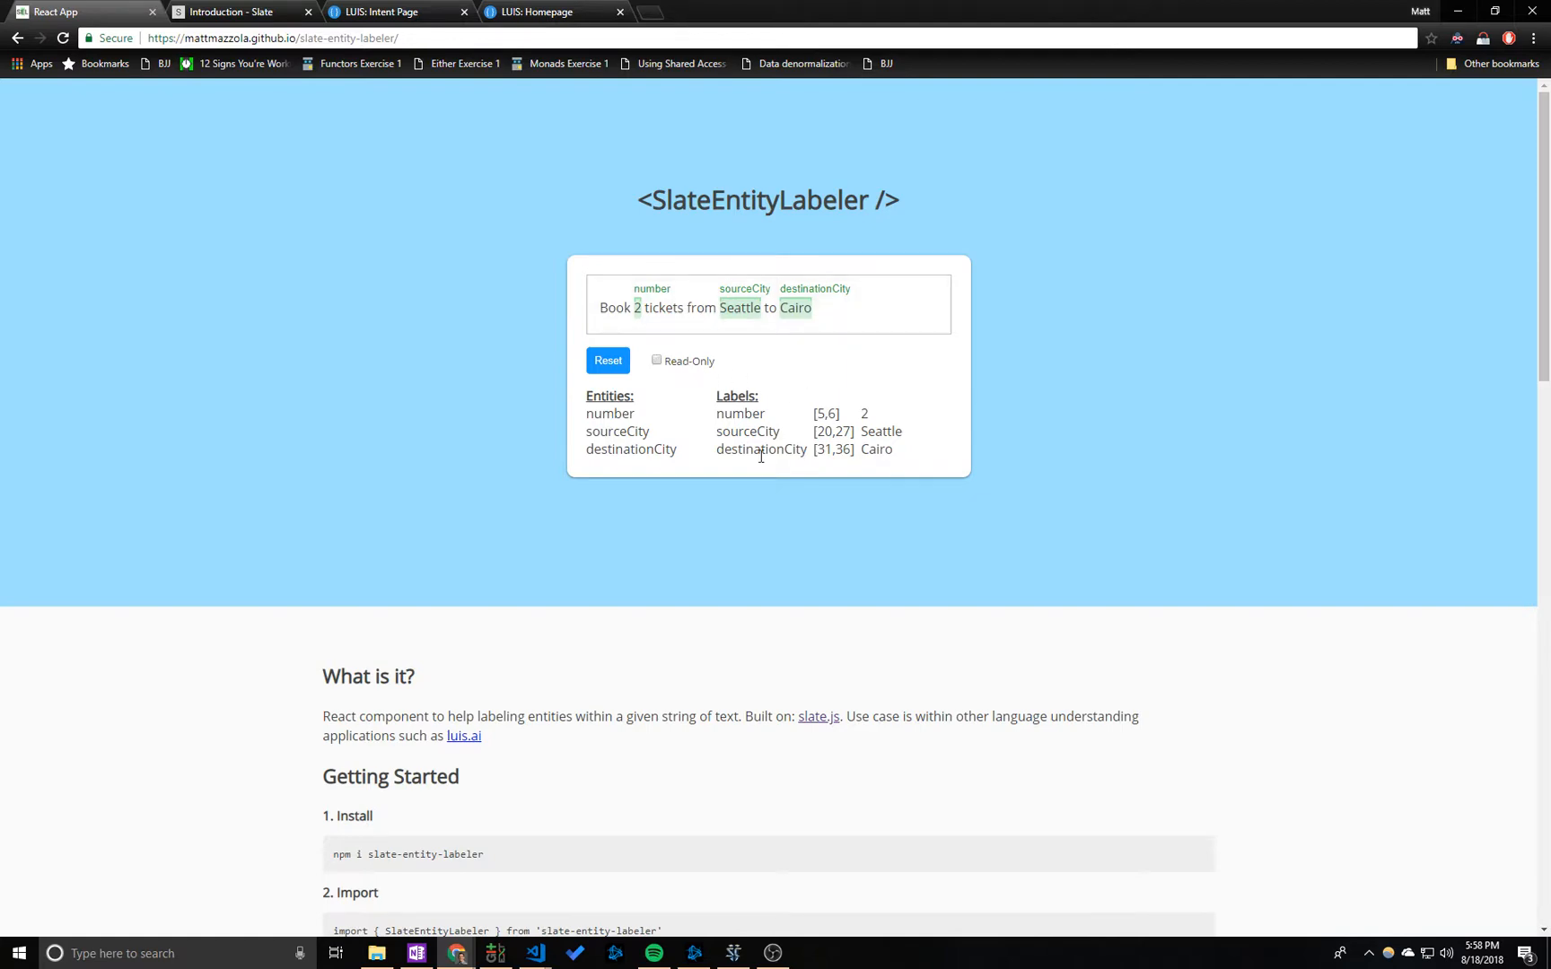
pyautogui.scroll(-3)
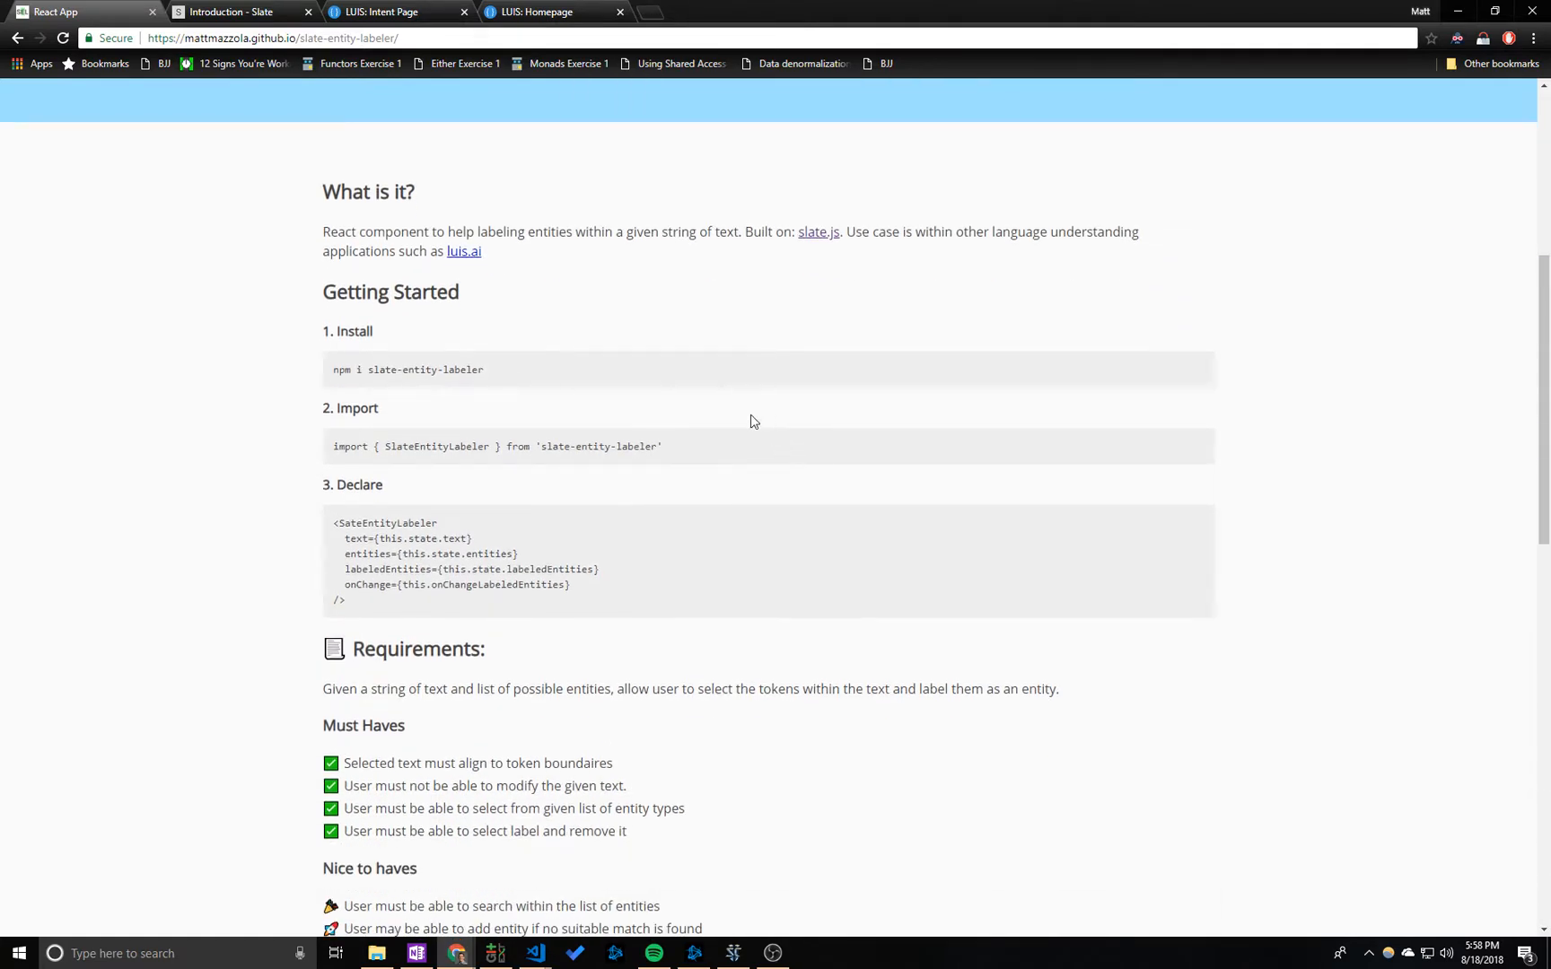
pyautogui.scroll(-3)
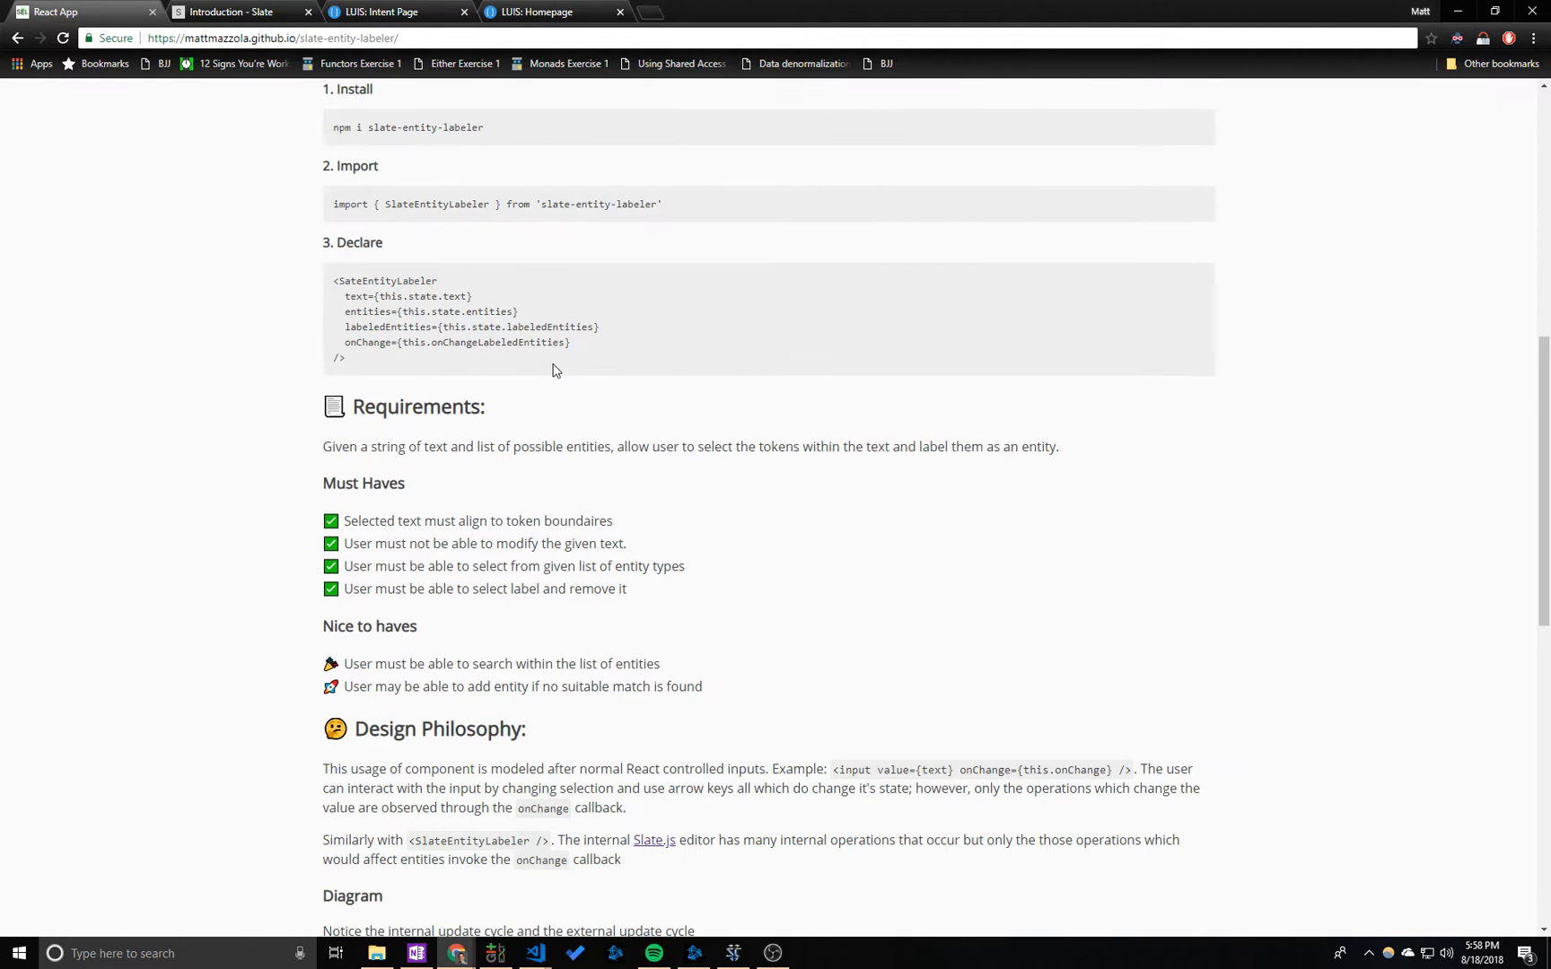
pyautogui.scroll(-3)
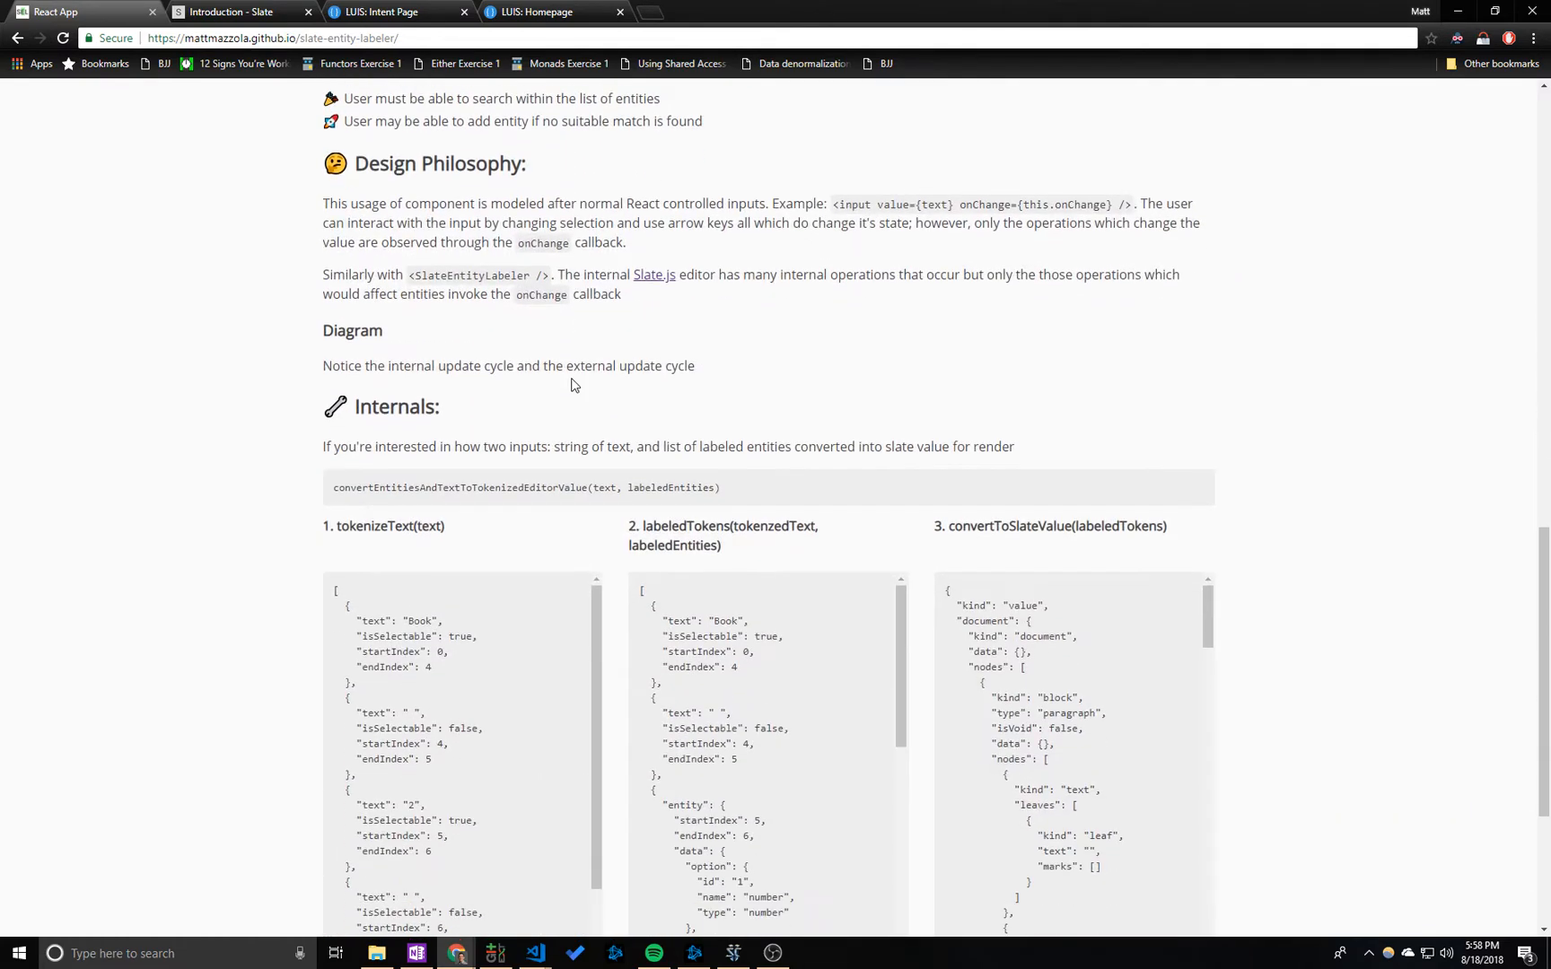
pyautogui.moveTo(524, 219)
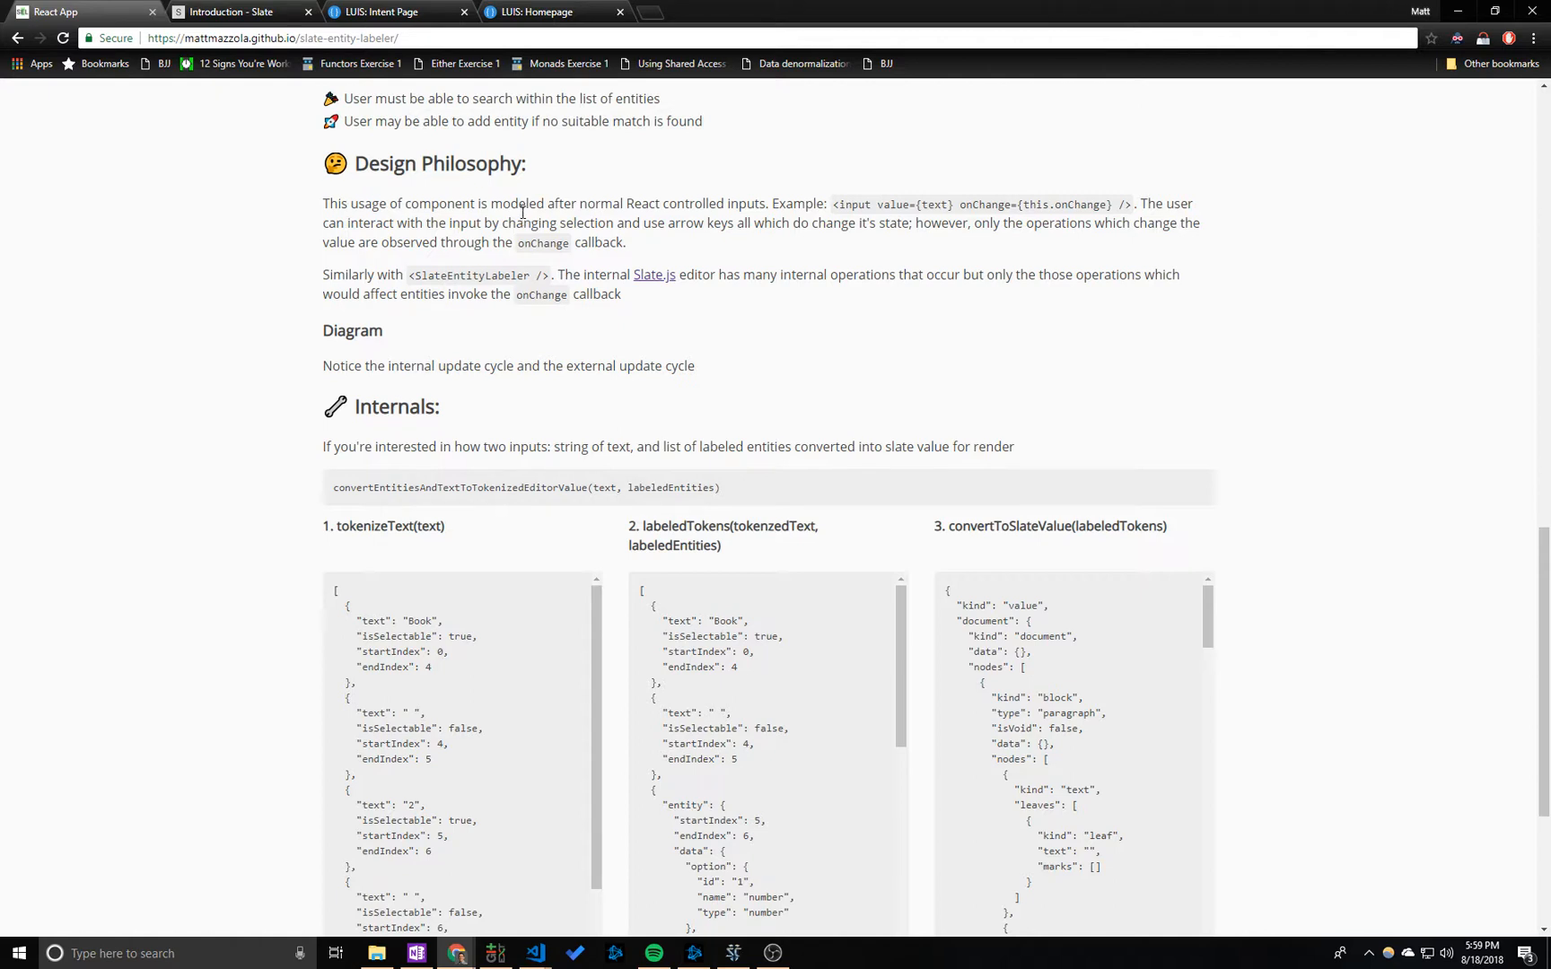
pyautogui.moveTo(208, 253)
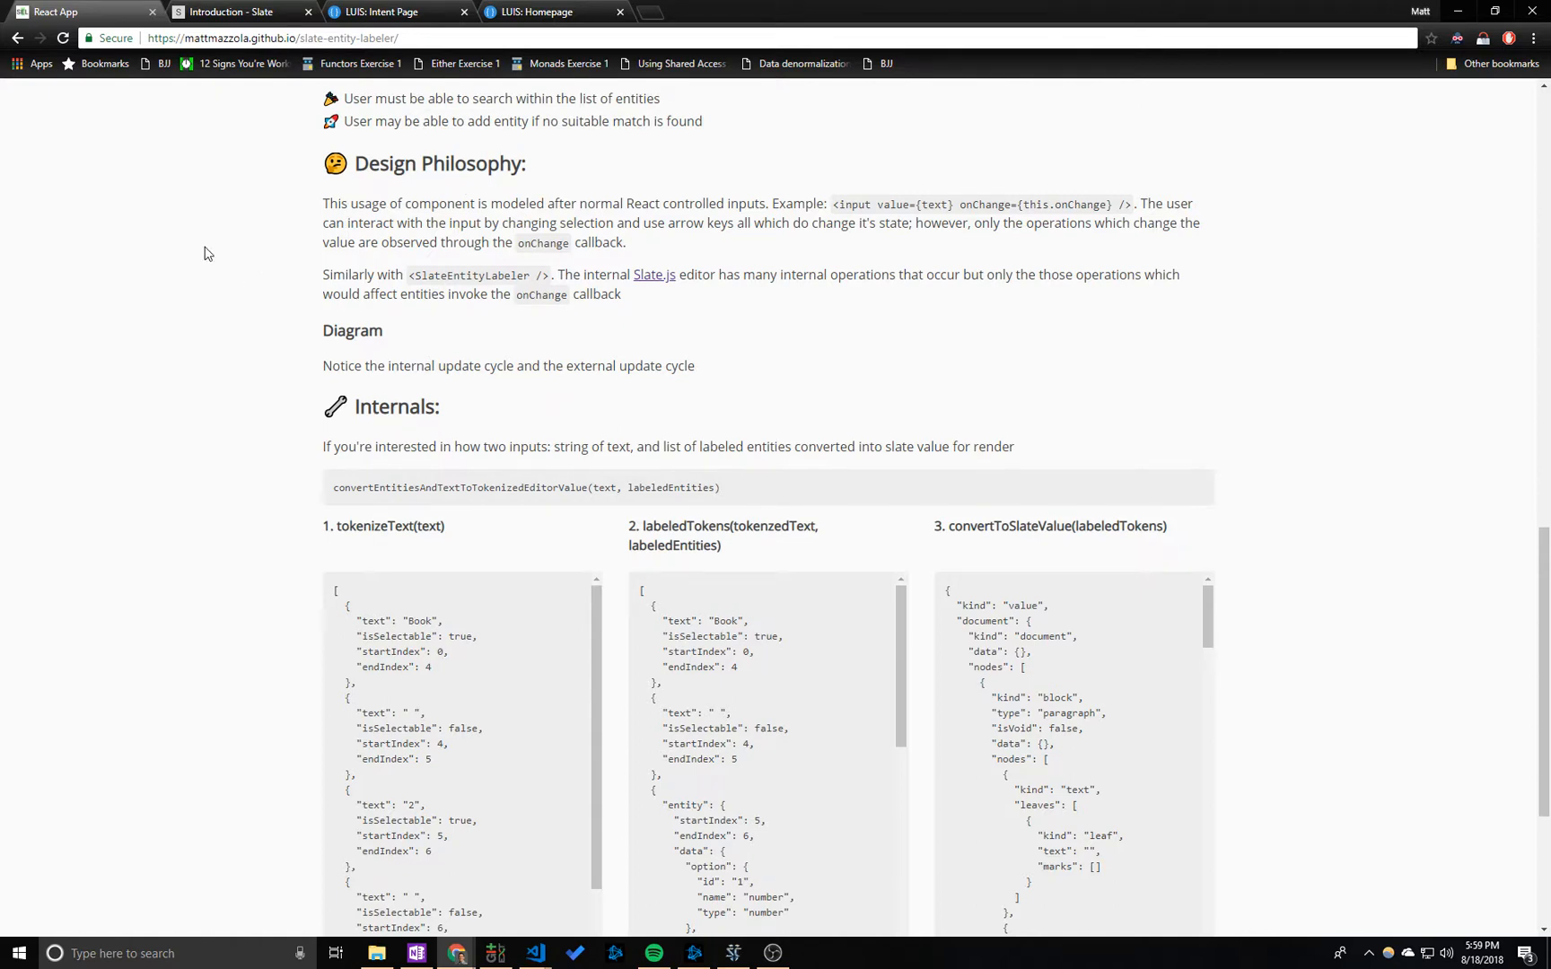
pyautogui.scroll(3)
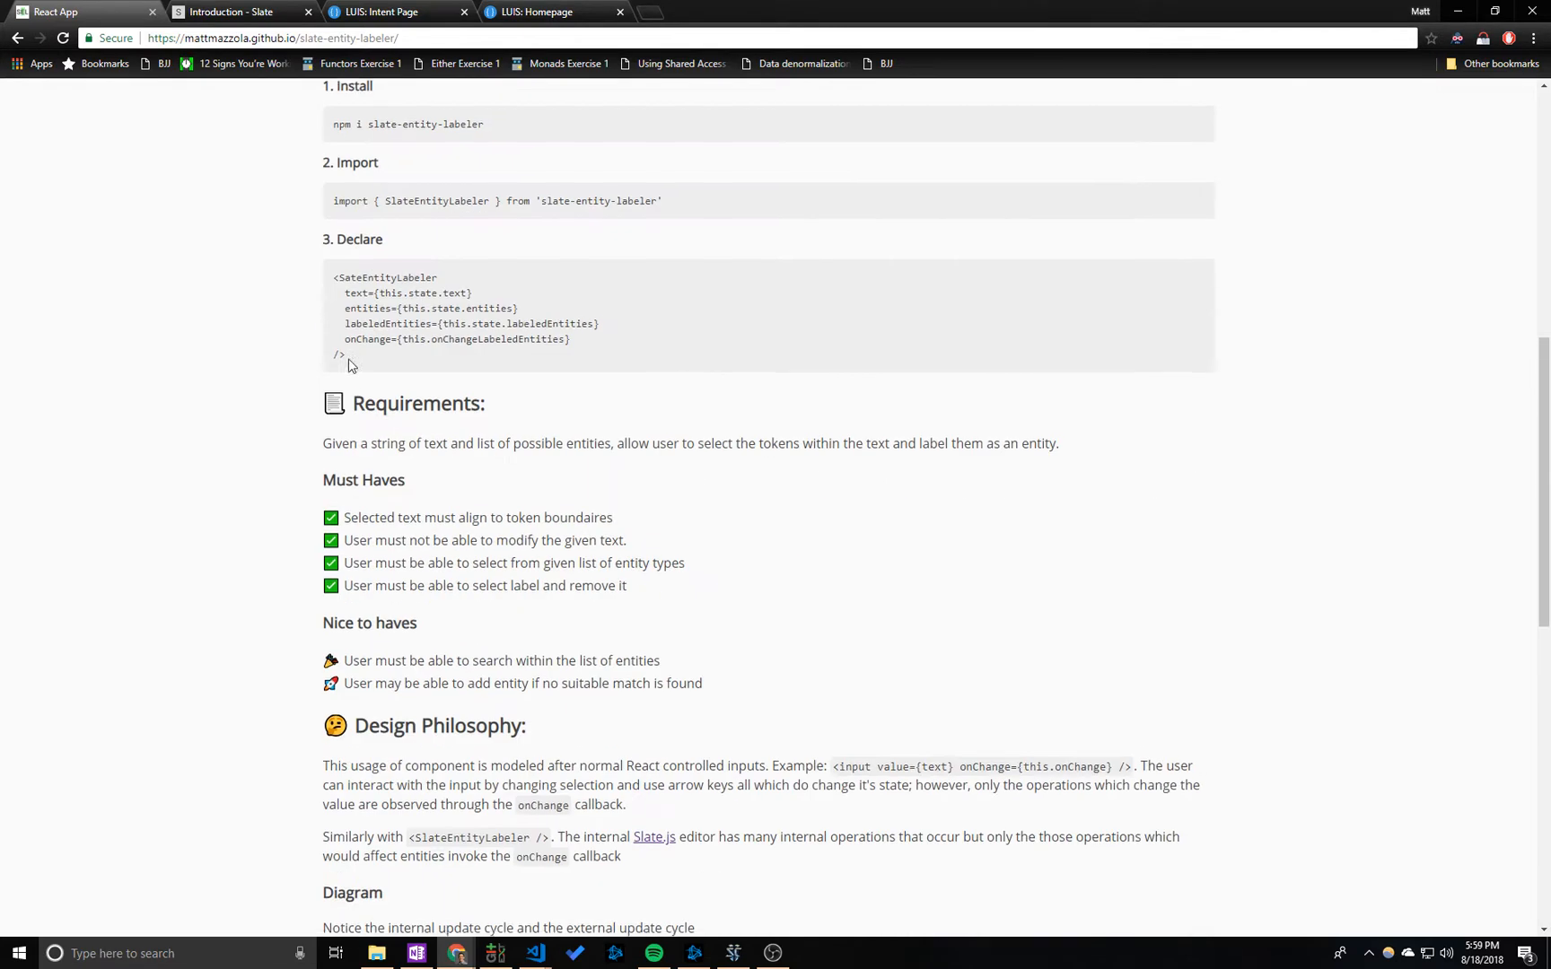
pyautogui.scroll(3)
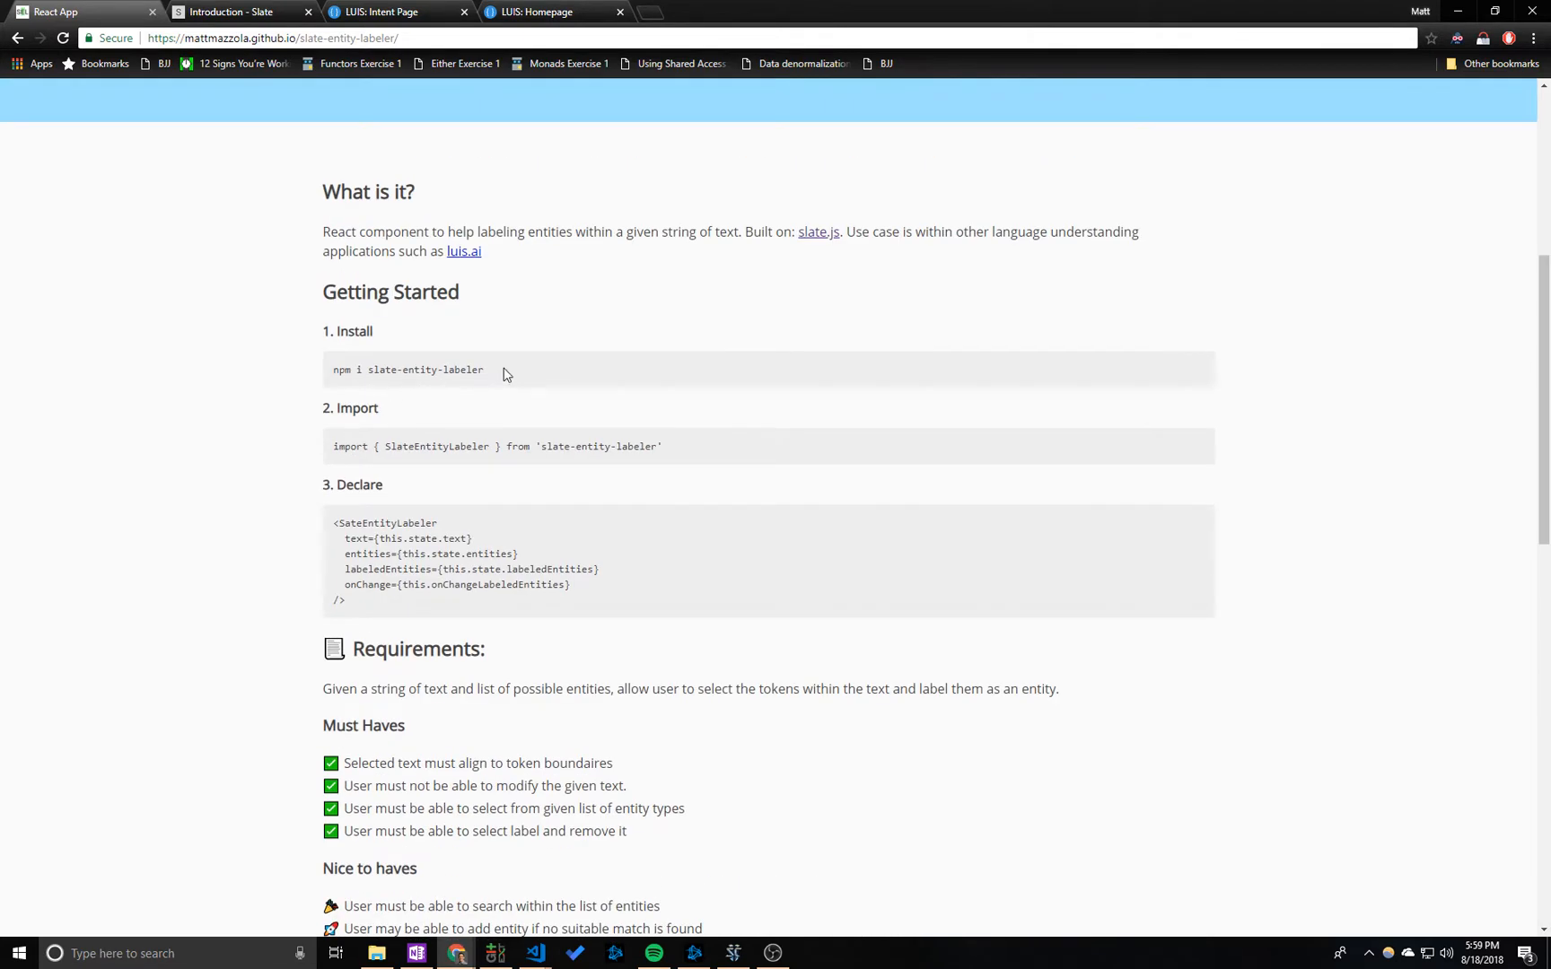
pyautogui.moveTo(398, 533)
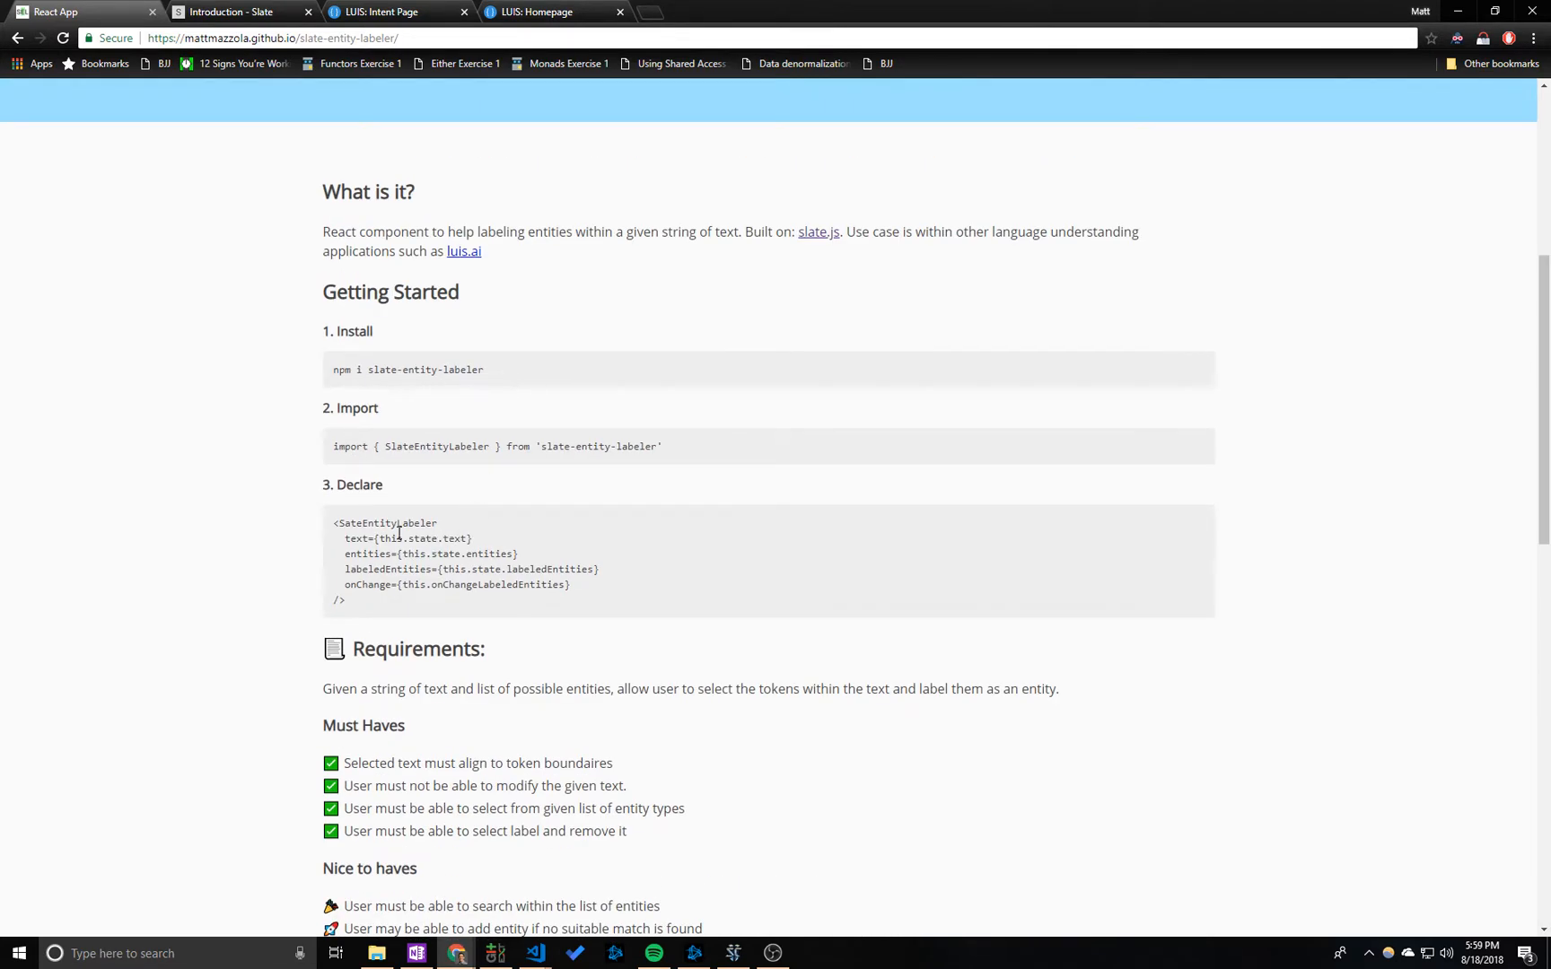
pyautogui.doubleClick(416, 539)
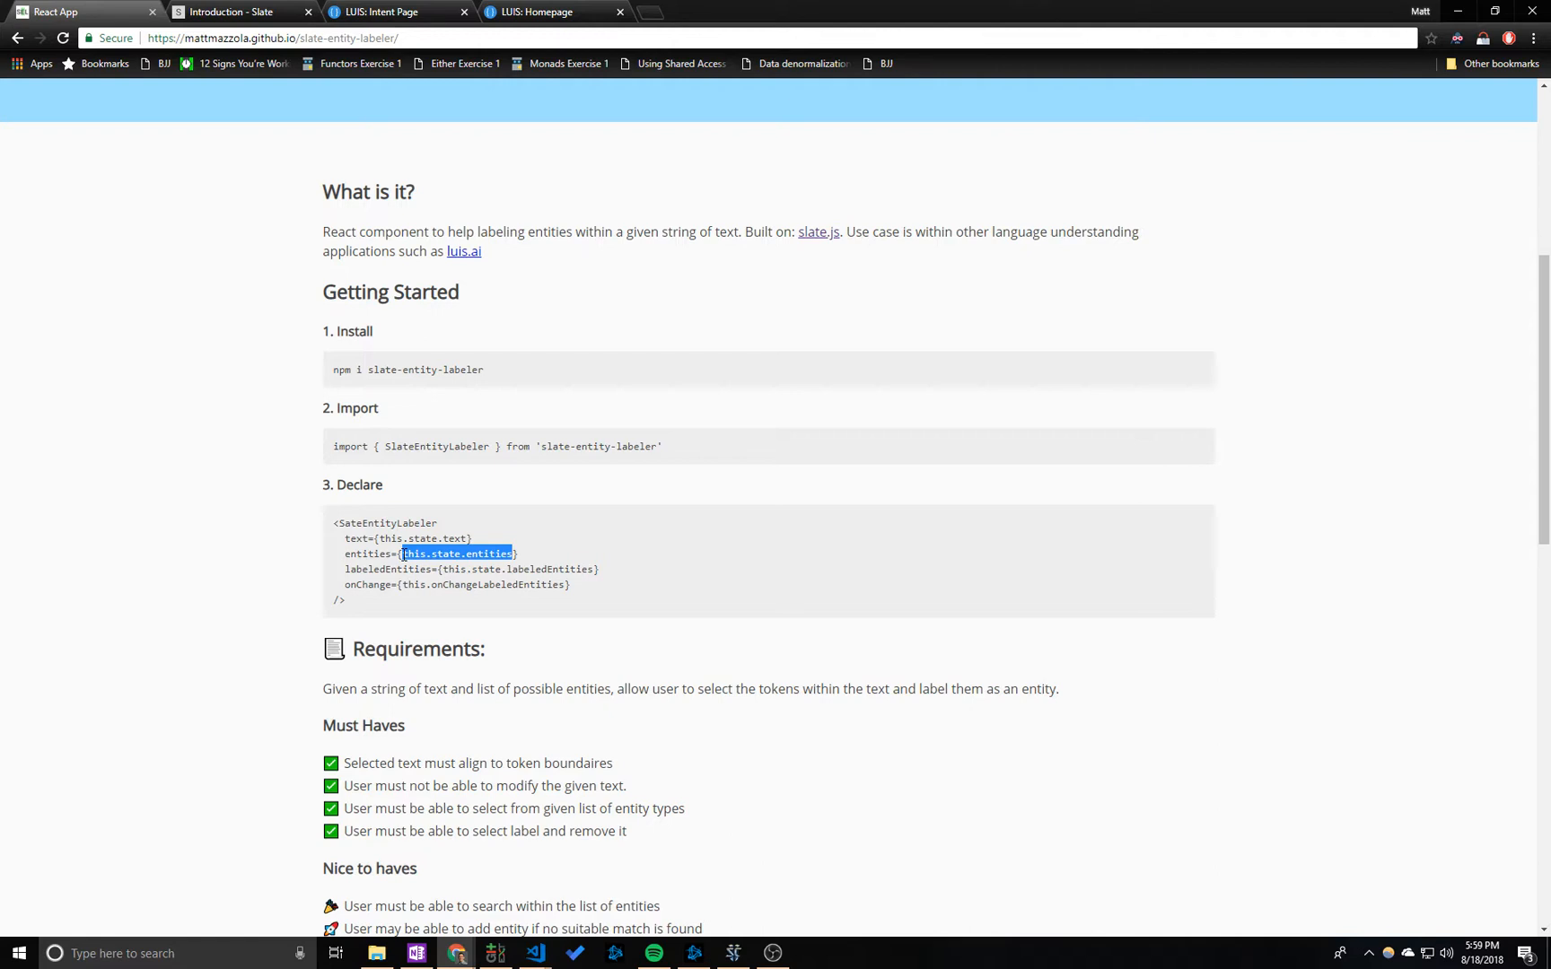
pyautogui.moveTo(446, 569)
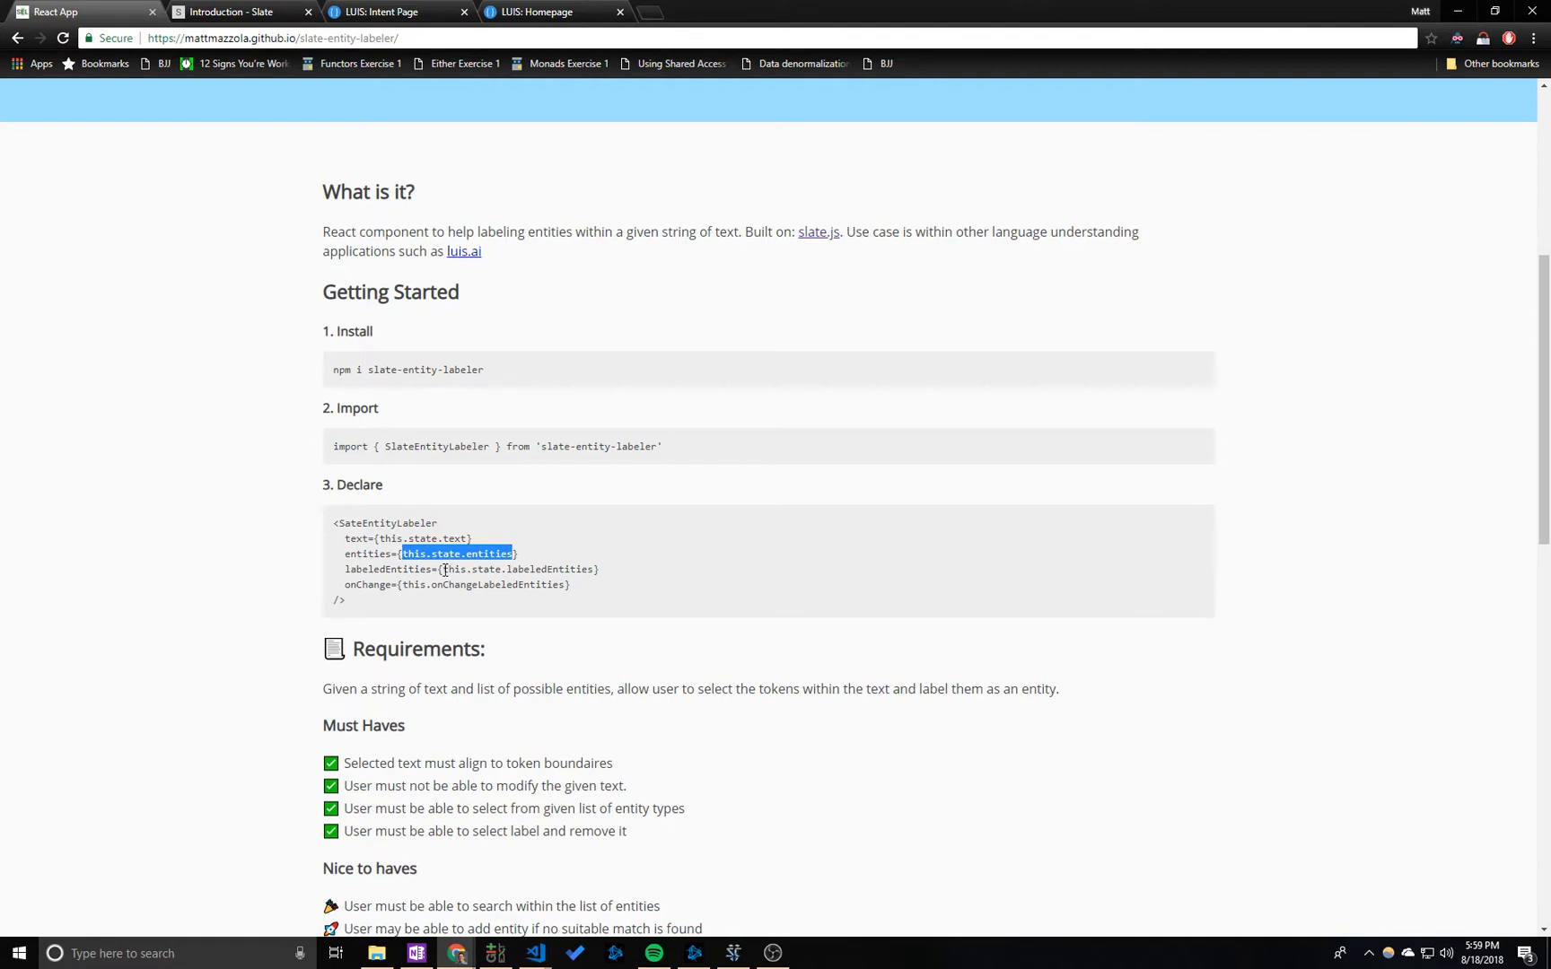
pyautogui.doubleClick(516, 569)
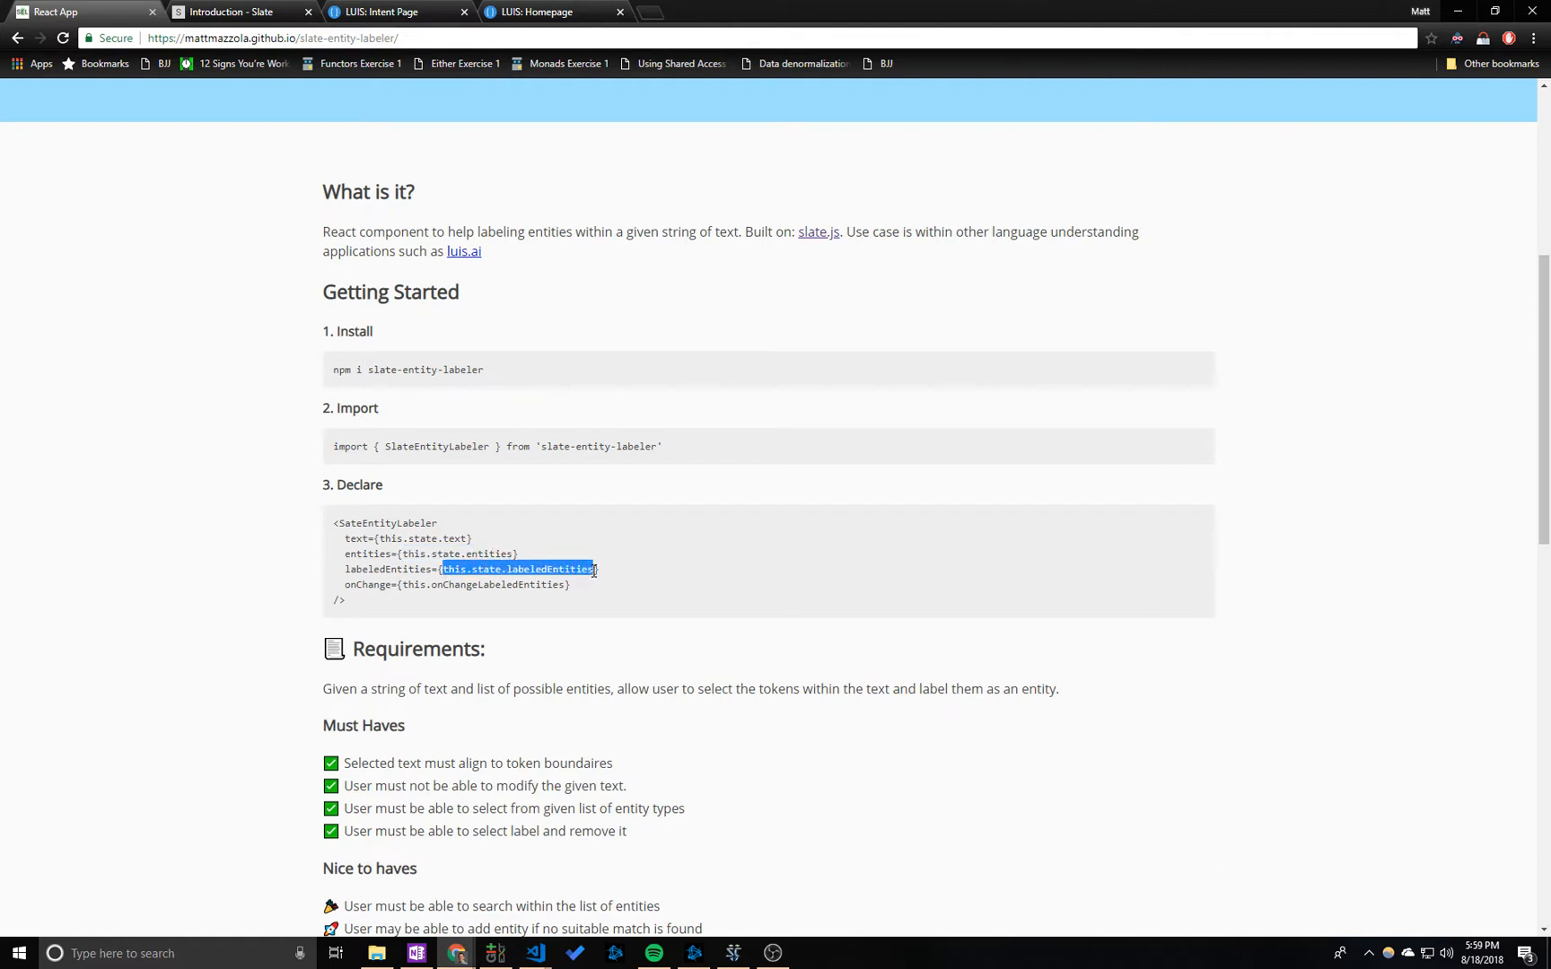
pyautogui.moveTo(534, 568)
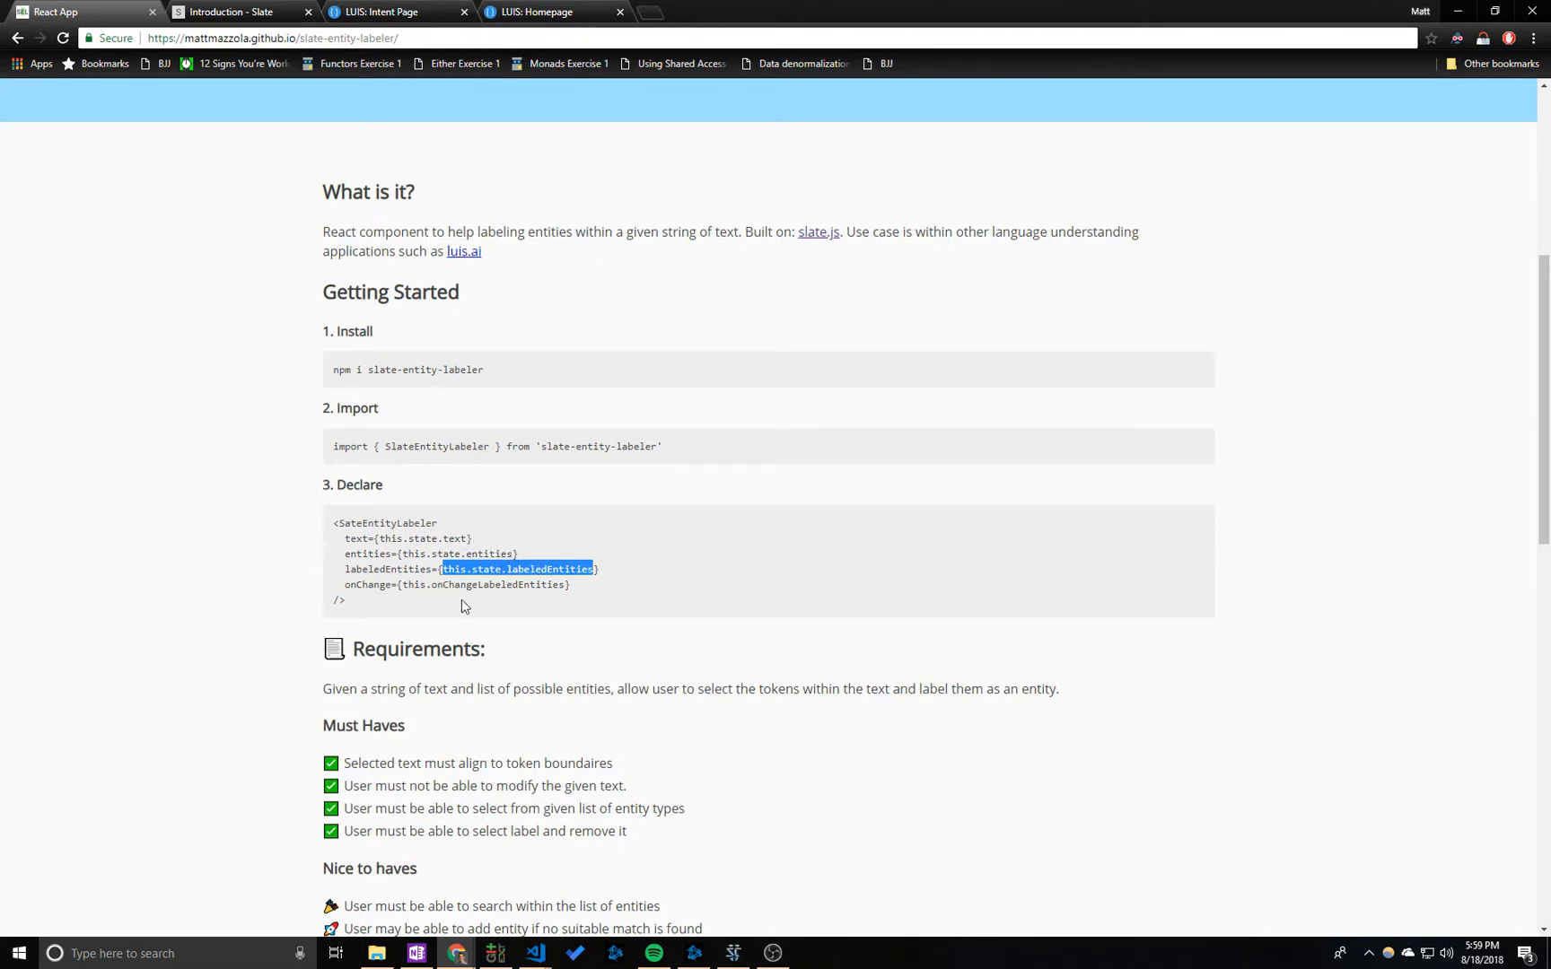
pyautogui.doubleClick(482, 584)
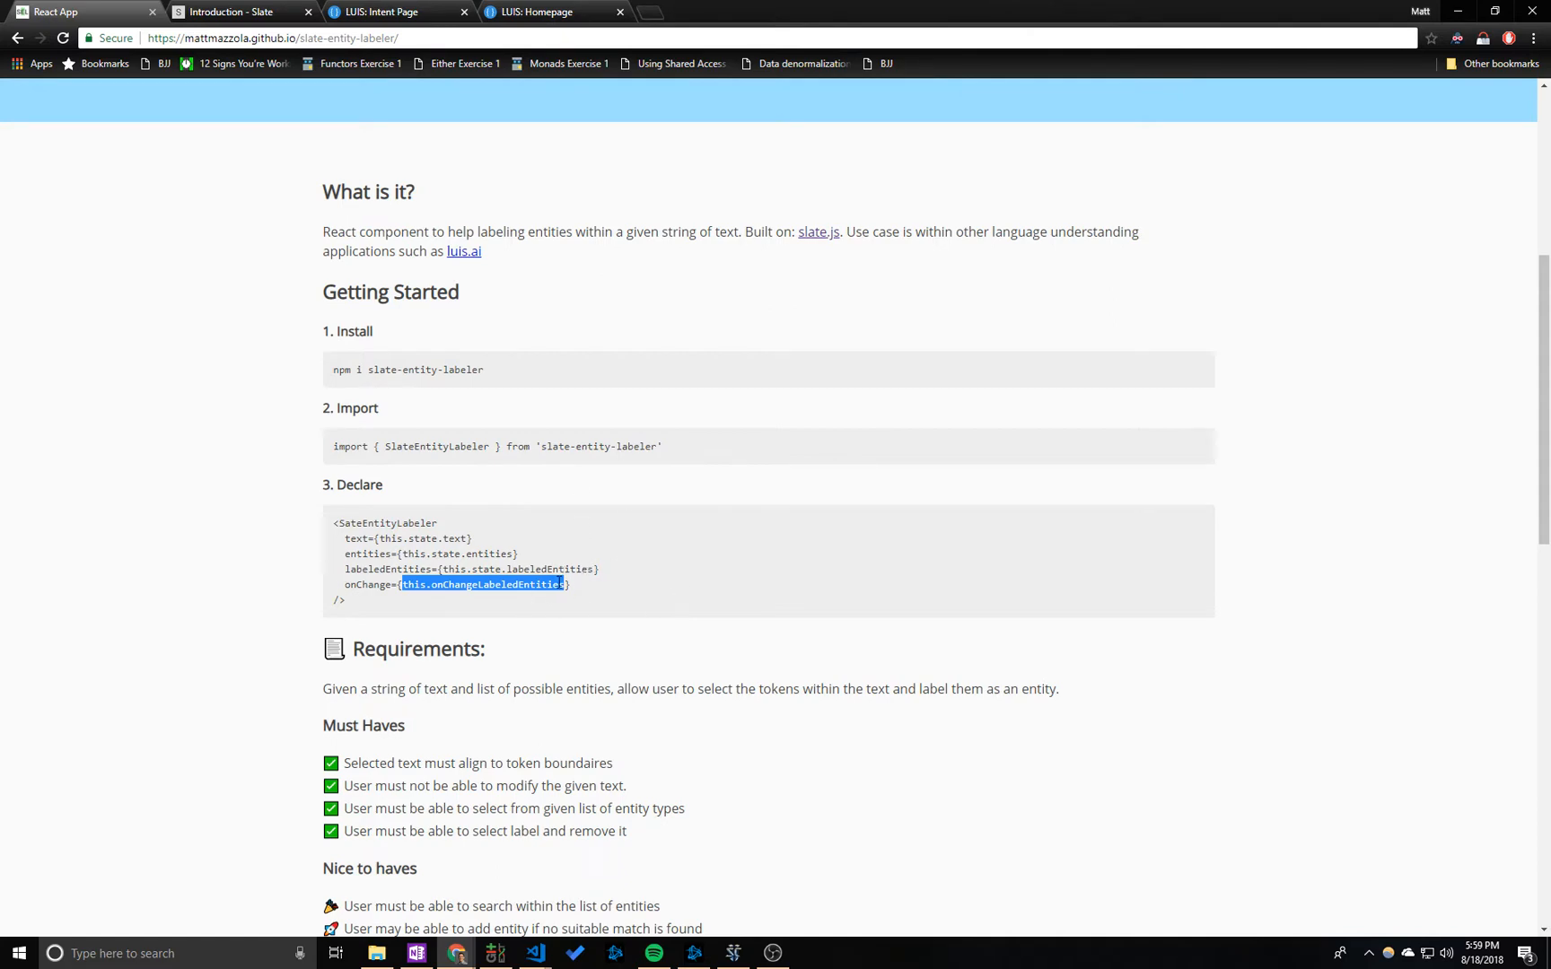
pyautogui.doubleClick(549, 569)
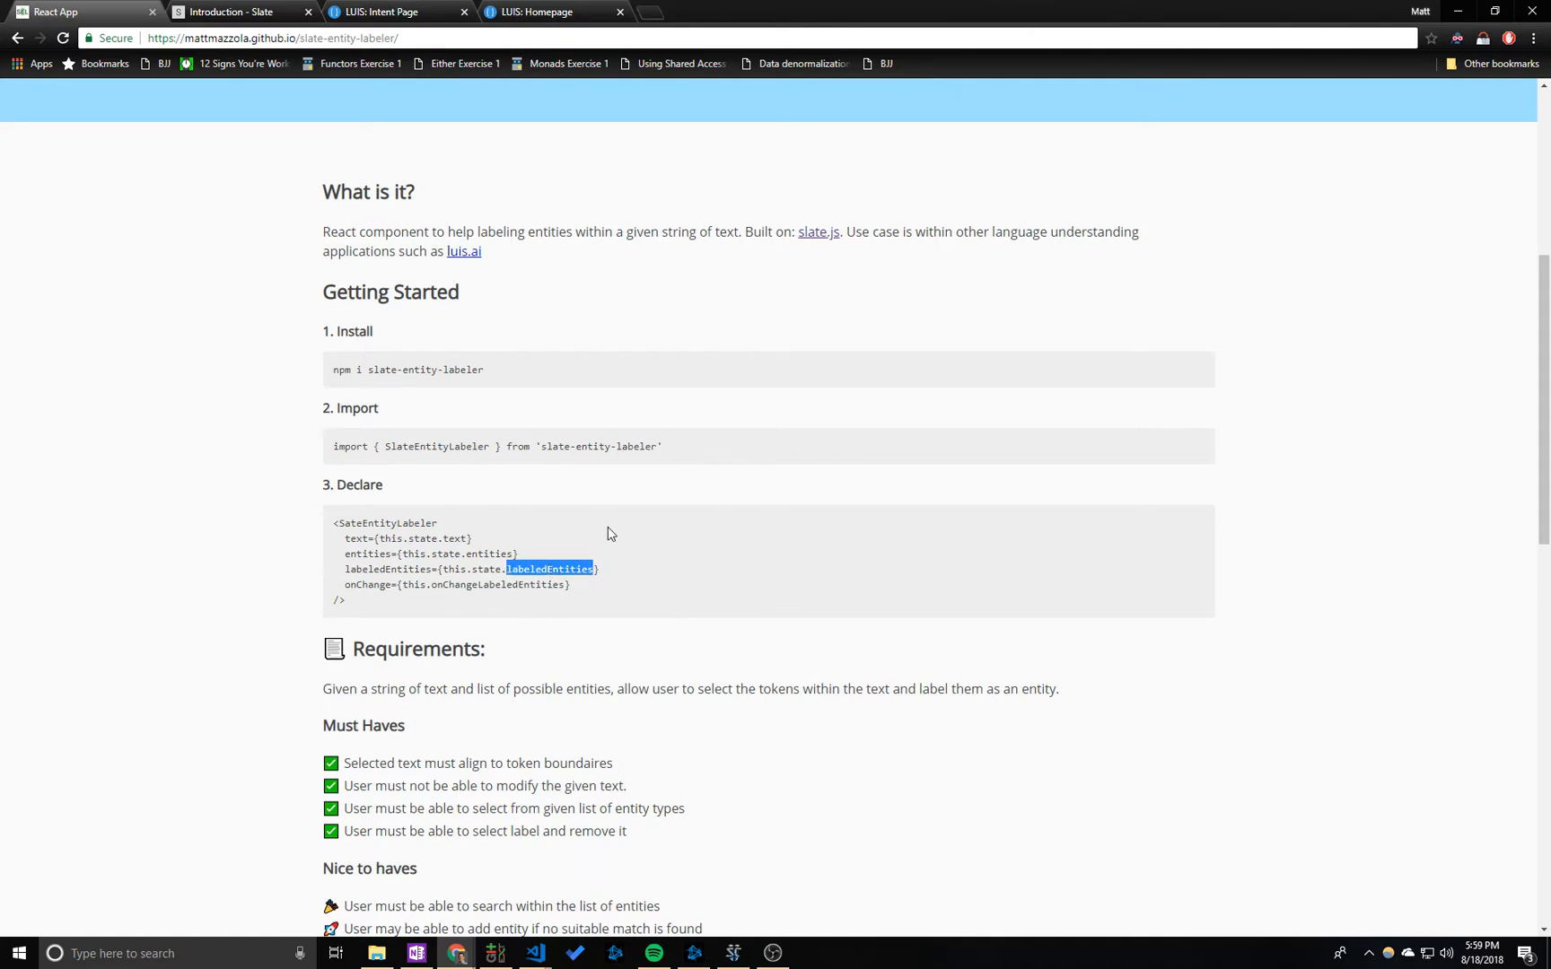
pyautogui.scroll(-3)
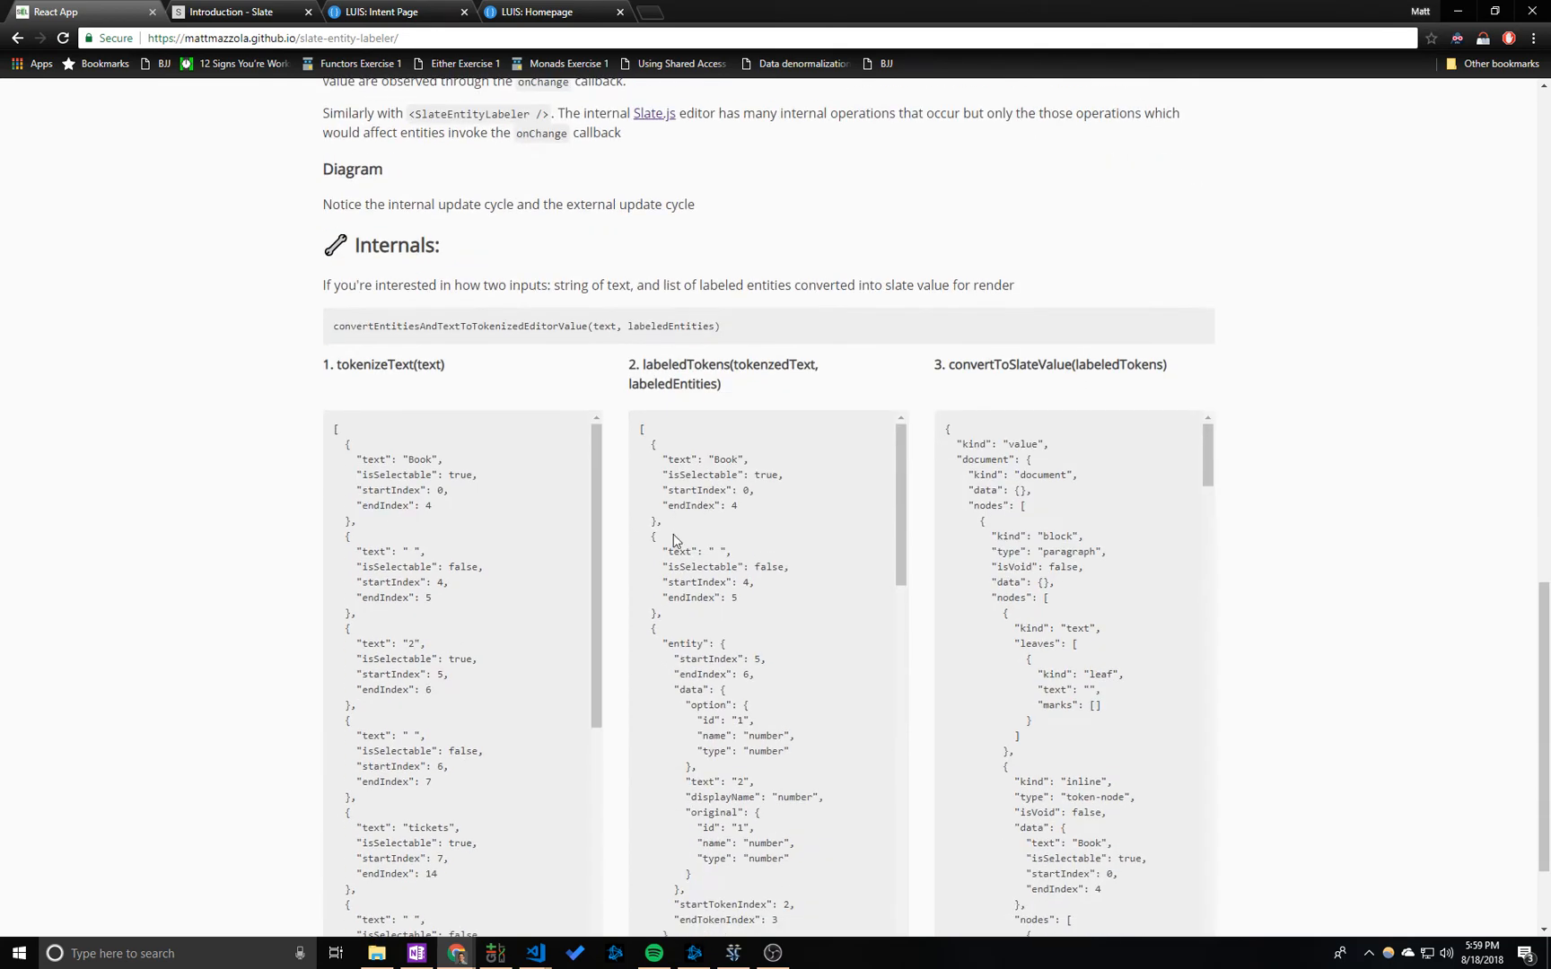
pyautogui.scroll(-3)
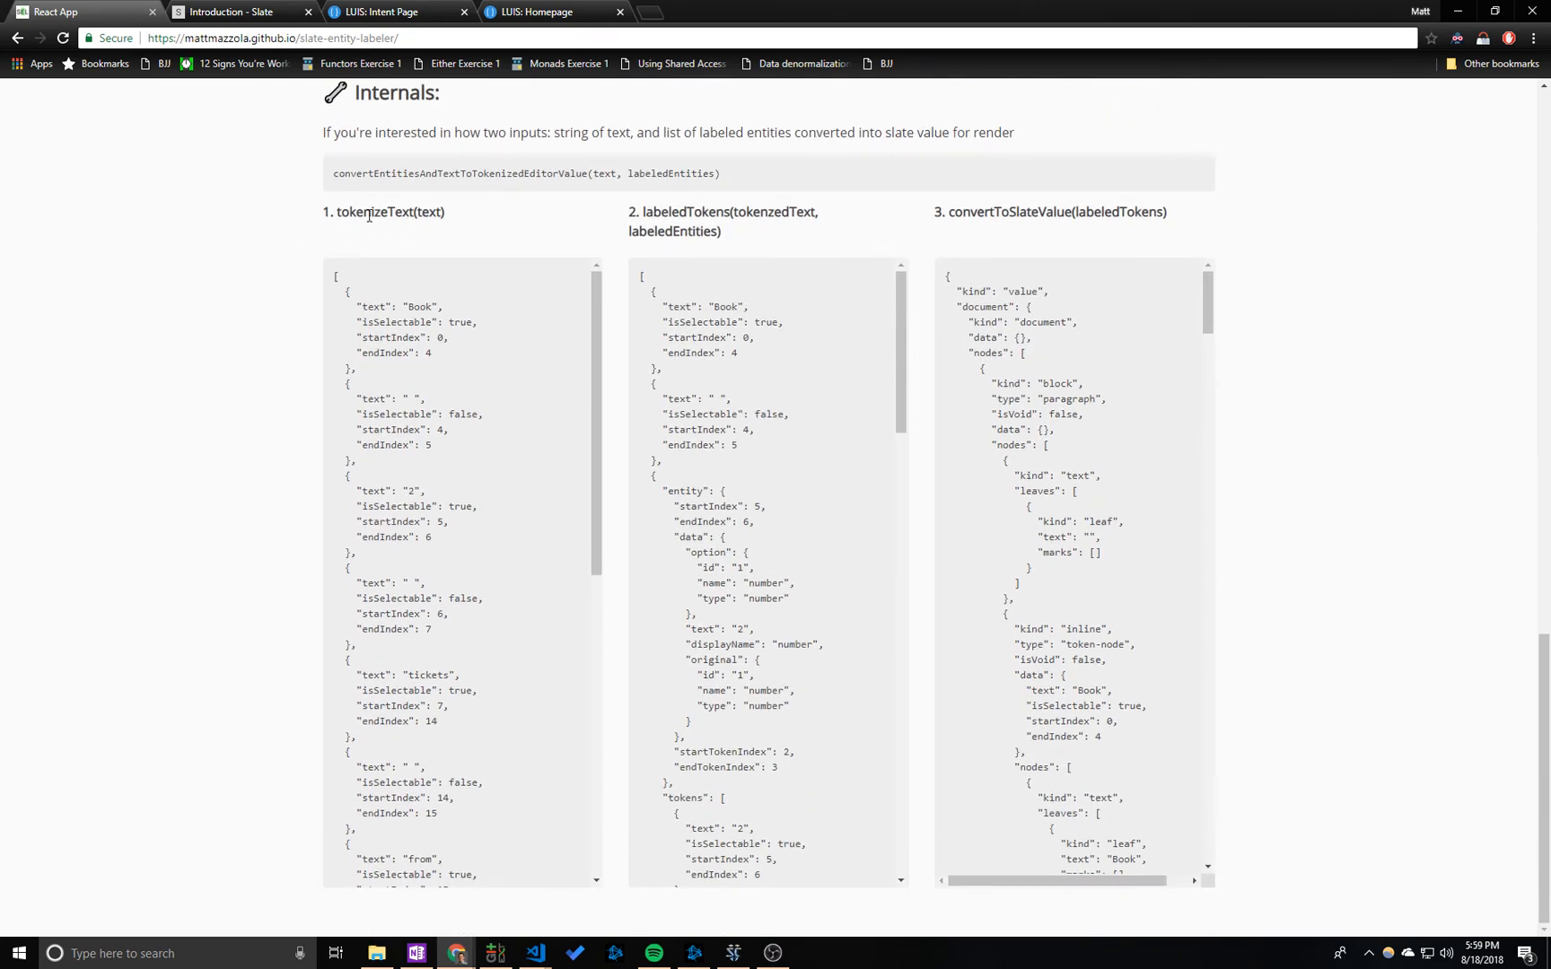
pyautogui.scroll(-3)
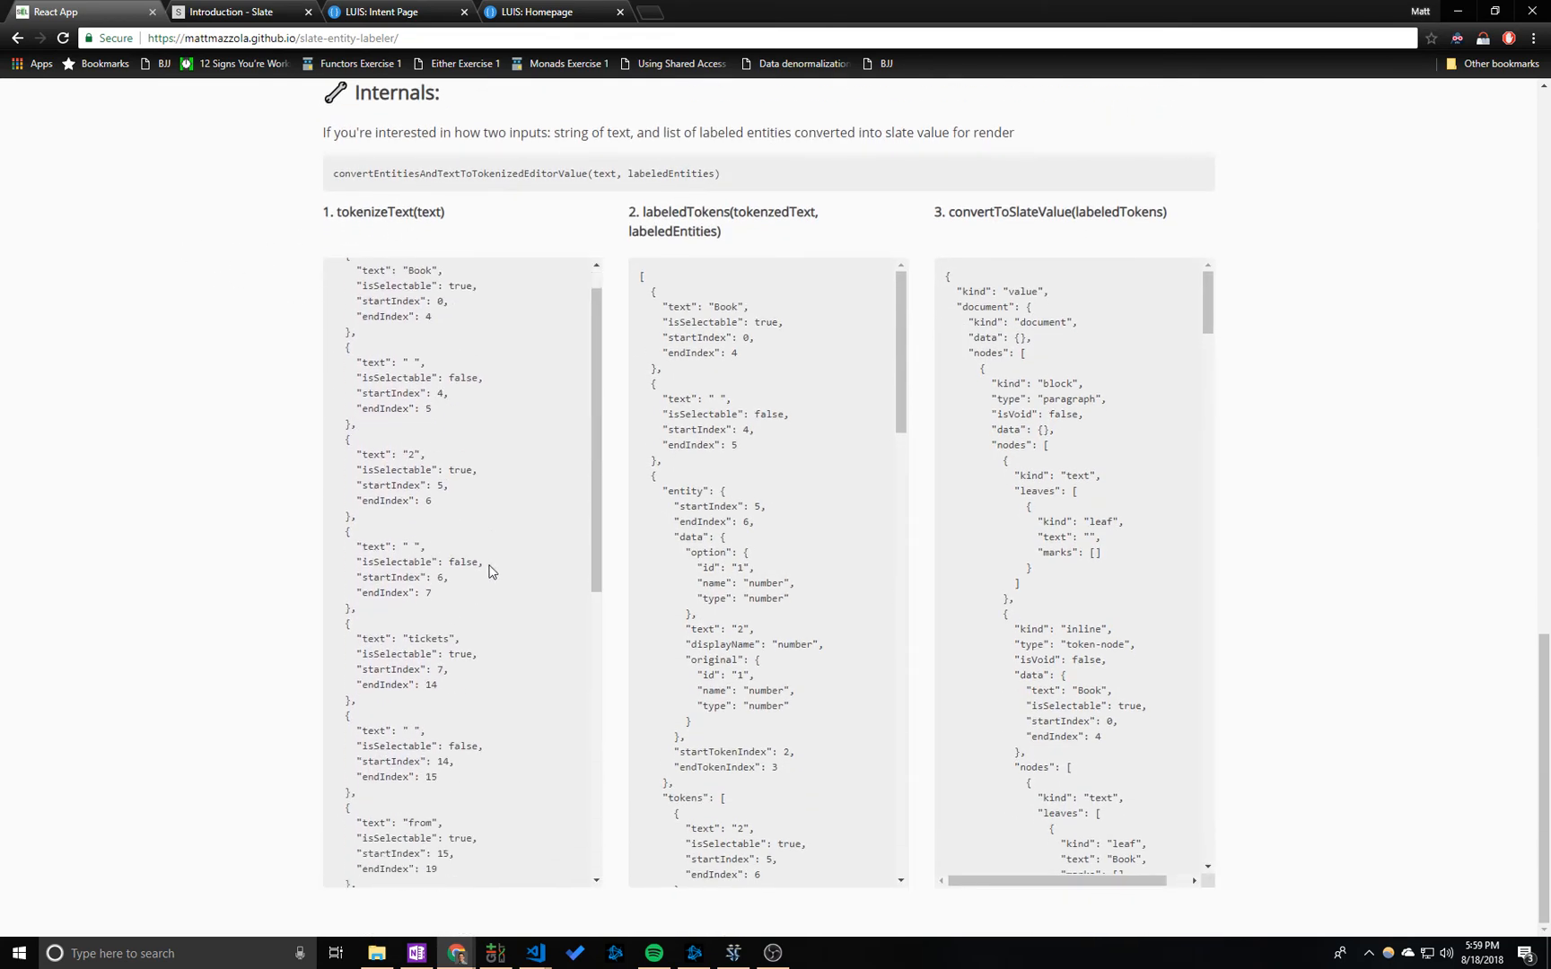
pyautogui.scroll(3)
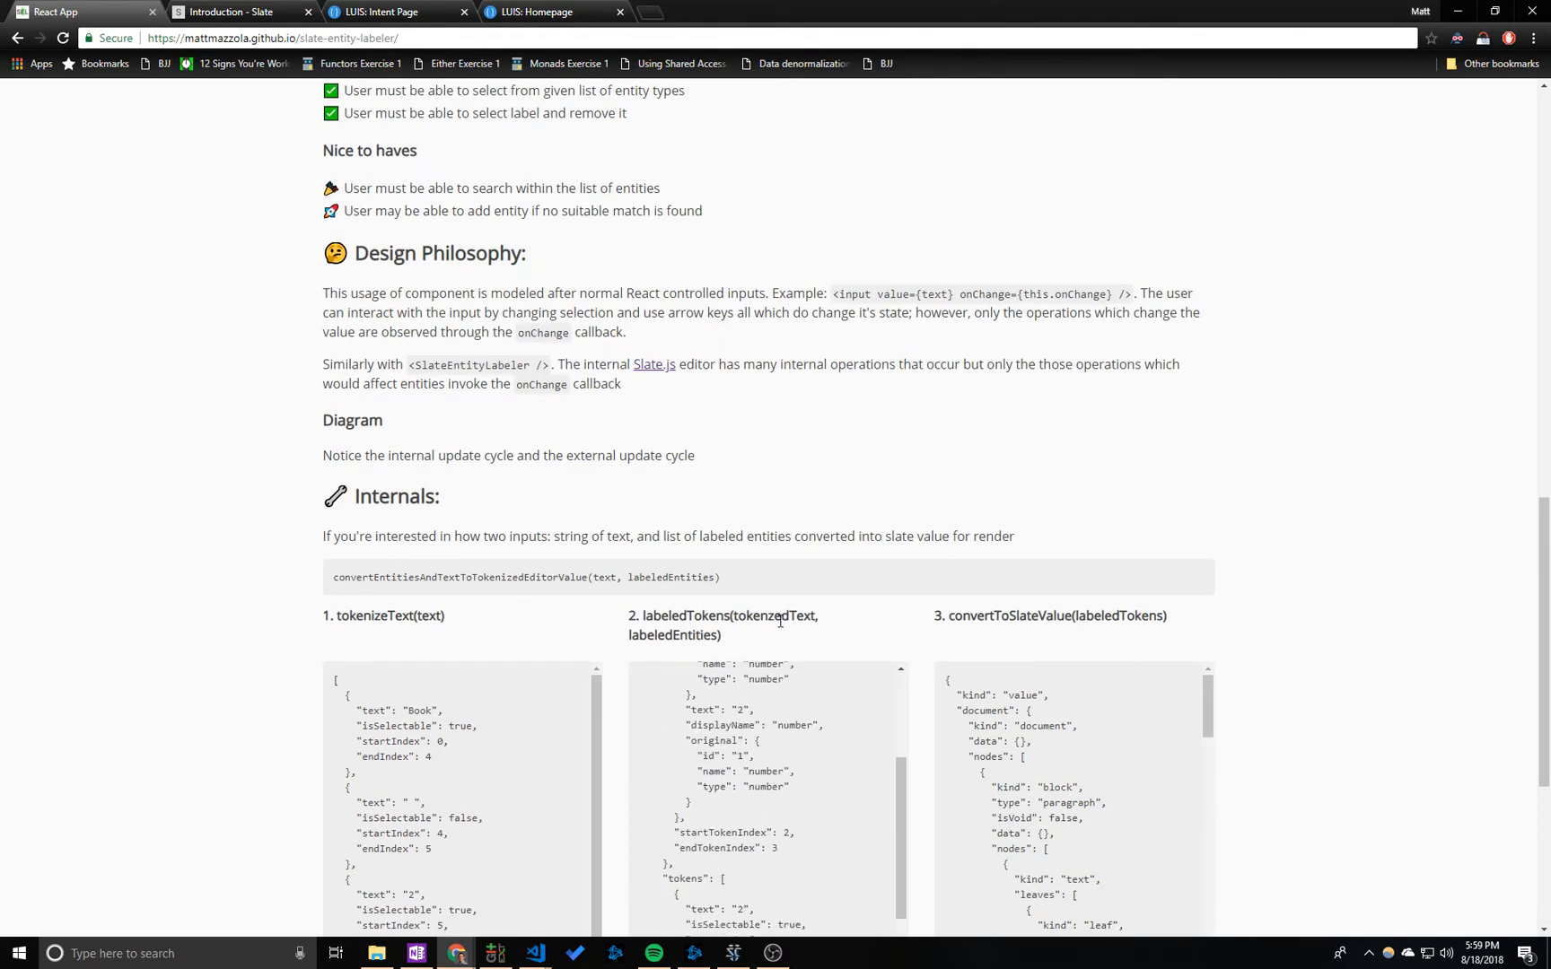
pyautogui.scroll(-3)
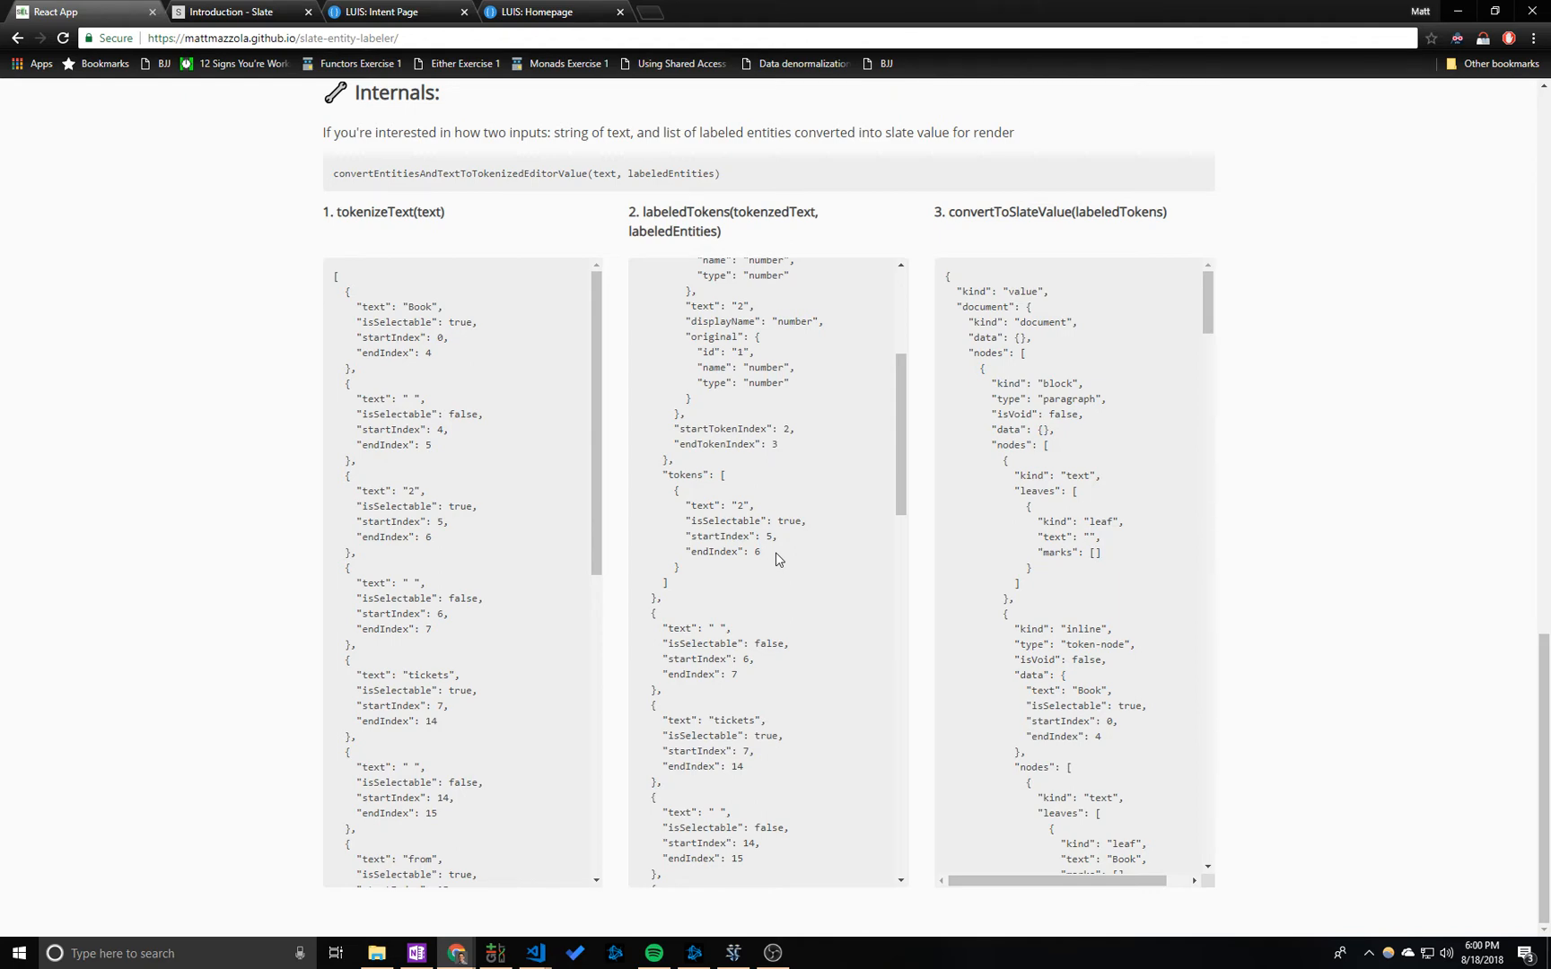
pyautogui.moveTo(1103, 456)
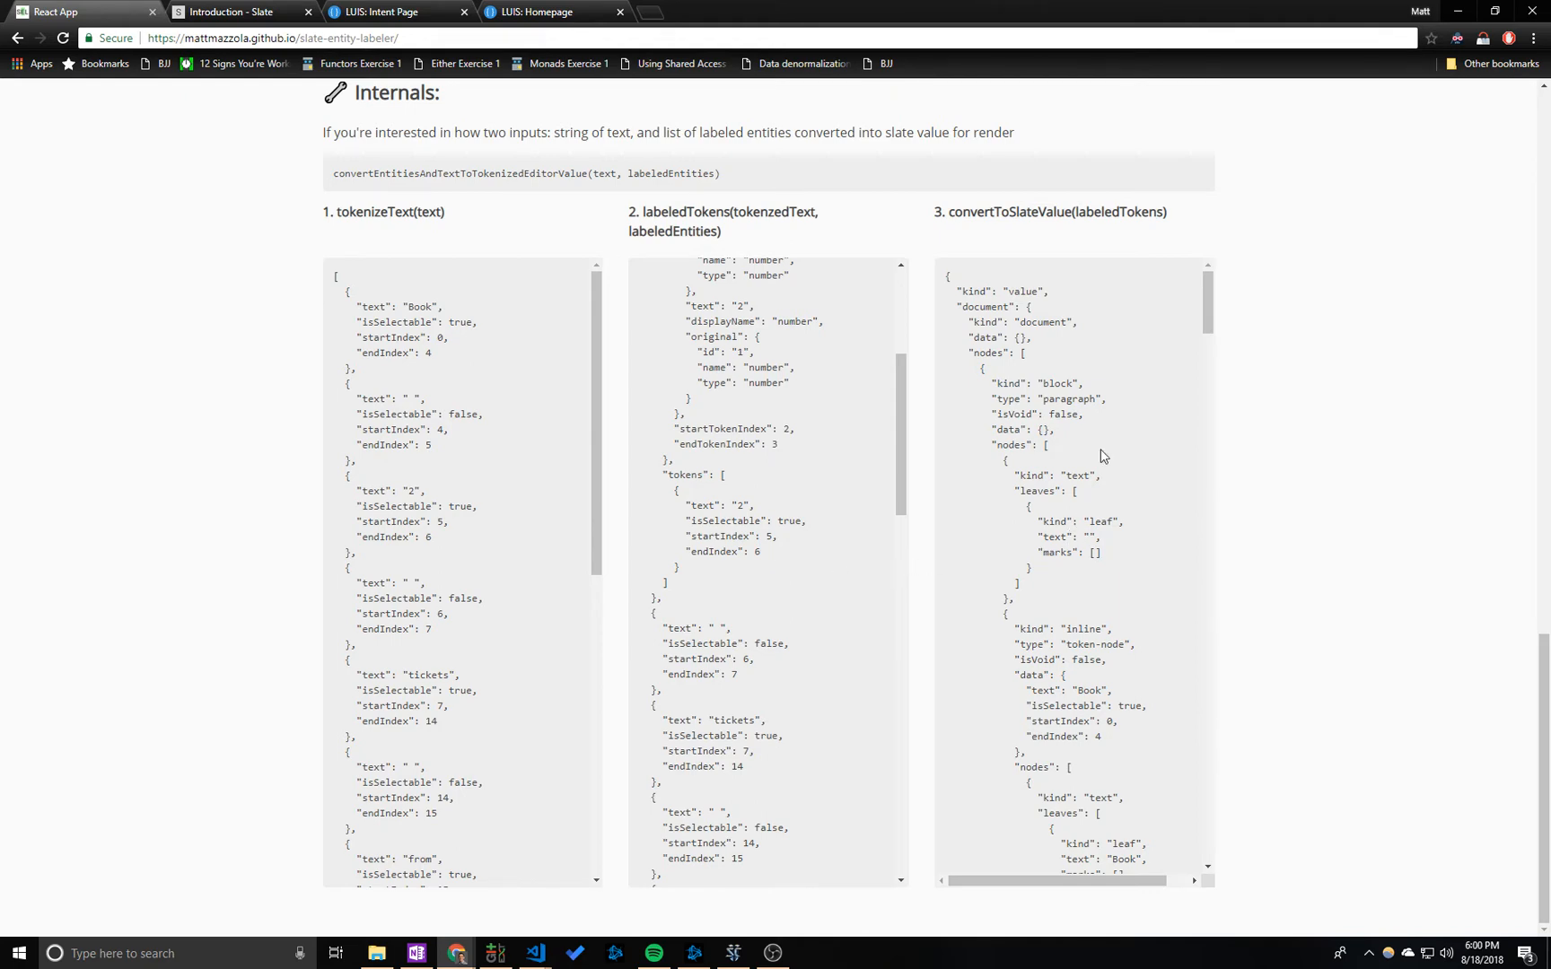
pyautogui.scroll(3)
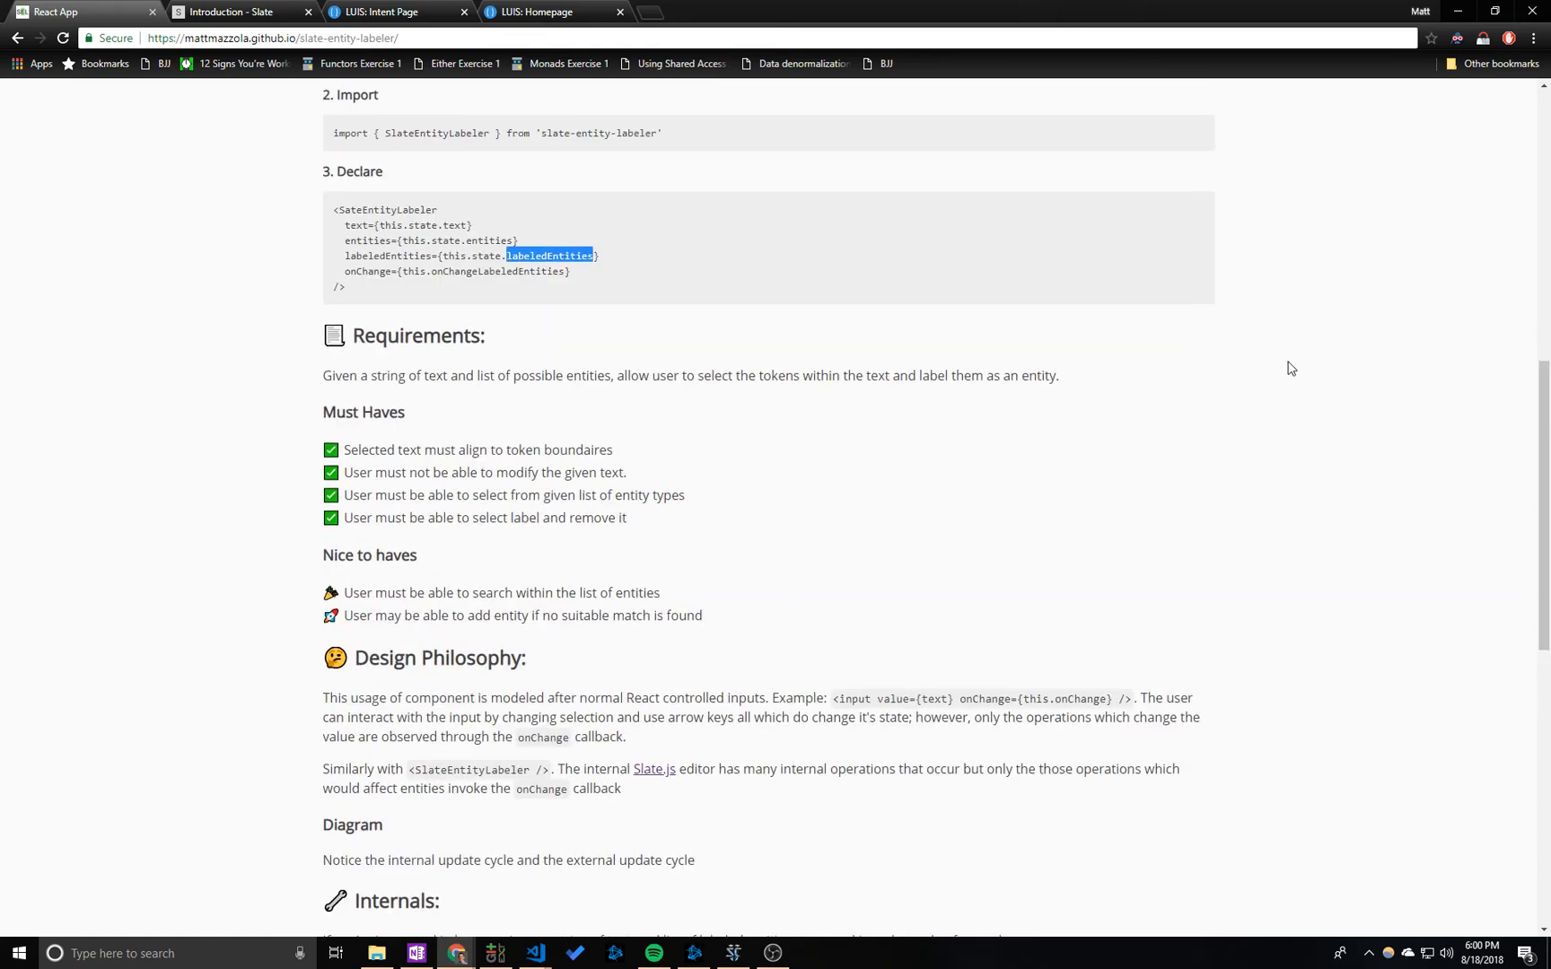
pyautogui.scroll(3)
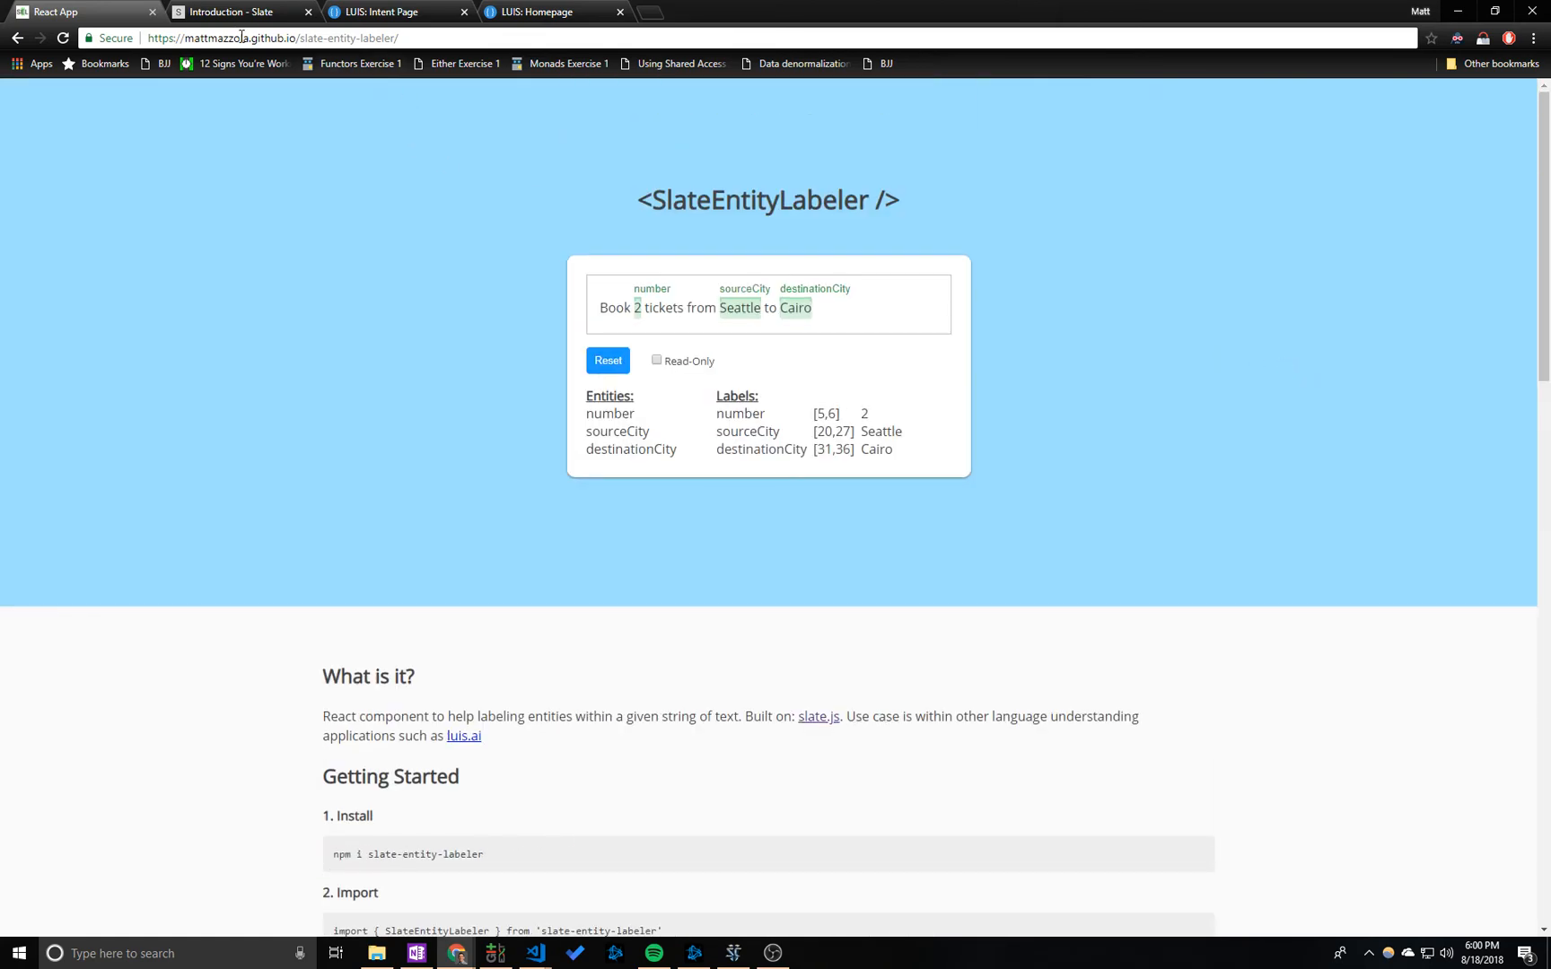
# Step: Load github.com/mattmazzola/slate-entity-labeler and scroll through its README
pyautogui.click(700, 12)
pyautogui.write('https://github.com/mattmazzola/slate-entity-labeler/')
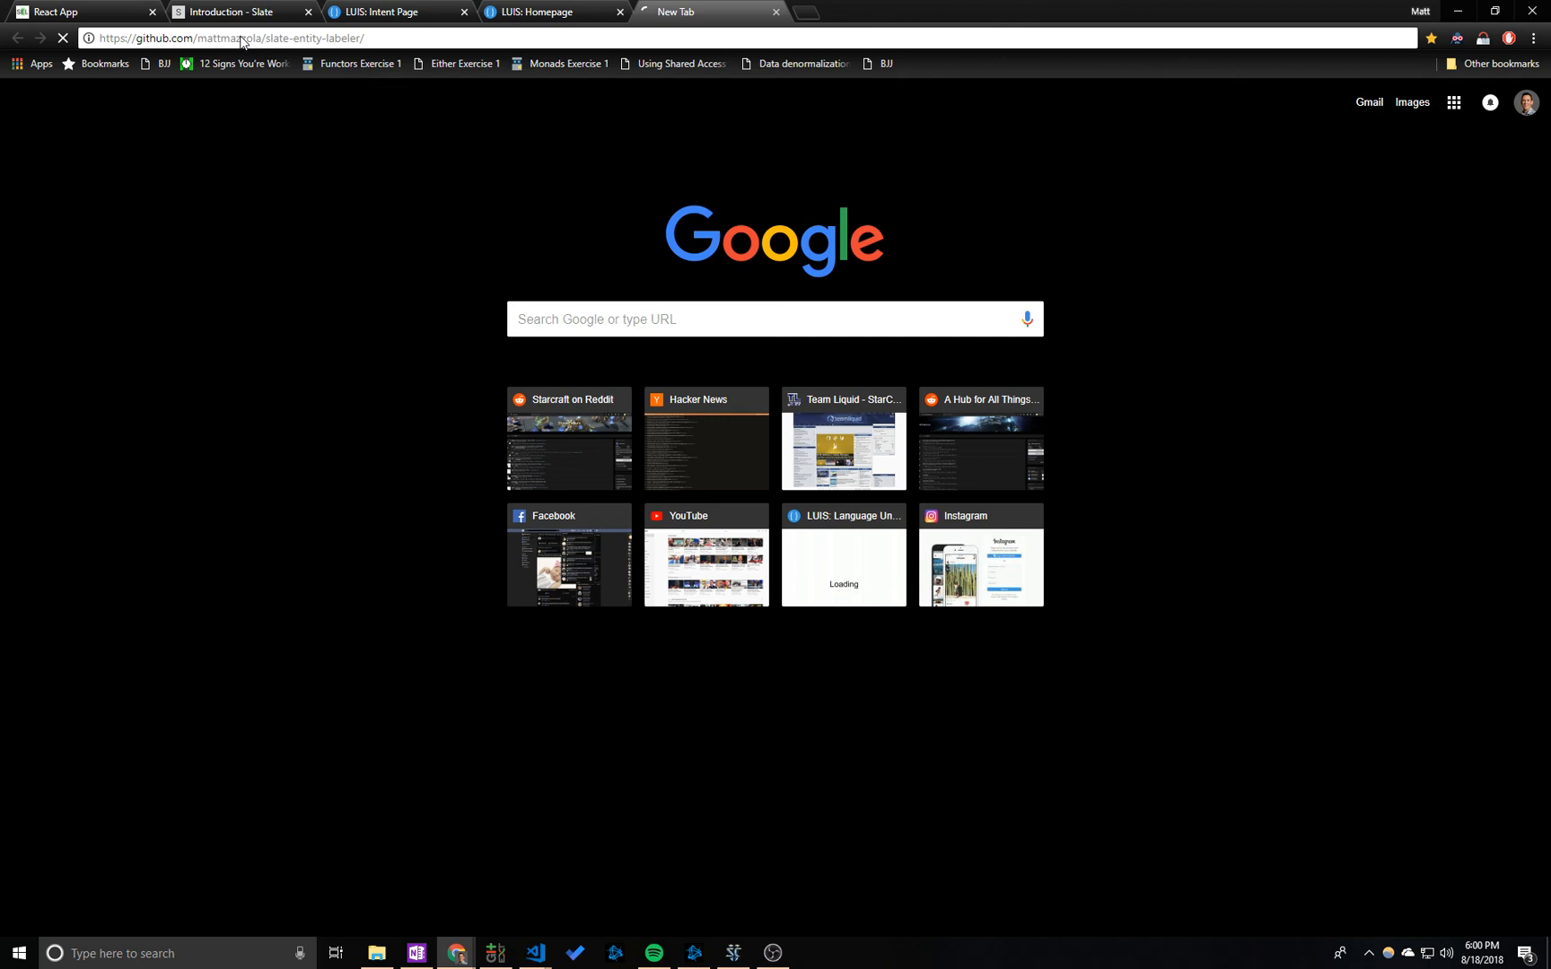
pyautogui.press('Return')
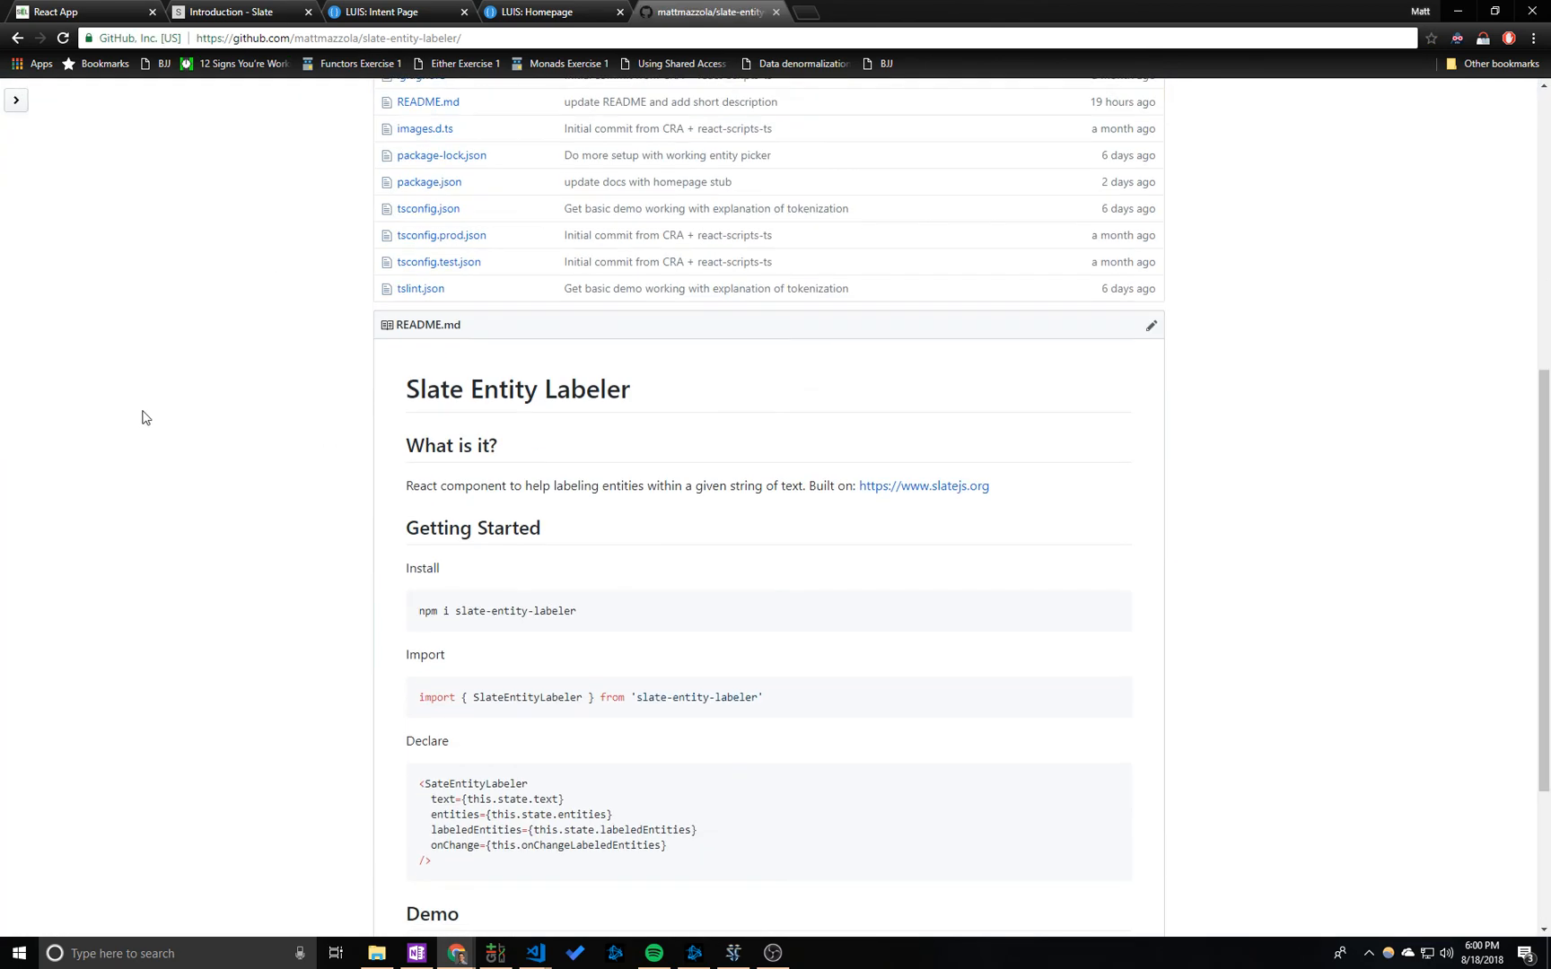
pyautogui.scroll(-3)
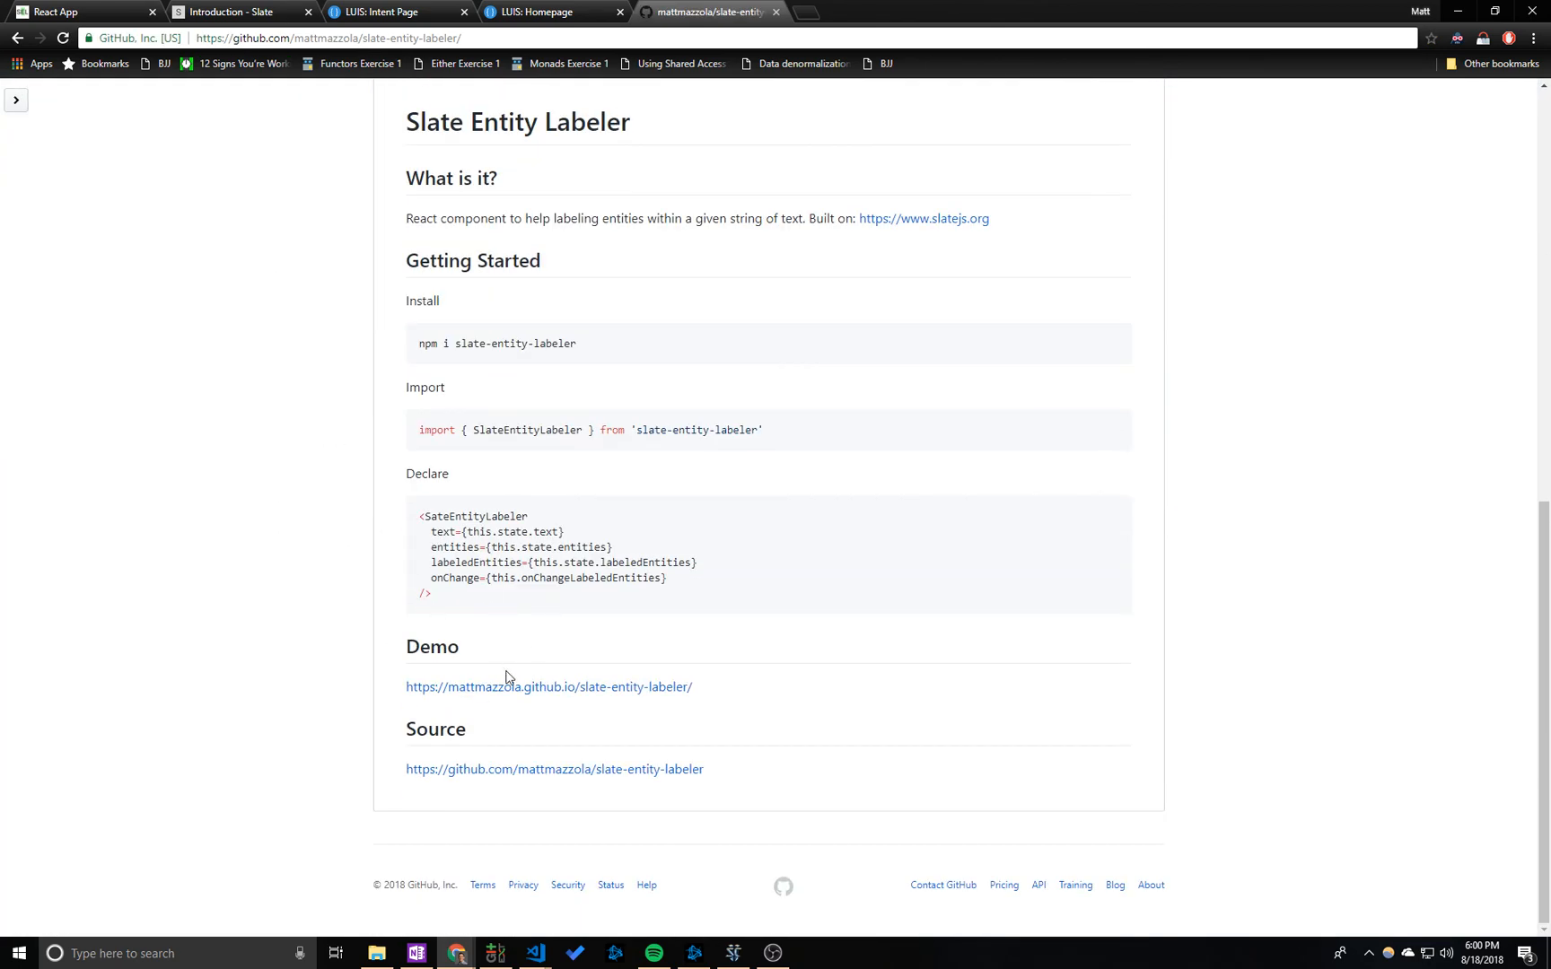
pyautogui.scroll(3)
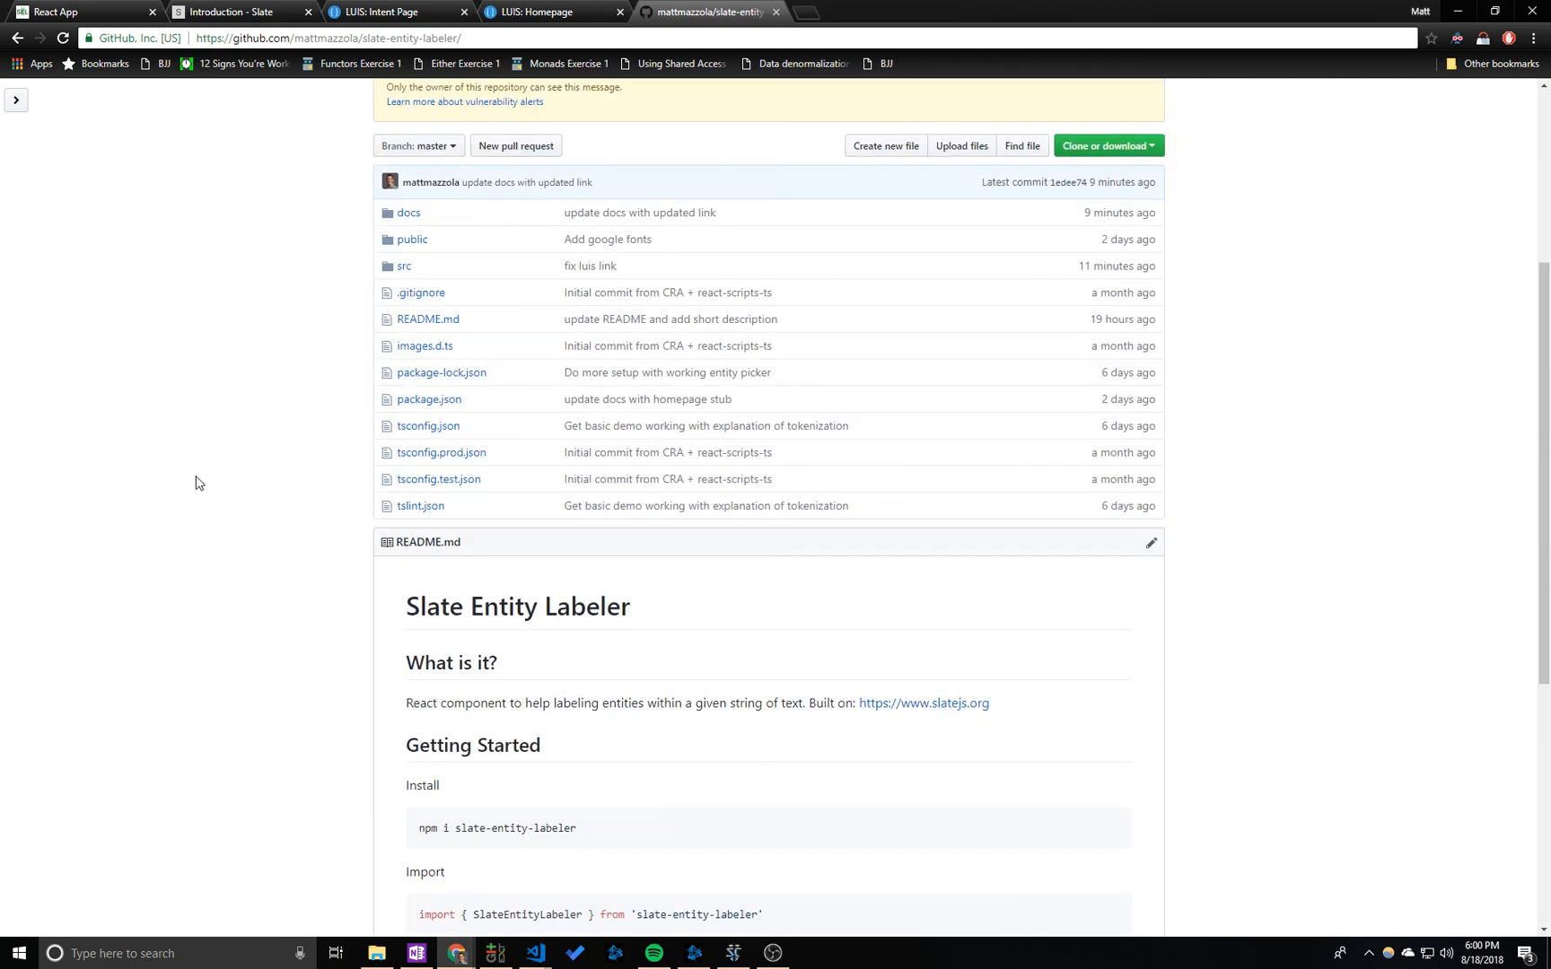